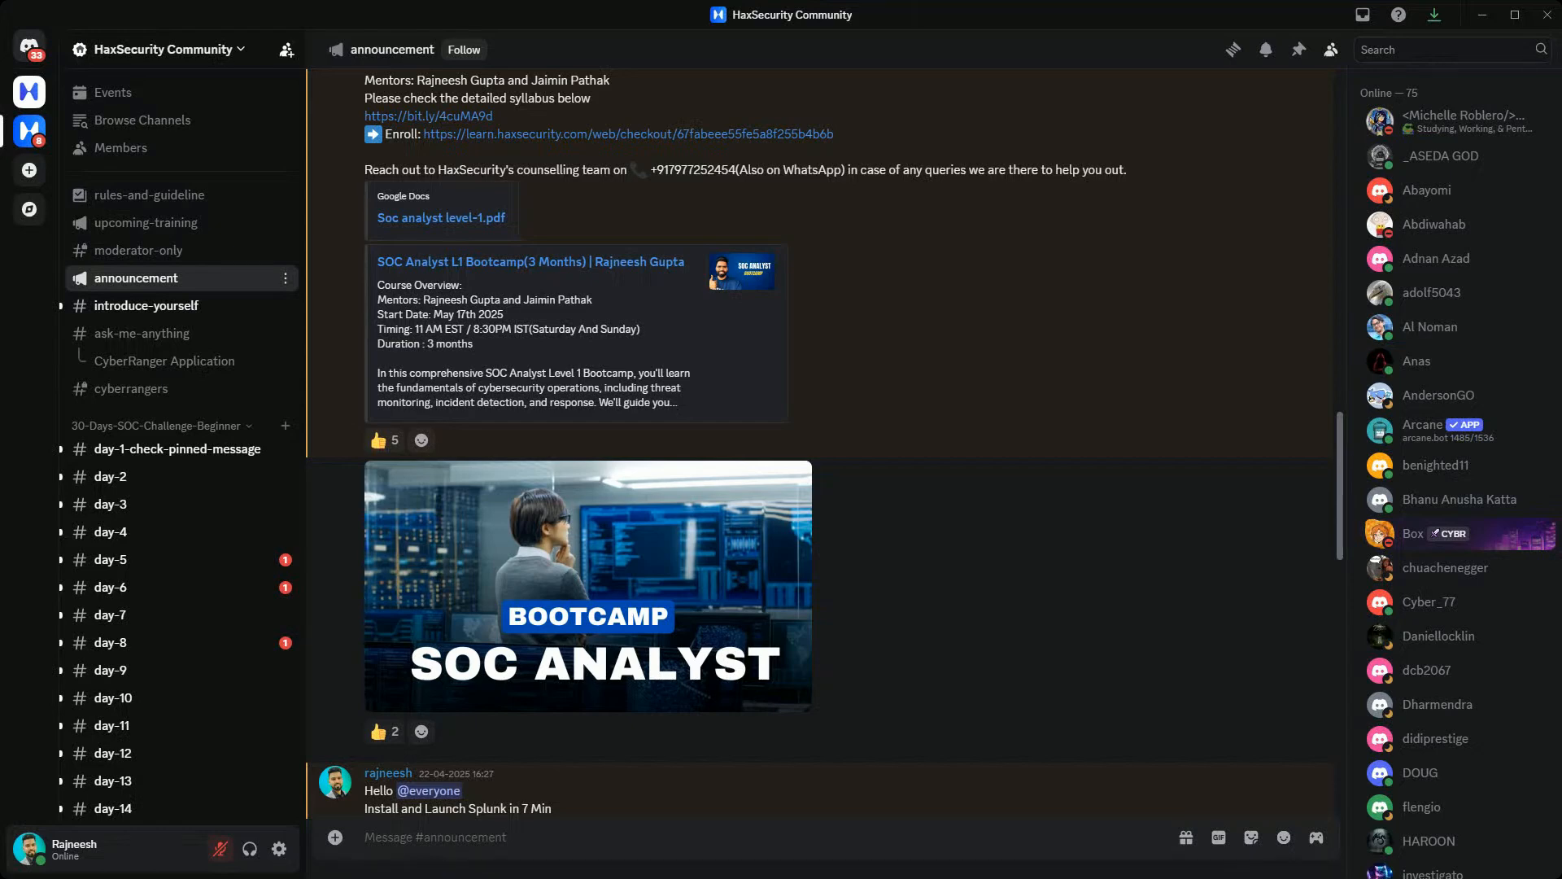
pyautogui.moveTo(164, 360)
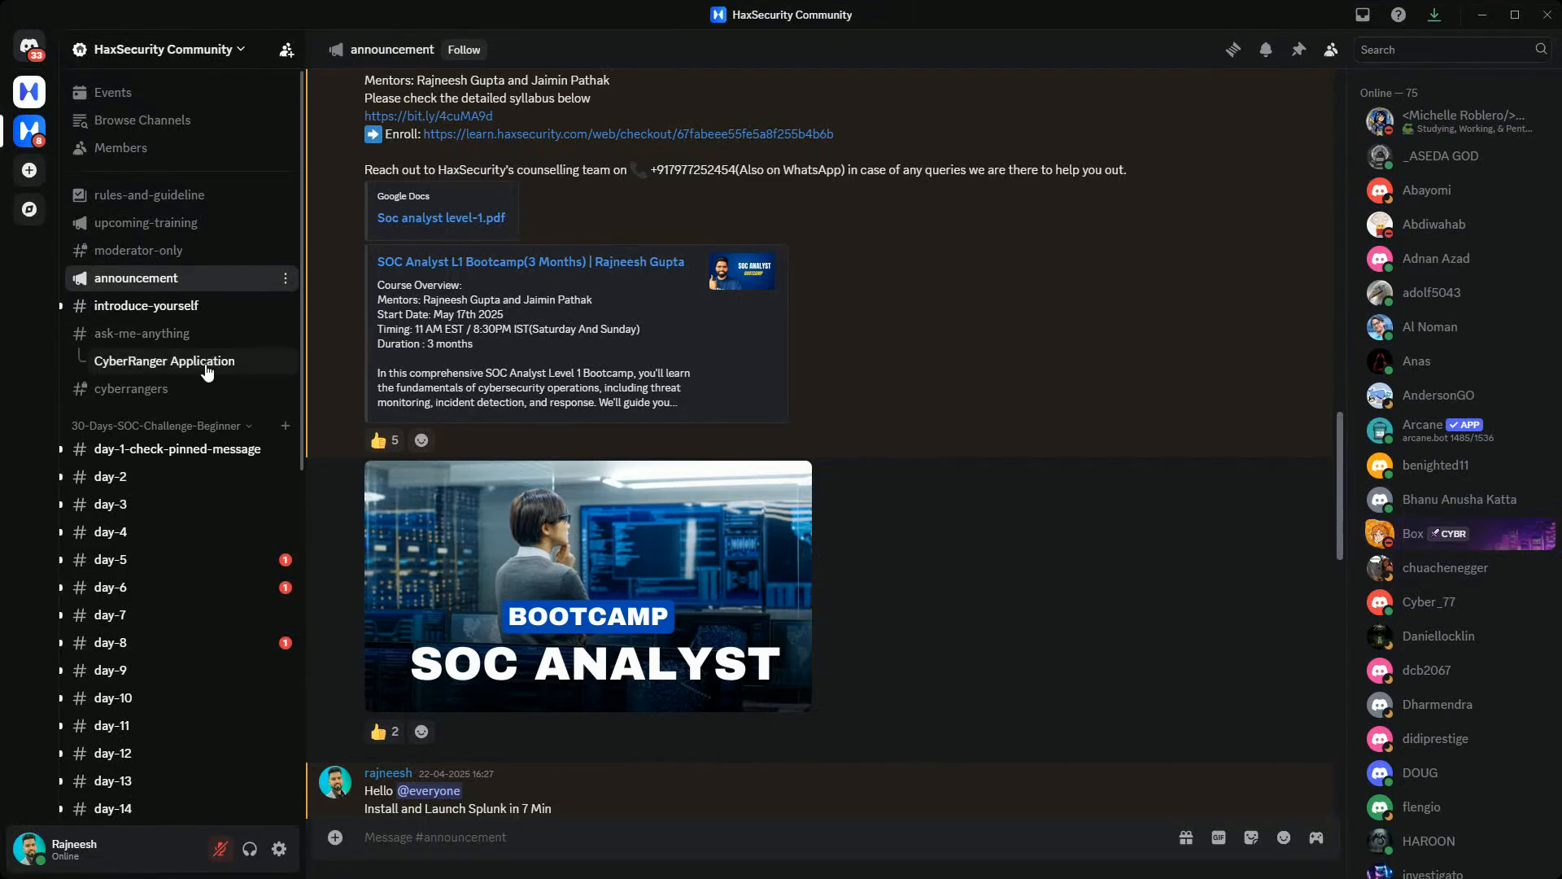
pyautogui.moveTo(303, 340)
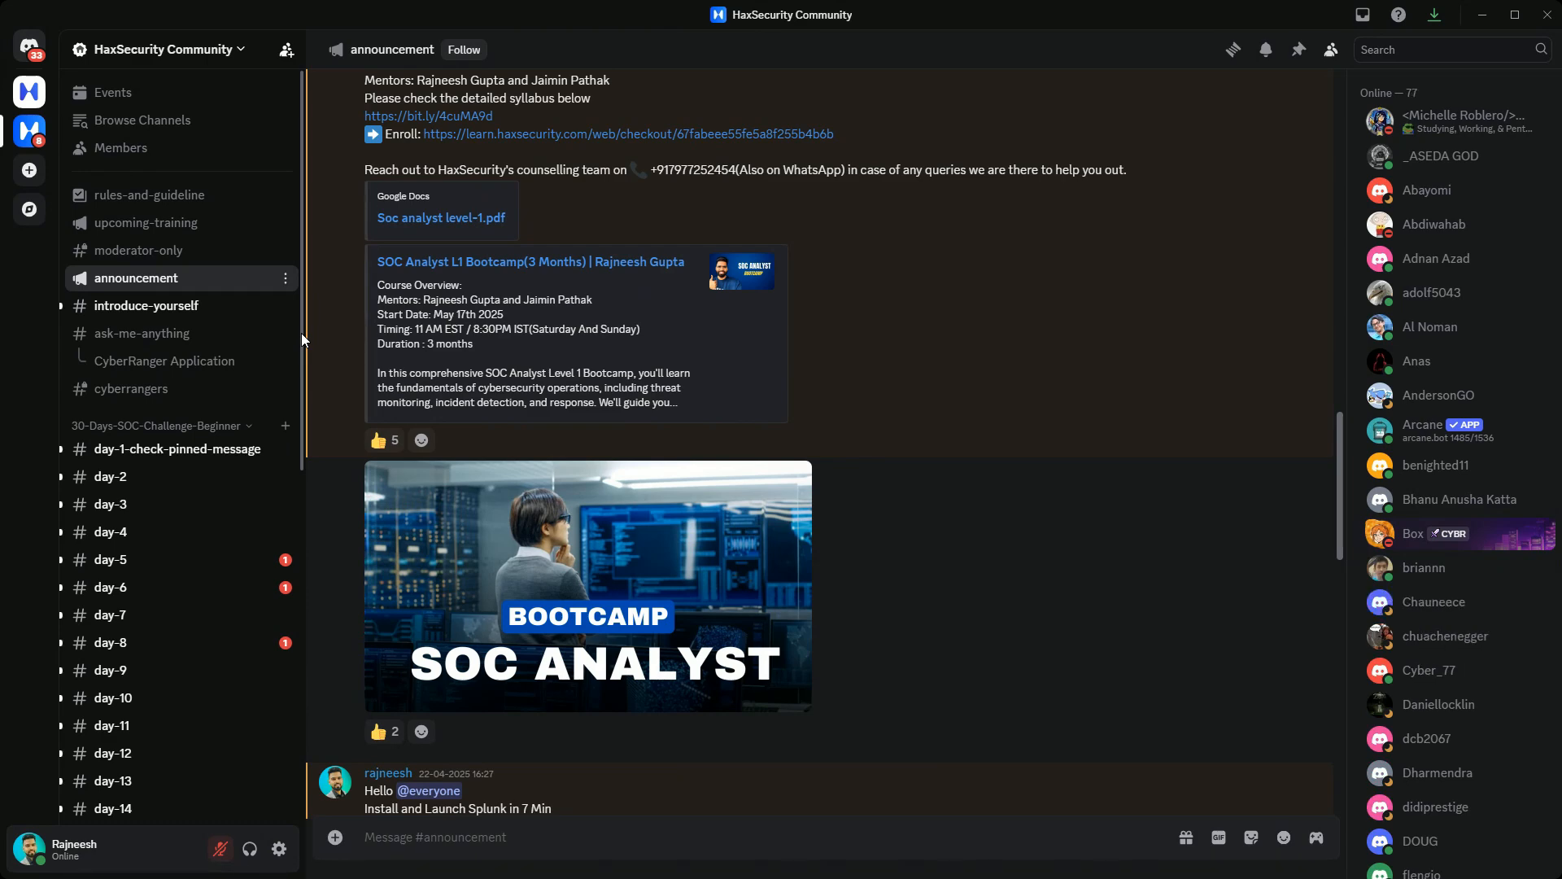
pyautogui.moveTo(1053, 465)
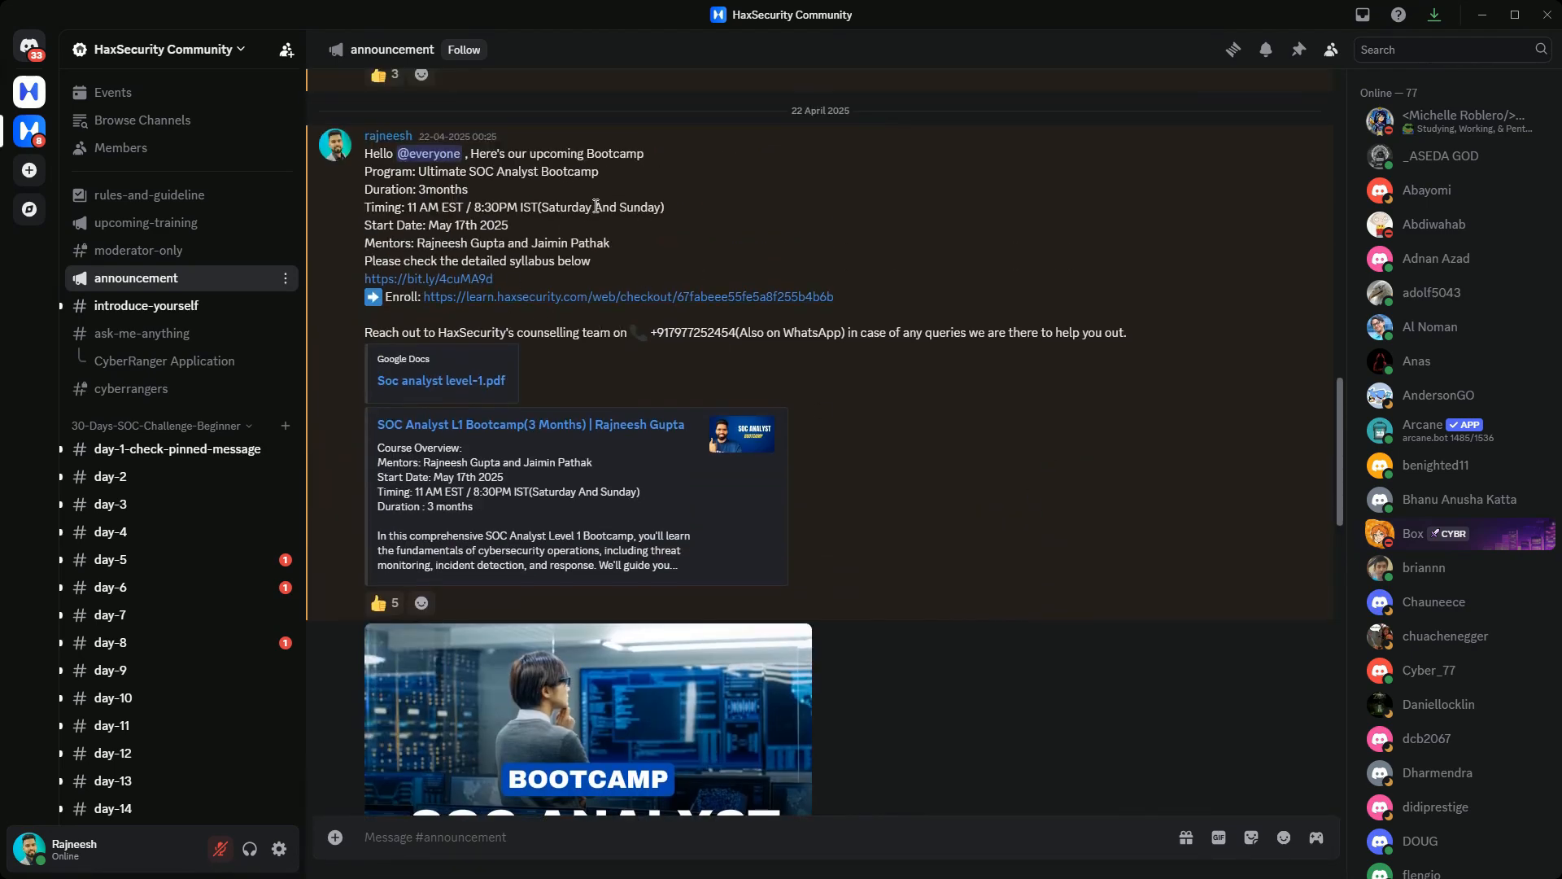
pyautogui.moveTo(764, 266)
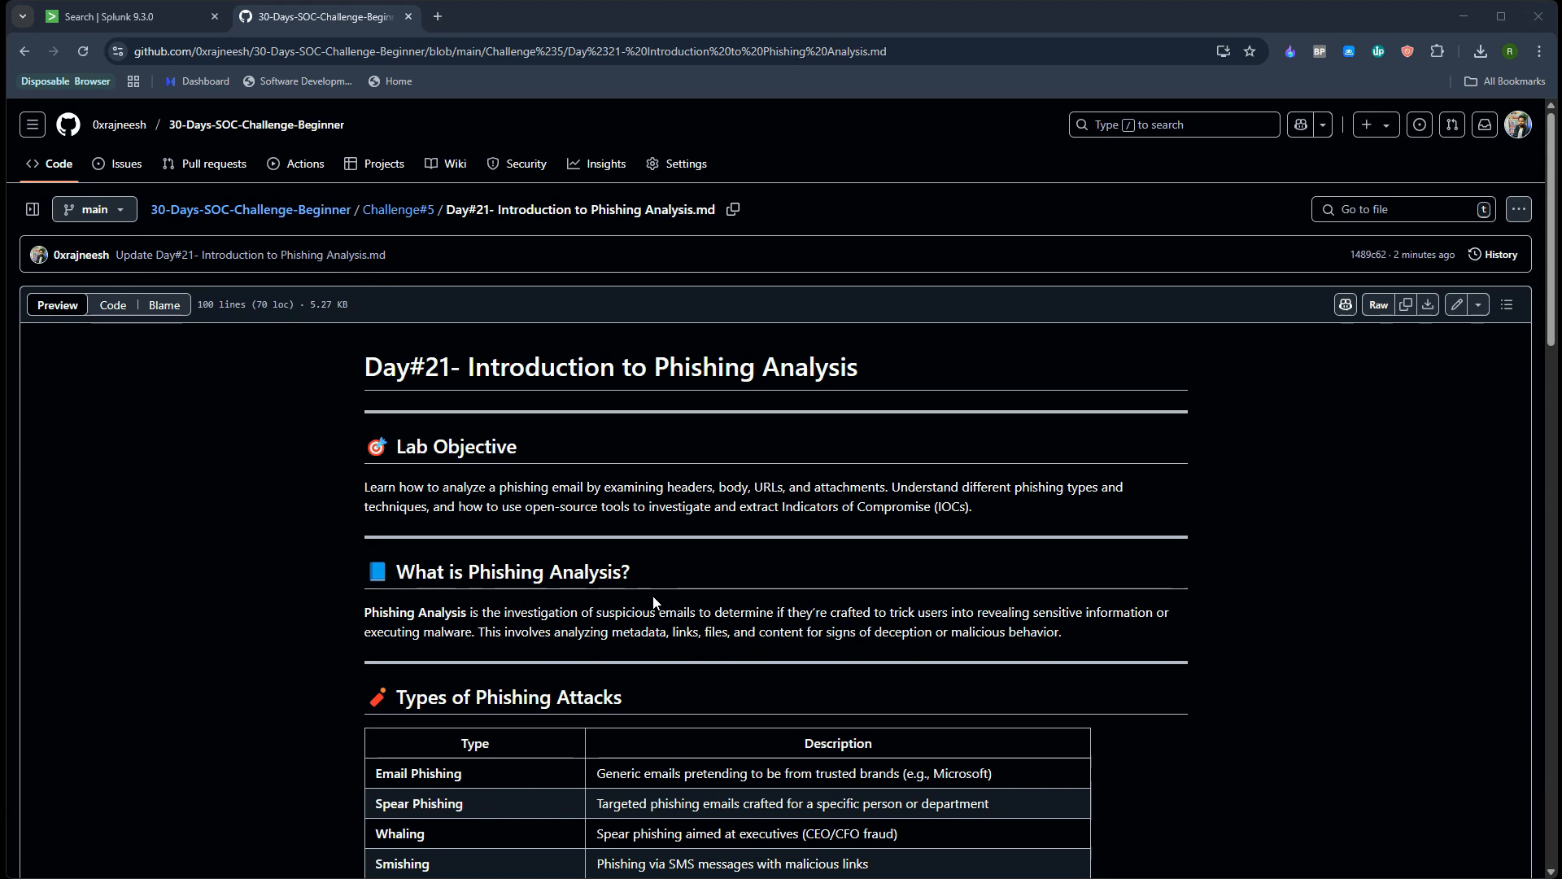
# Read the Day 21 lesson's lab objective, phishing analysis definition and attack-types table
pyautogui.scroll(-3)
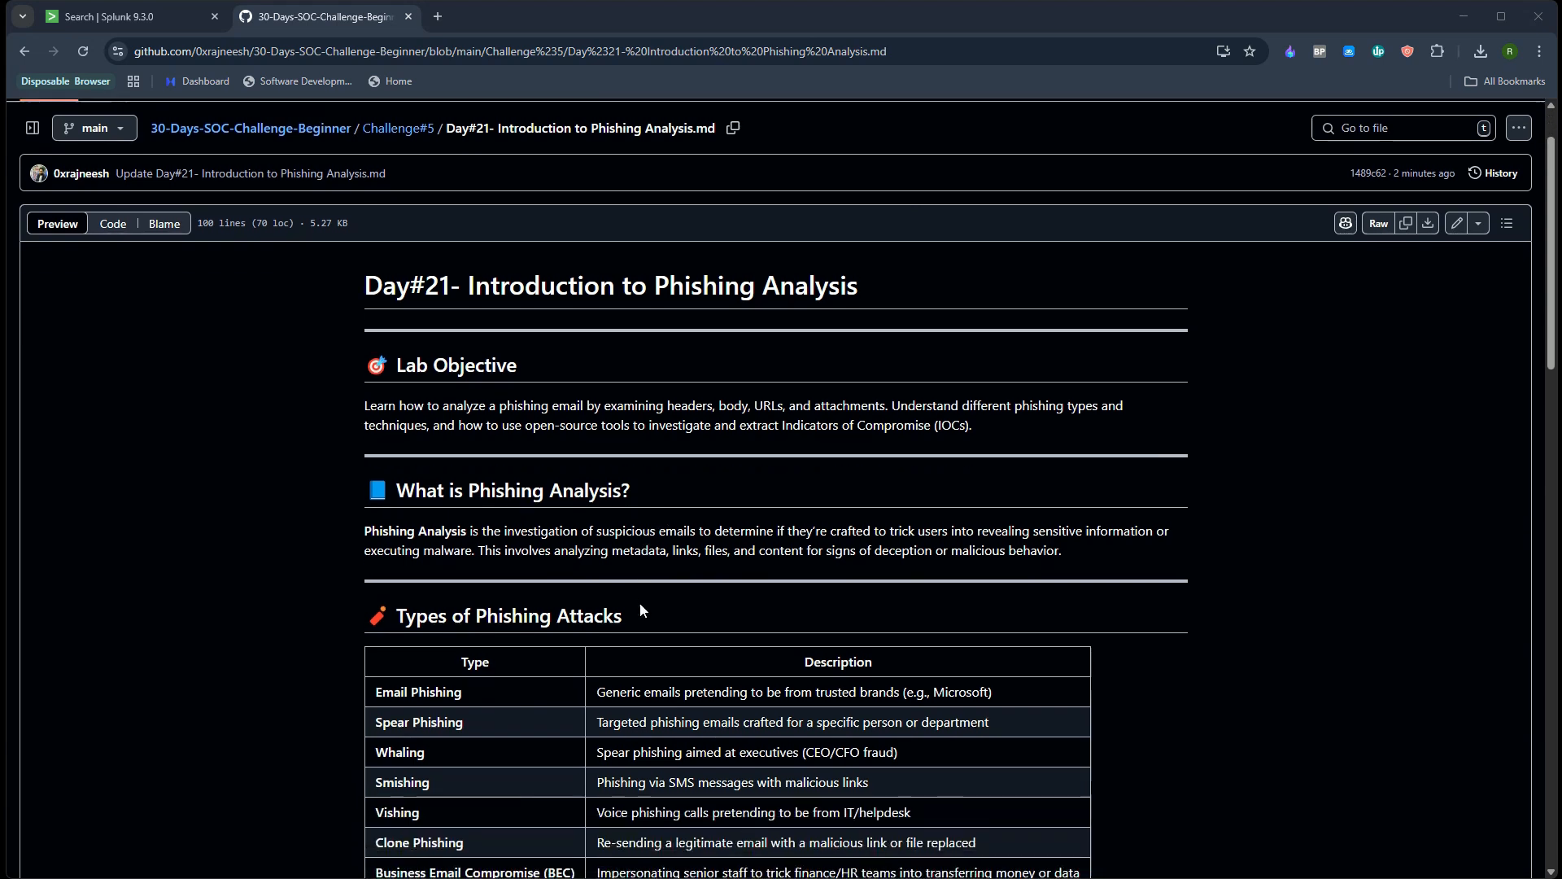
pyautogui.moveTo(501, 537)
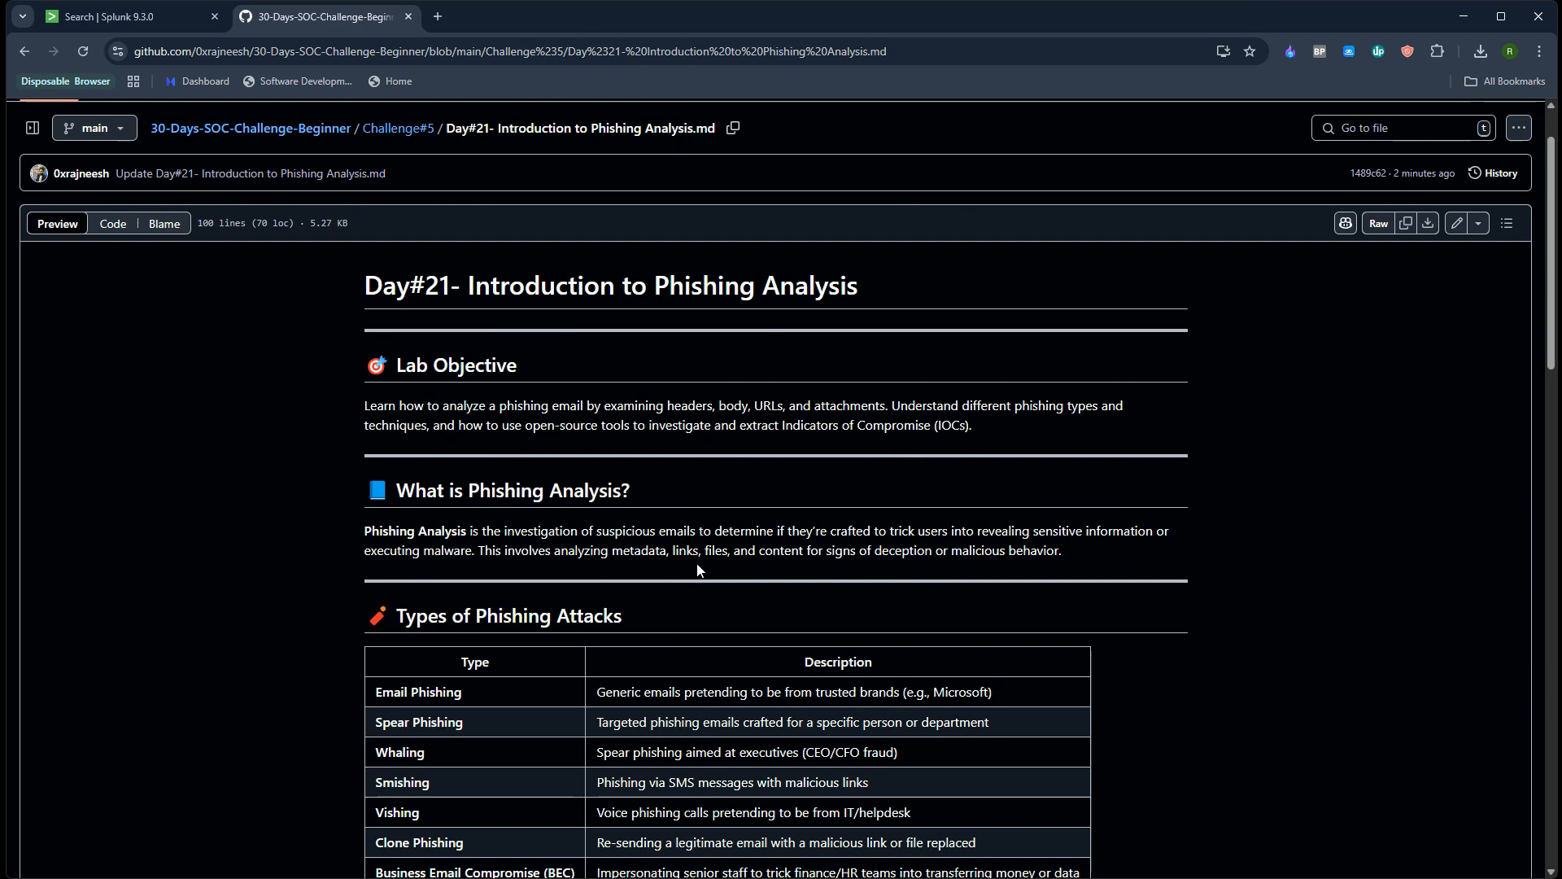
pyautogui.moveTo(758, 566)
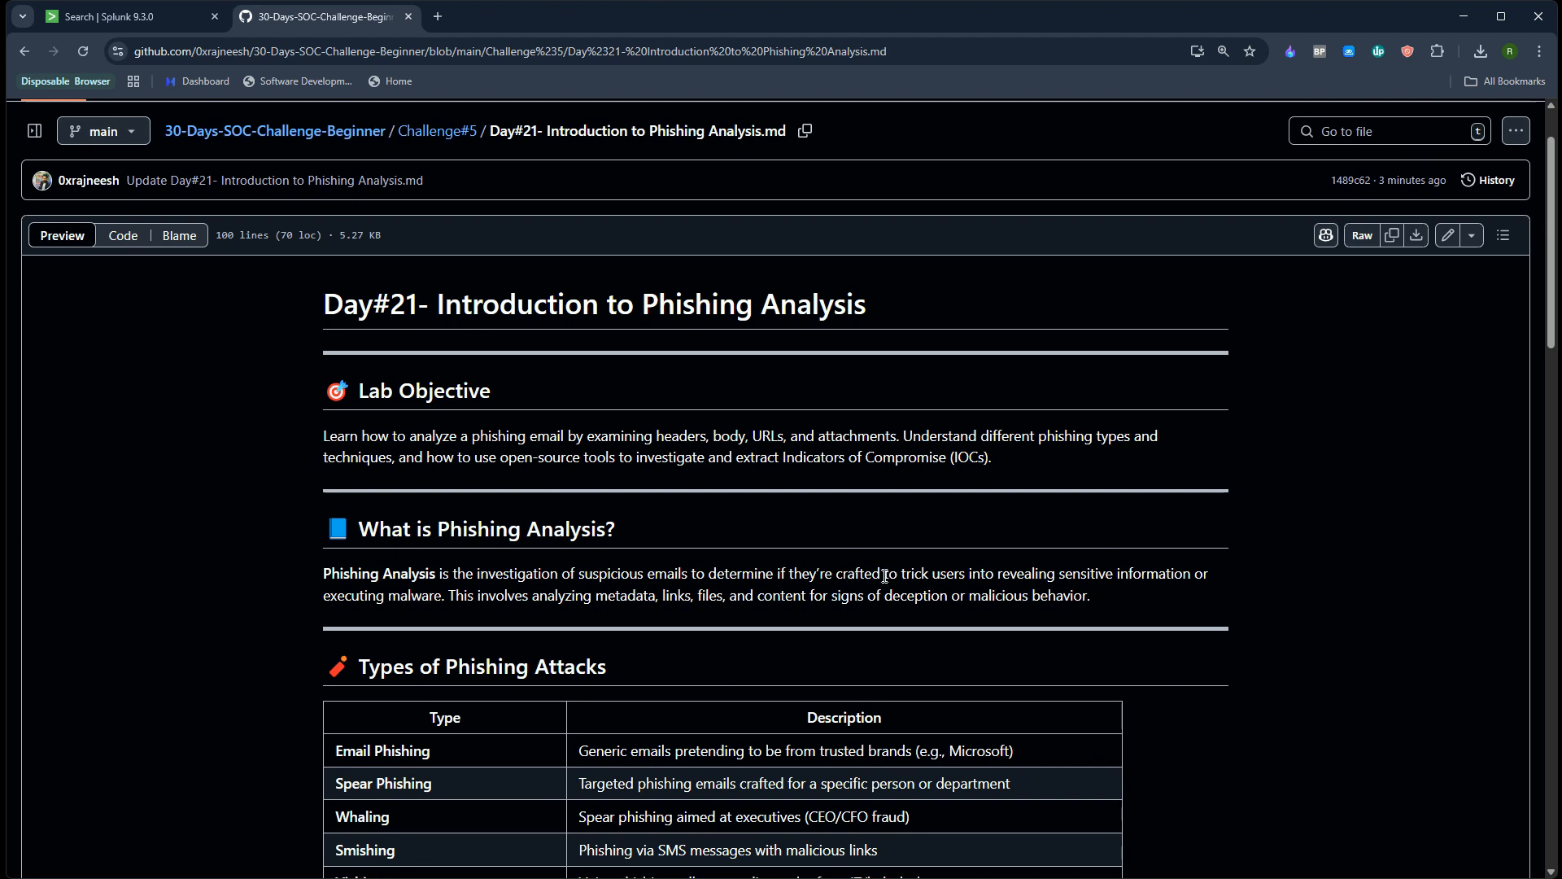
pyautogui.moveTo(884, 576)
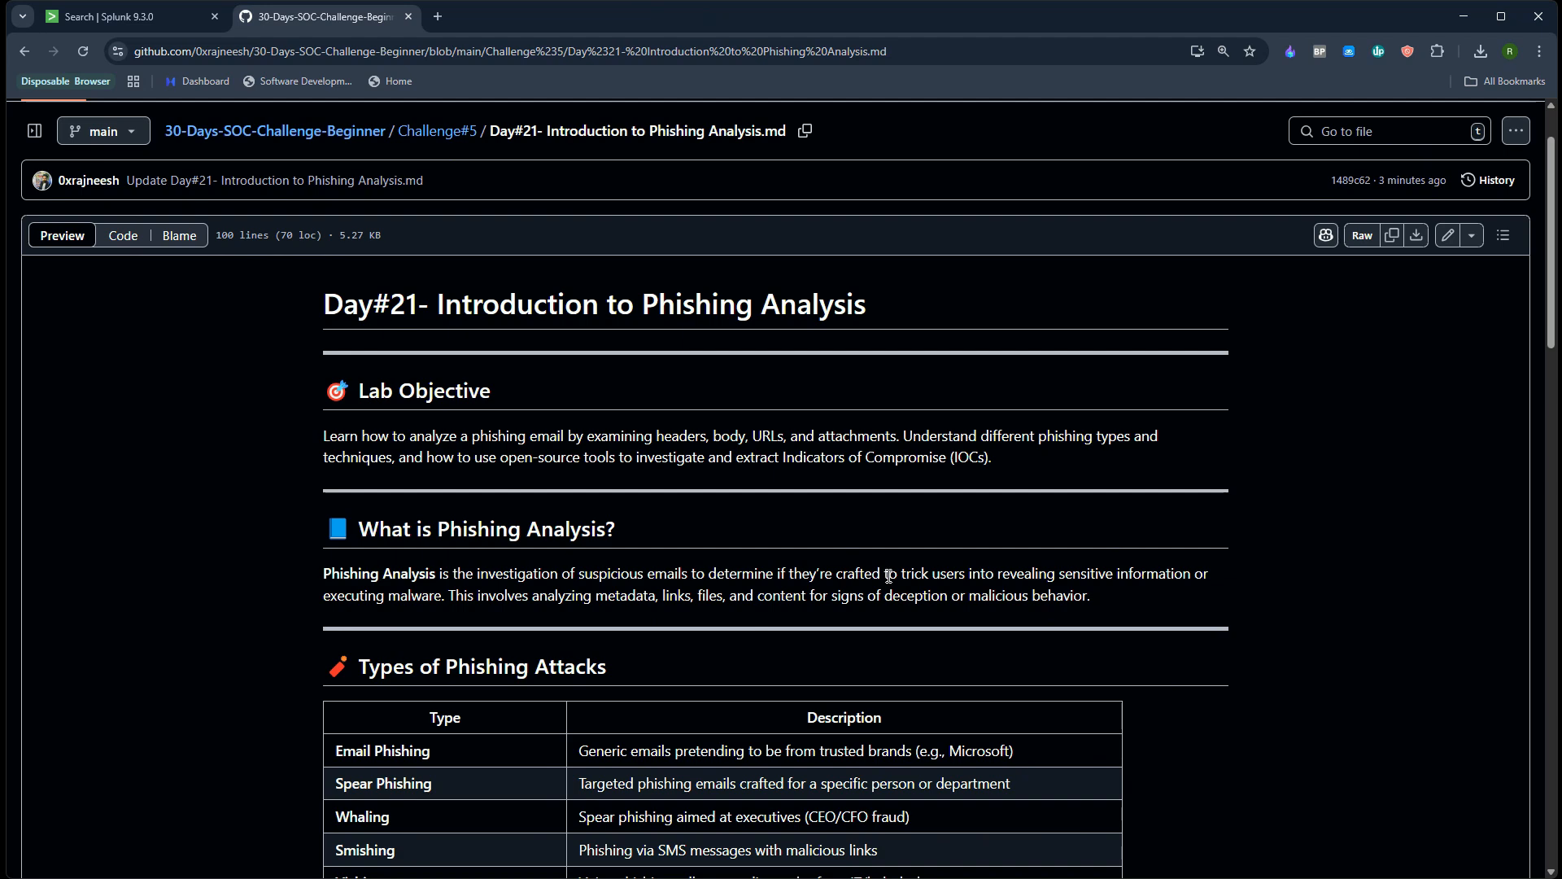
pyautogui.moveTo(698, 599)
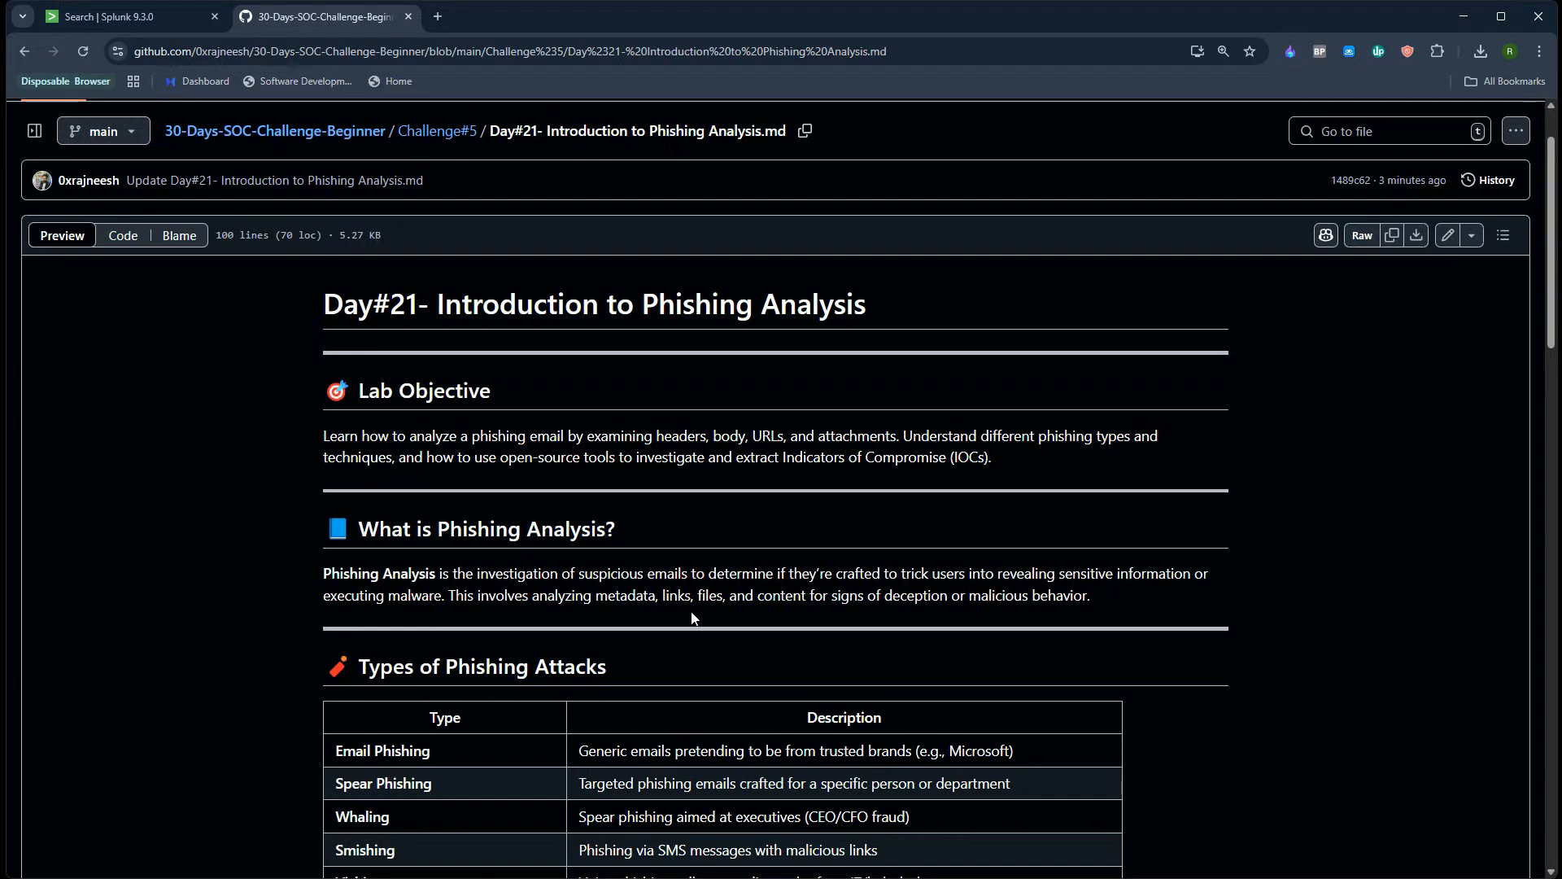
pyautogui.moveTo(657, 595)
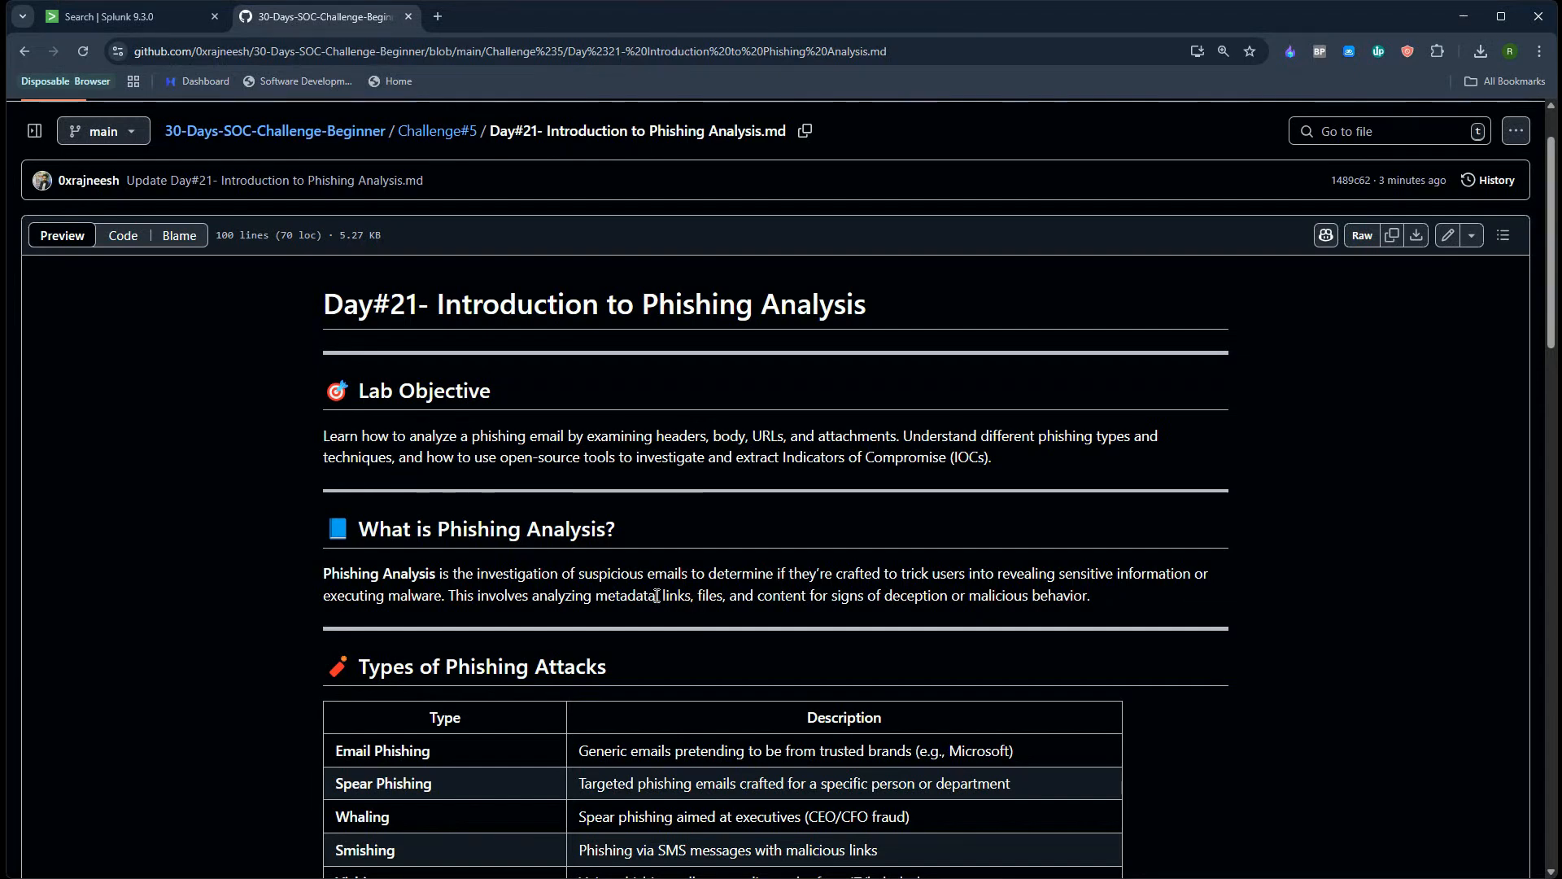
pyautogui.scroll(-3)
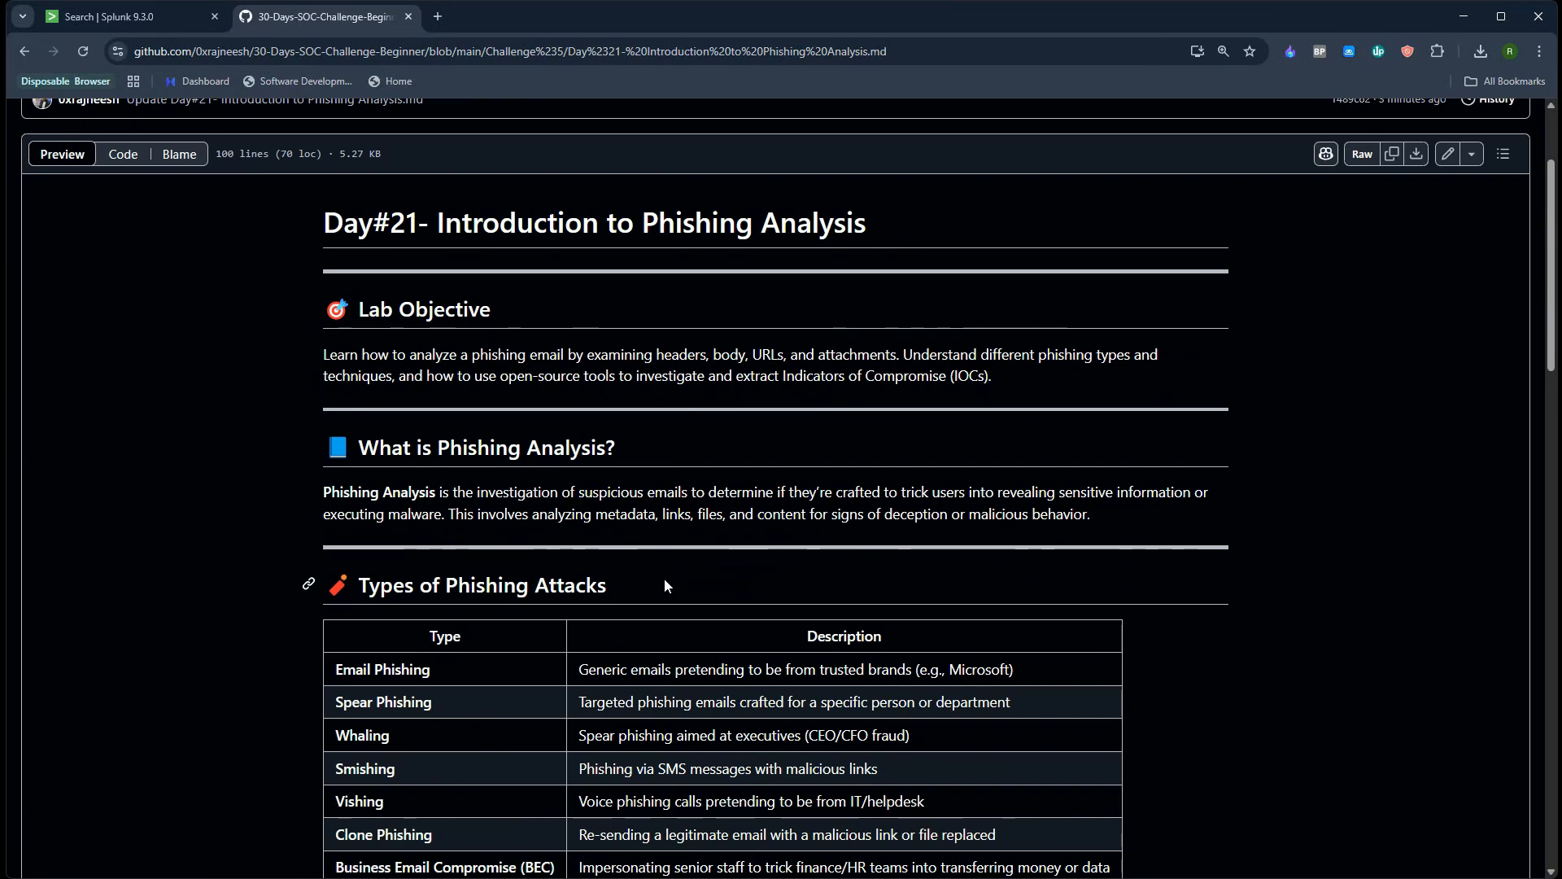
pyautogui.moveTo(666, 495)
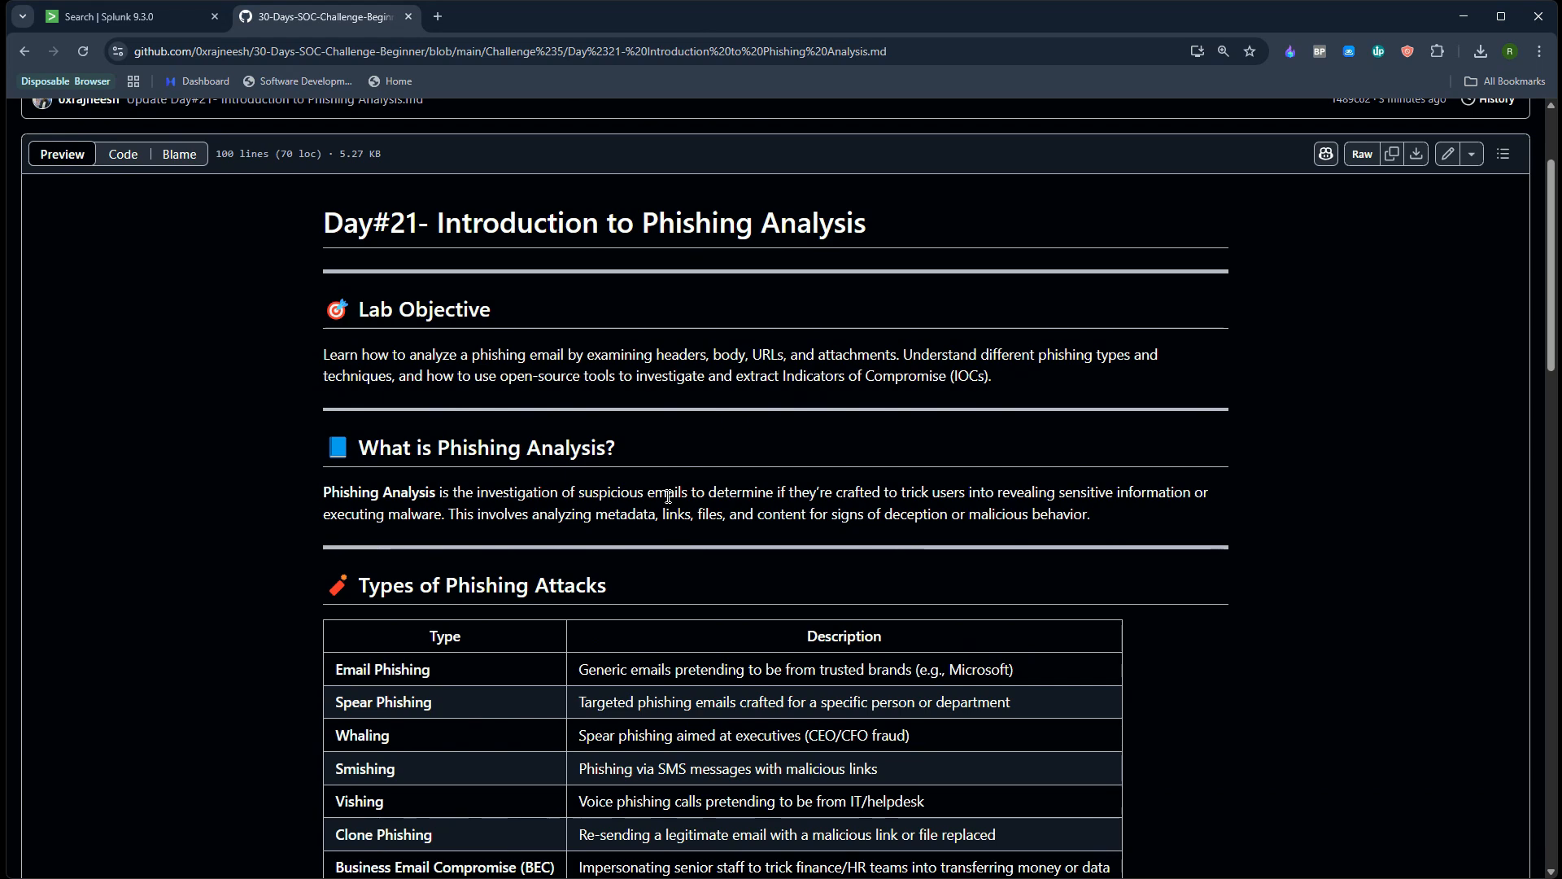
# Read through the Types of Phishing Attacks table, highlighting Phishing, Whaling and Clone Phishing
pyautogui.scroll(-3)
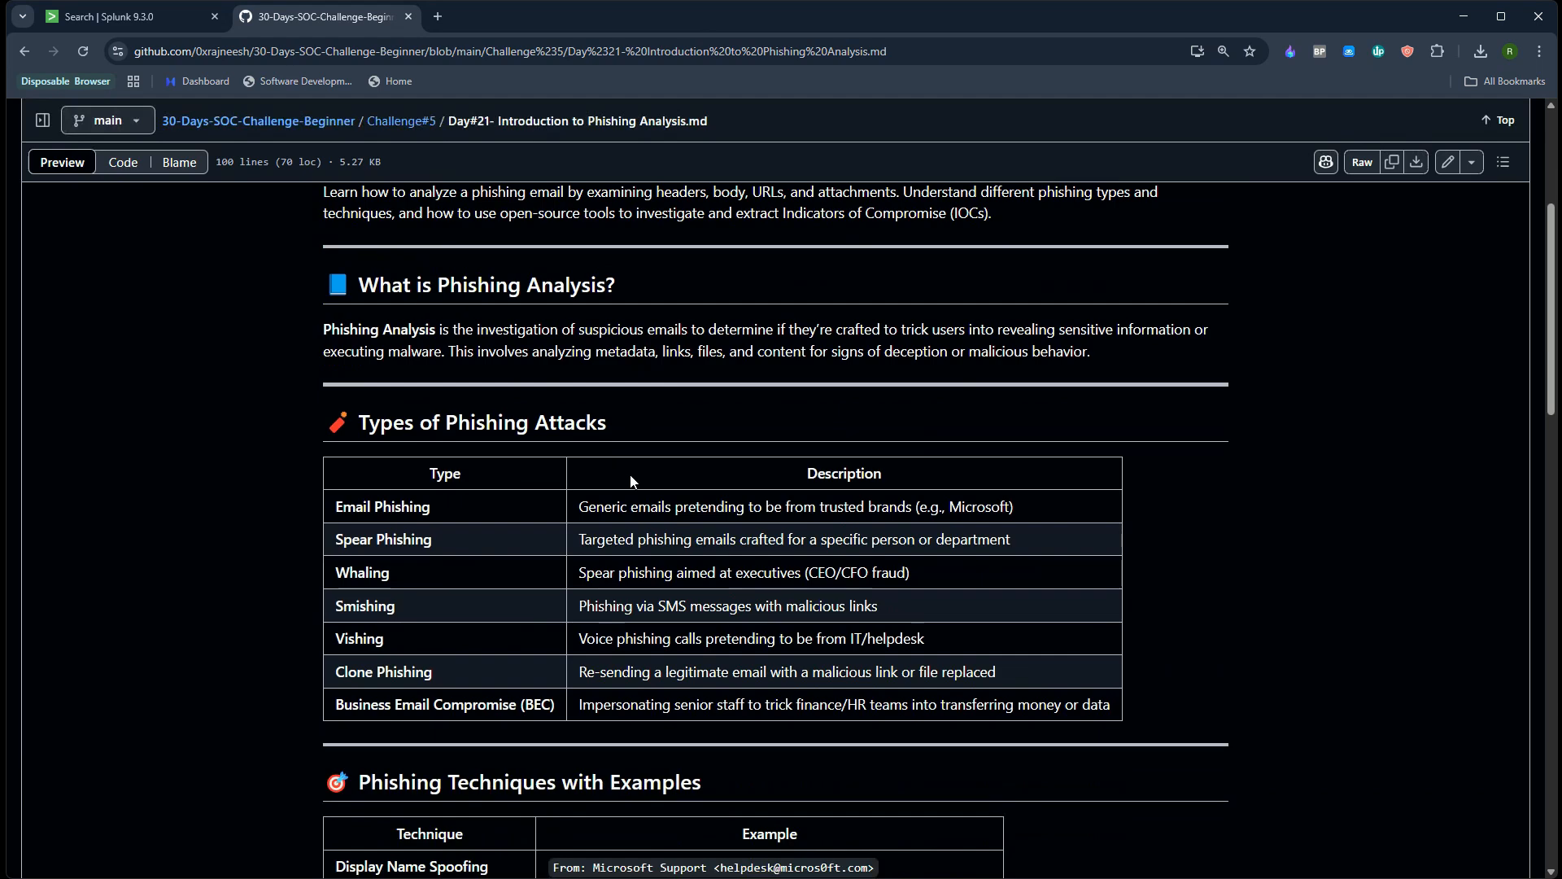
pyautogui.doubleClick(486, 421)
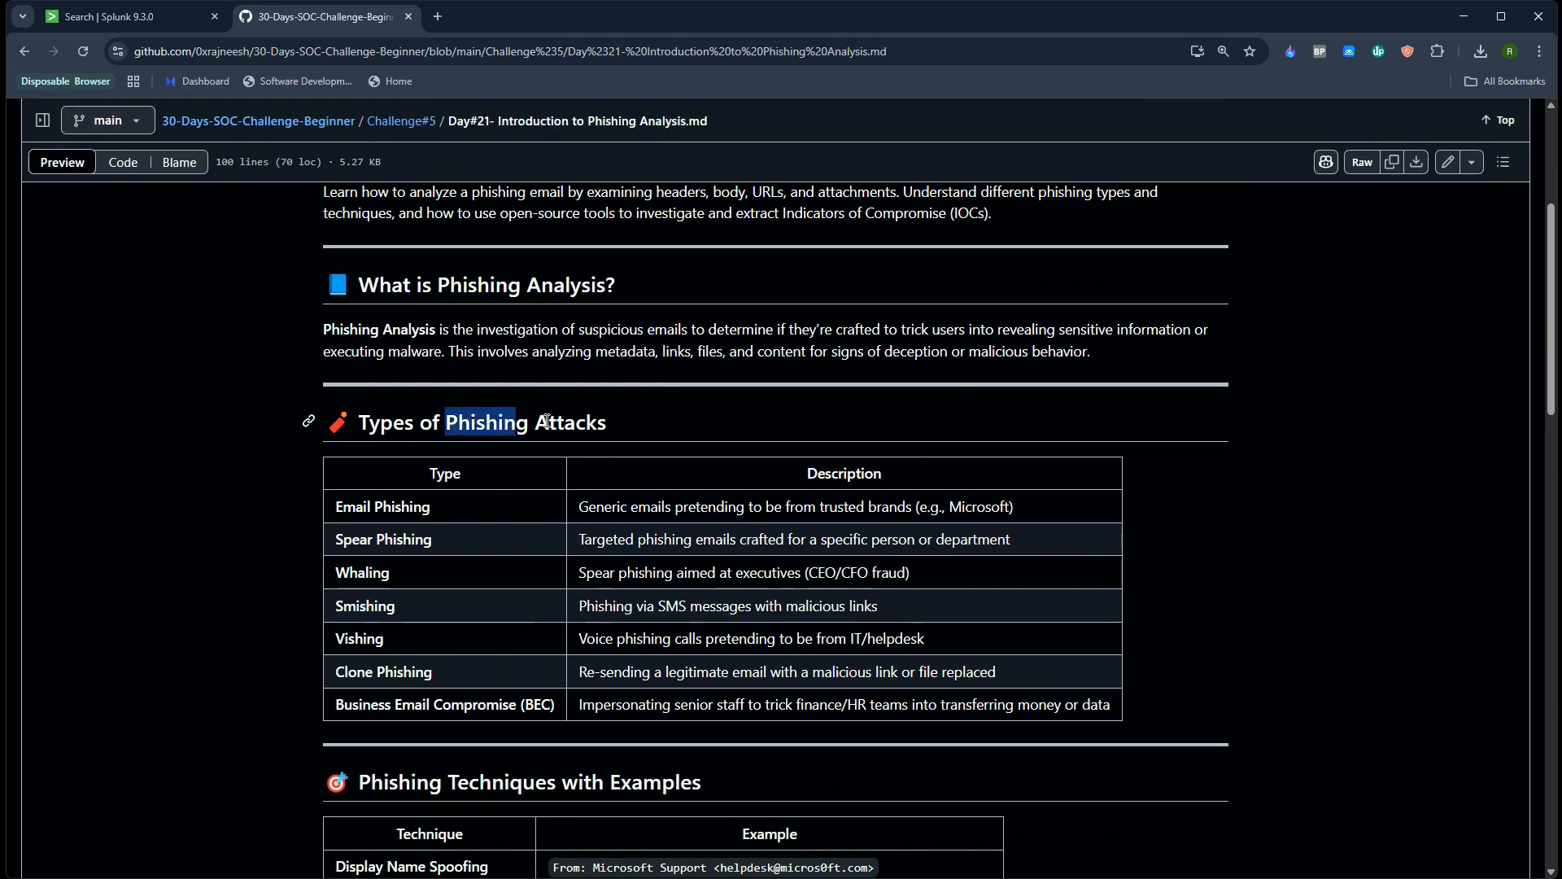
pyautogui.click(351, 507)
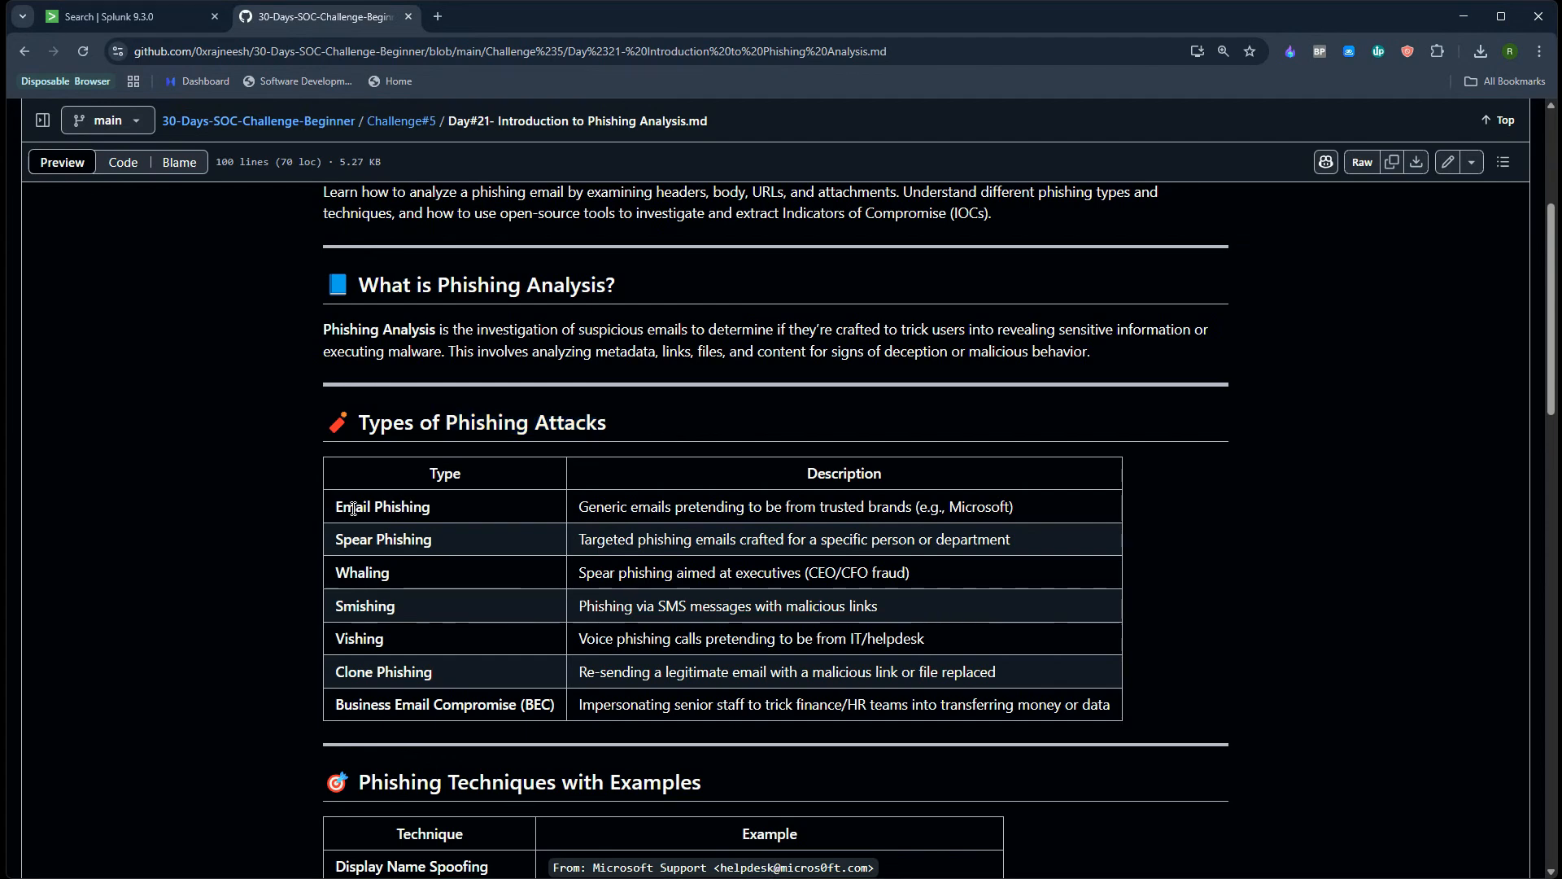
pyautogui.moveTo(598, 510)
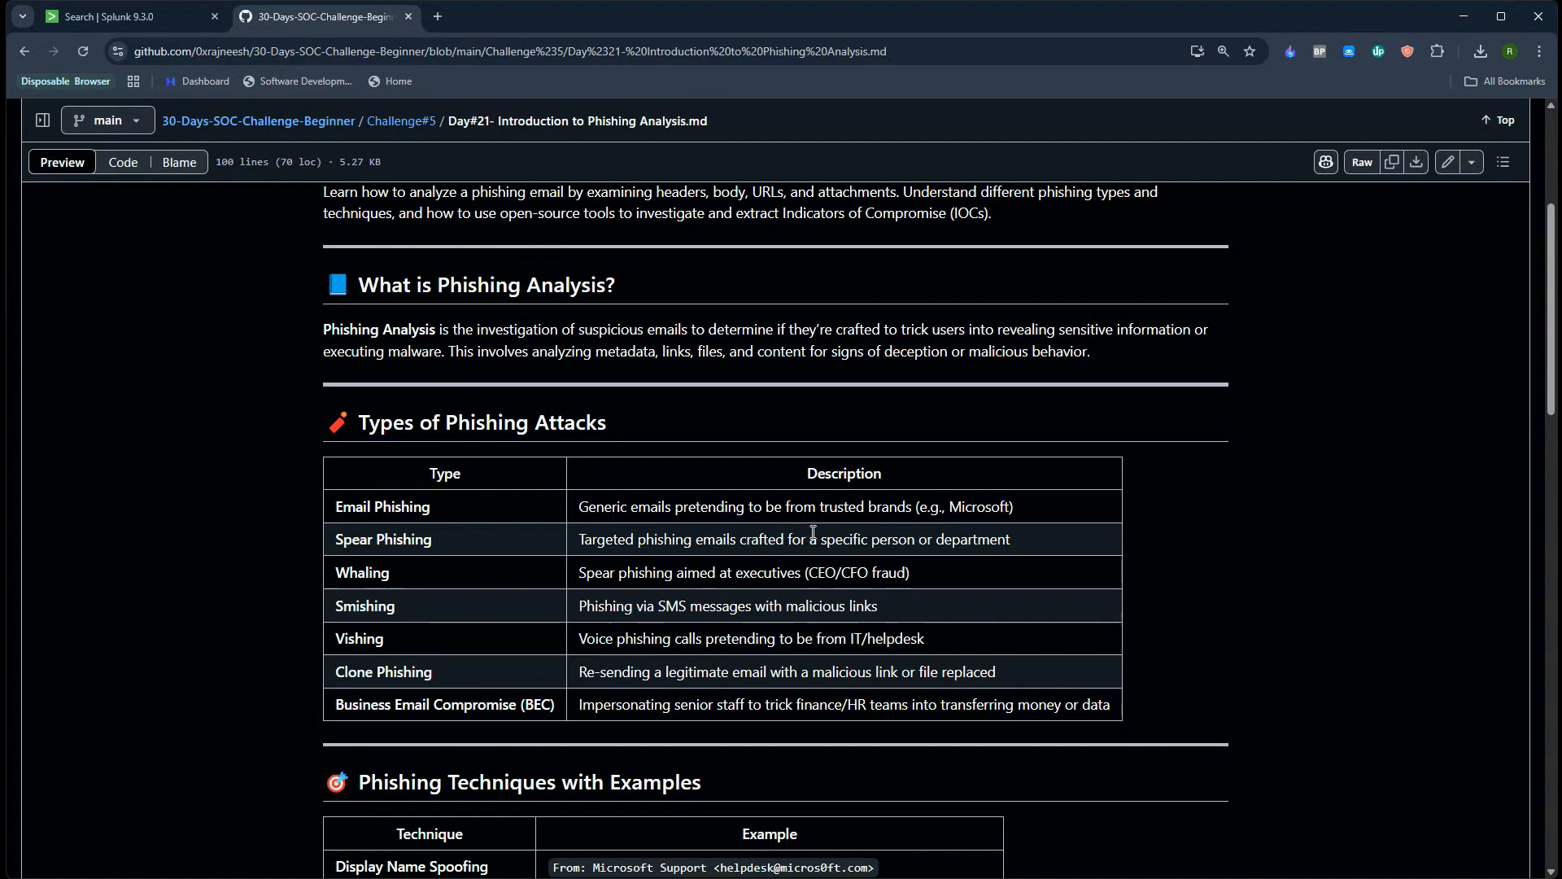
pyautogui.doubleClick(383, 539)
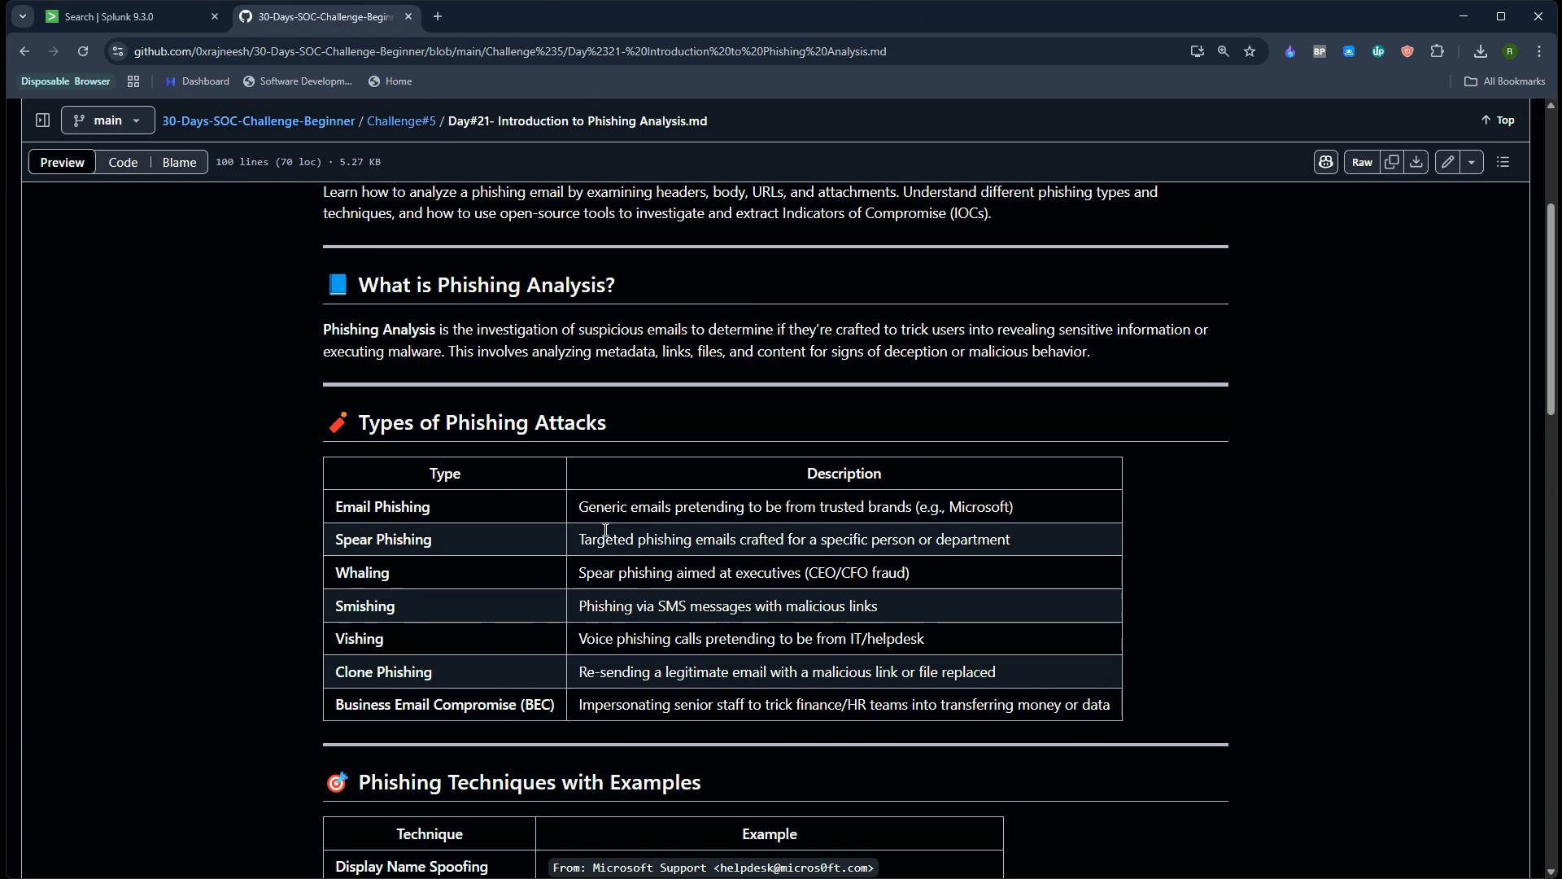
pyautogui.doubleClick(419, 506)
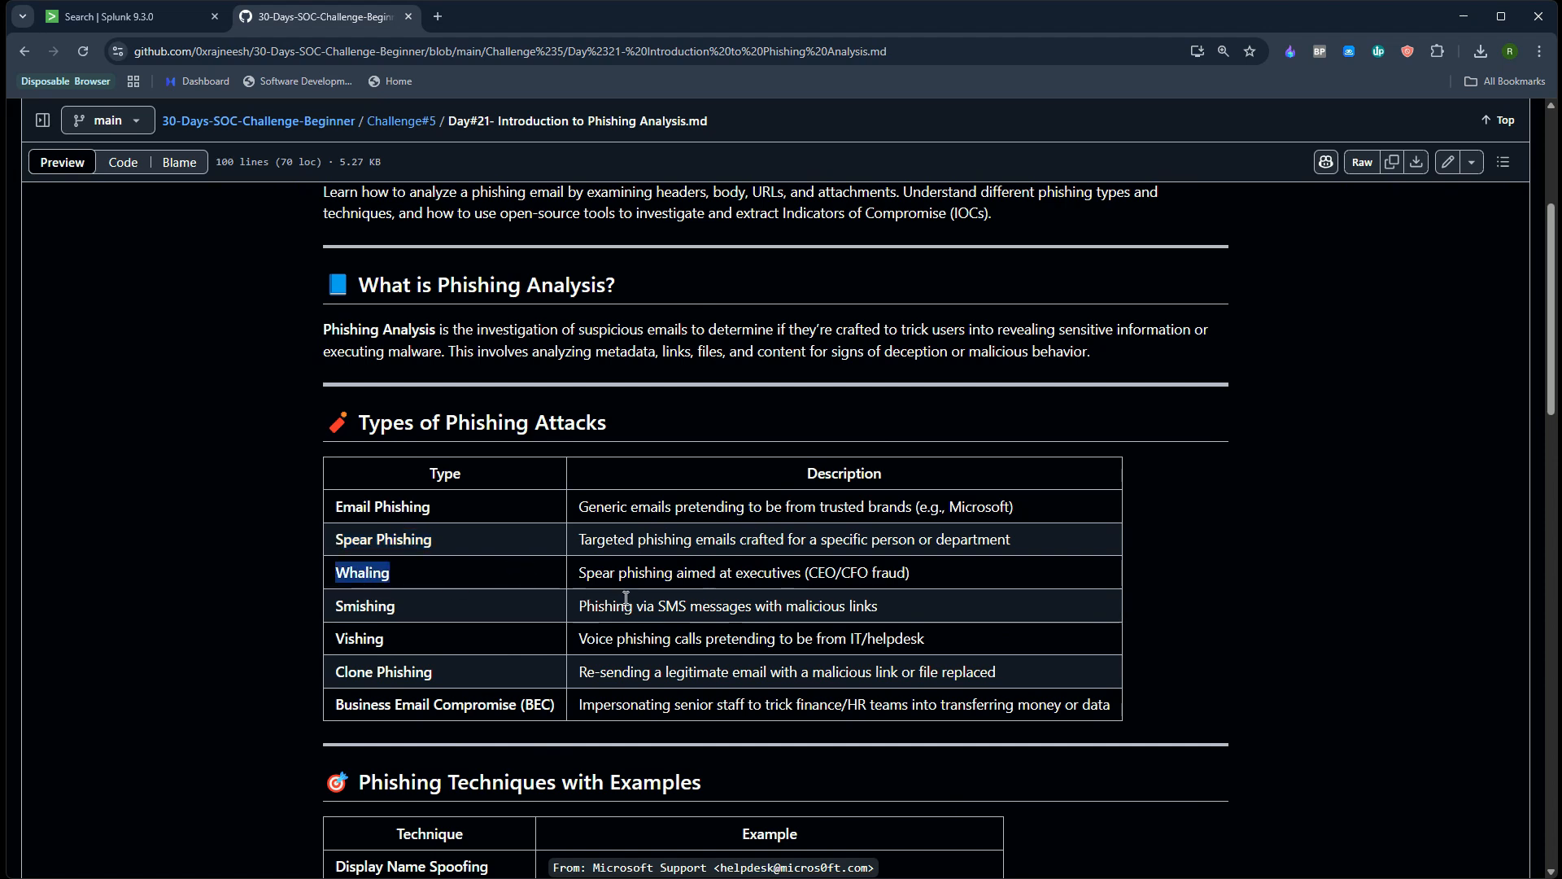
pyautogui.moveTo(634, 596)
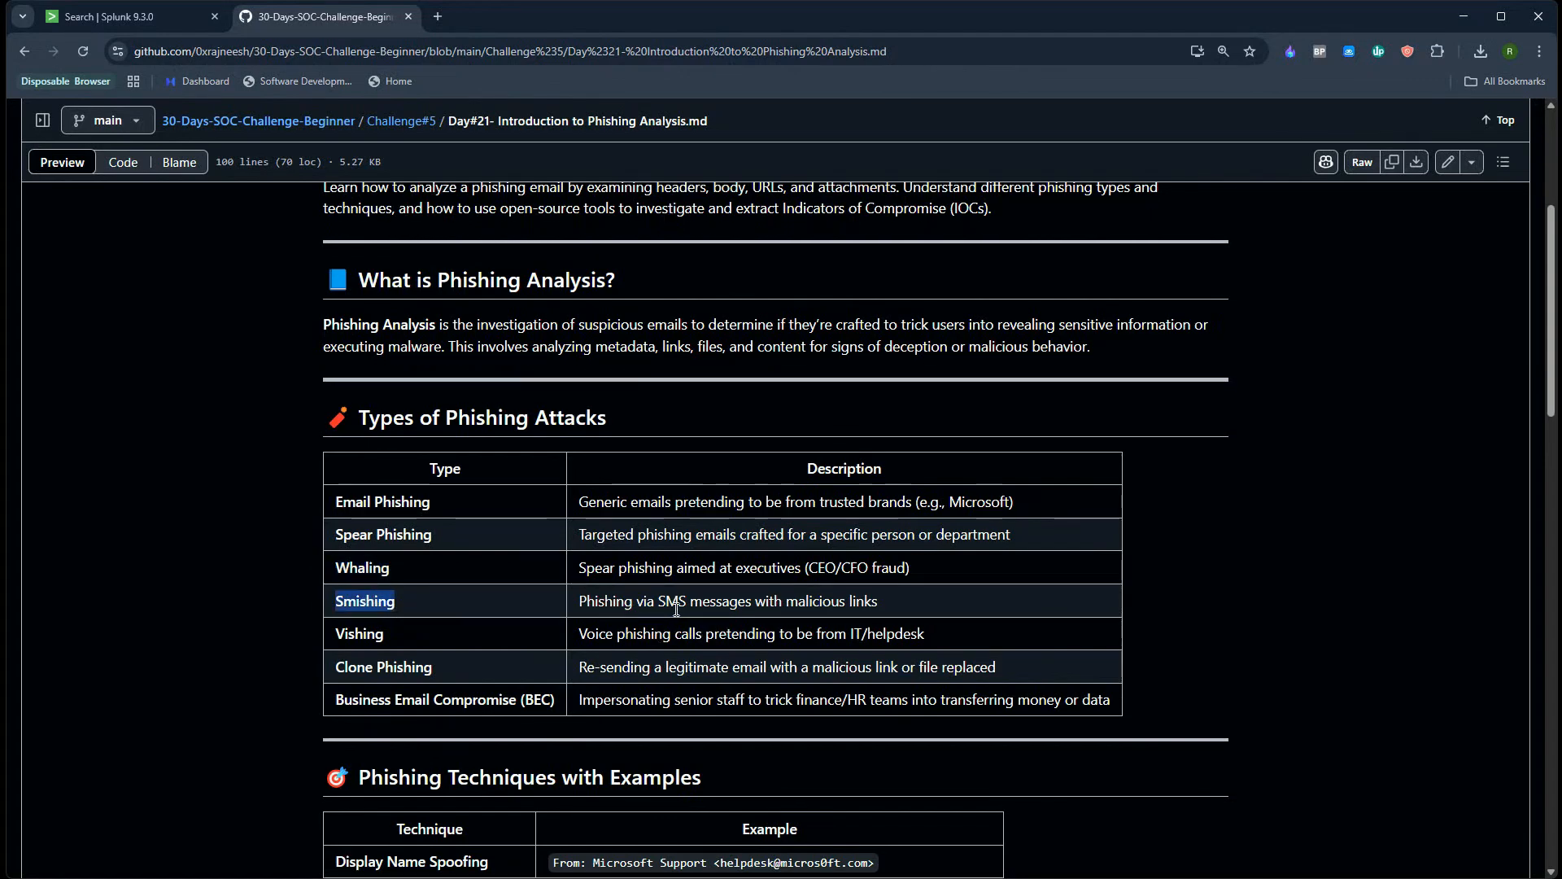
pyautogui.scroll(-3)
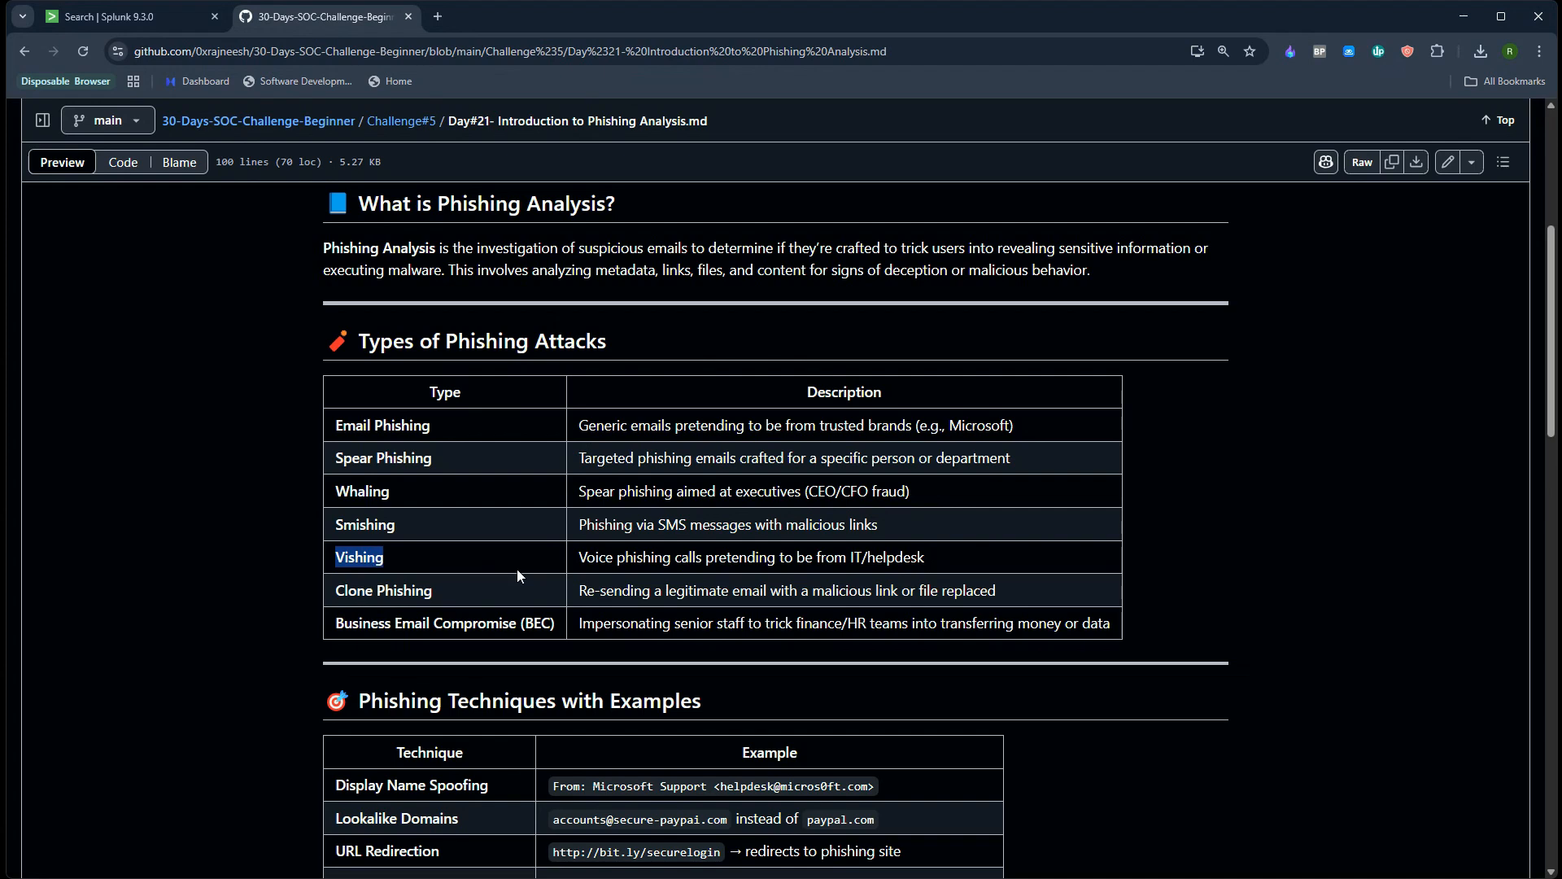
pyautogui.moveTo(526, 578)
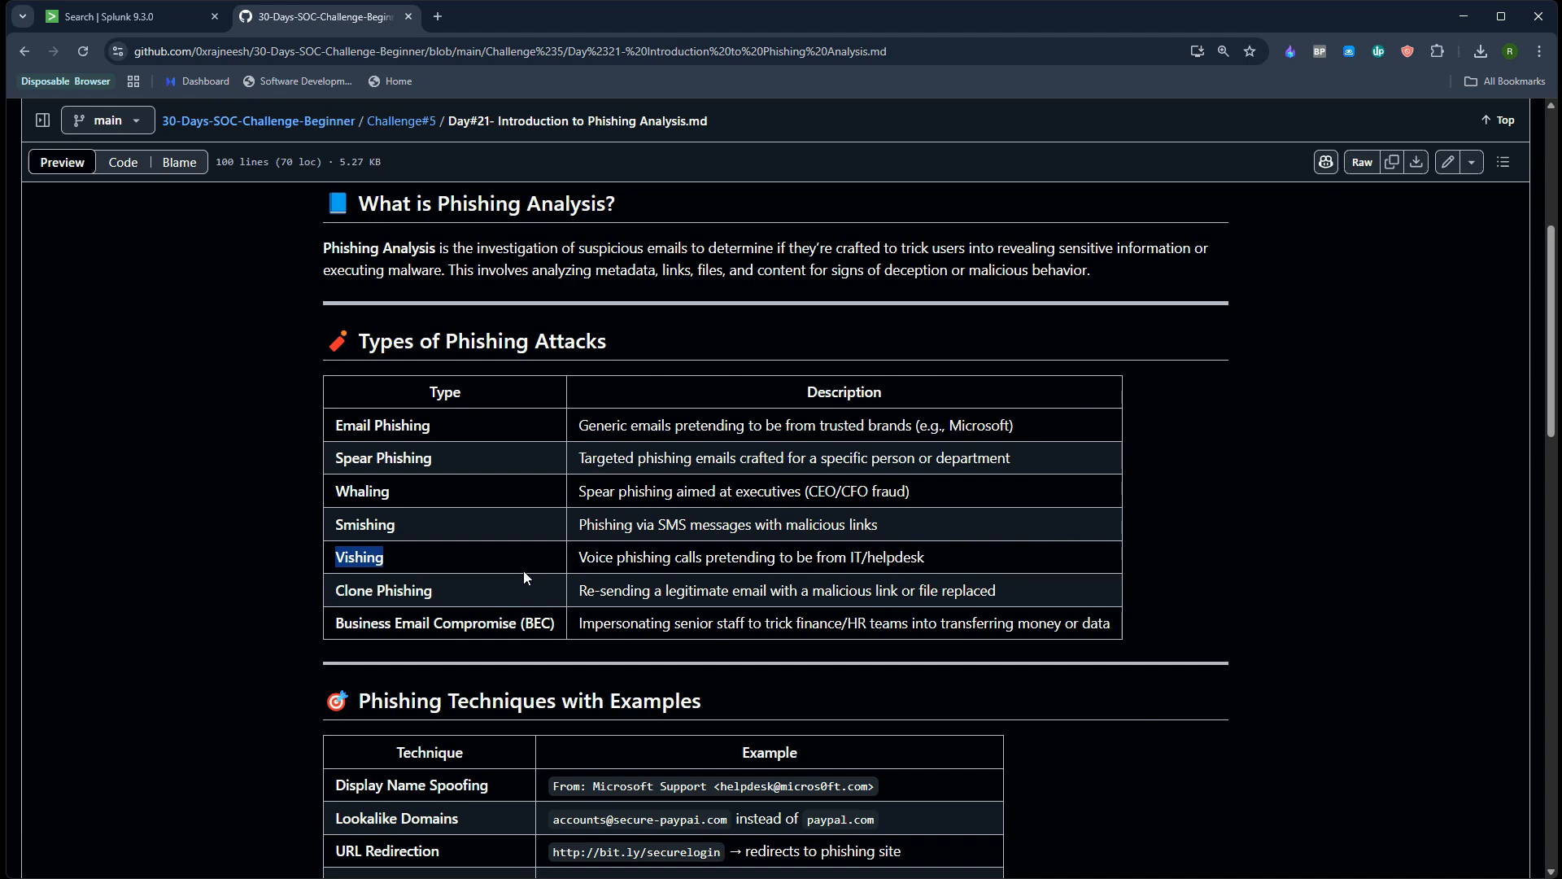
pyautogui.doubleClick(405, 590)
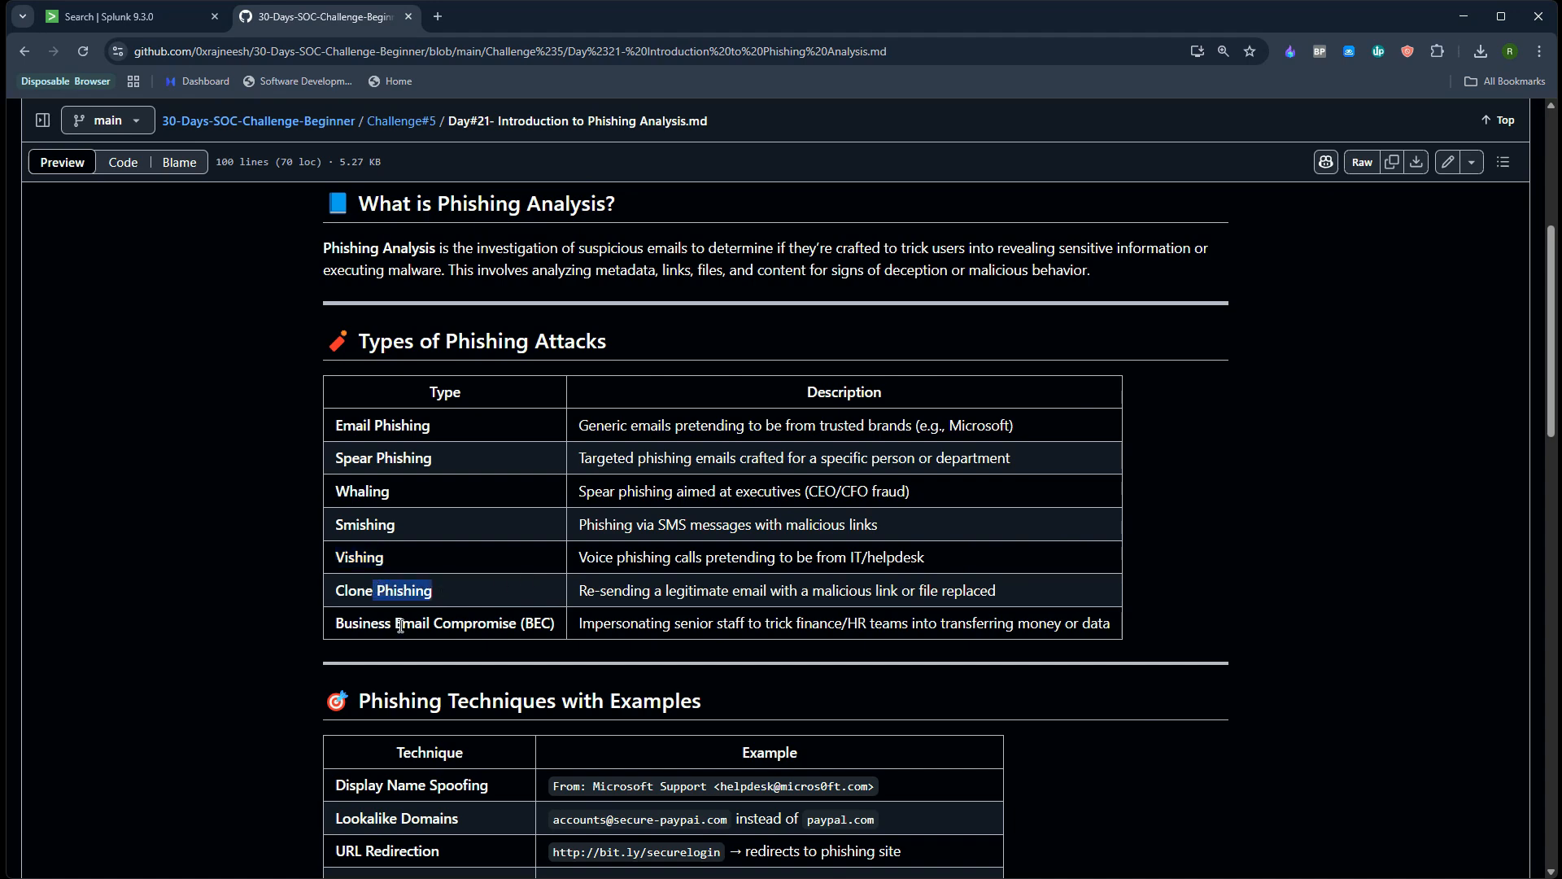
pyautogui.moveTo(359, 616)
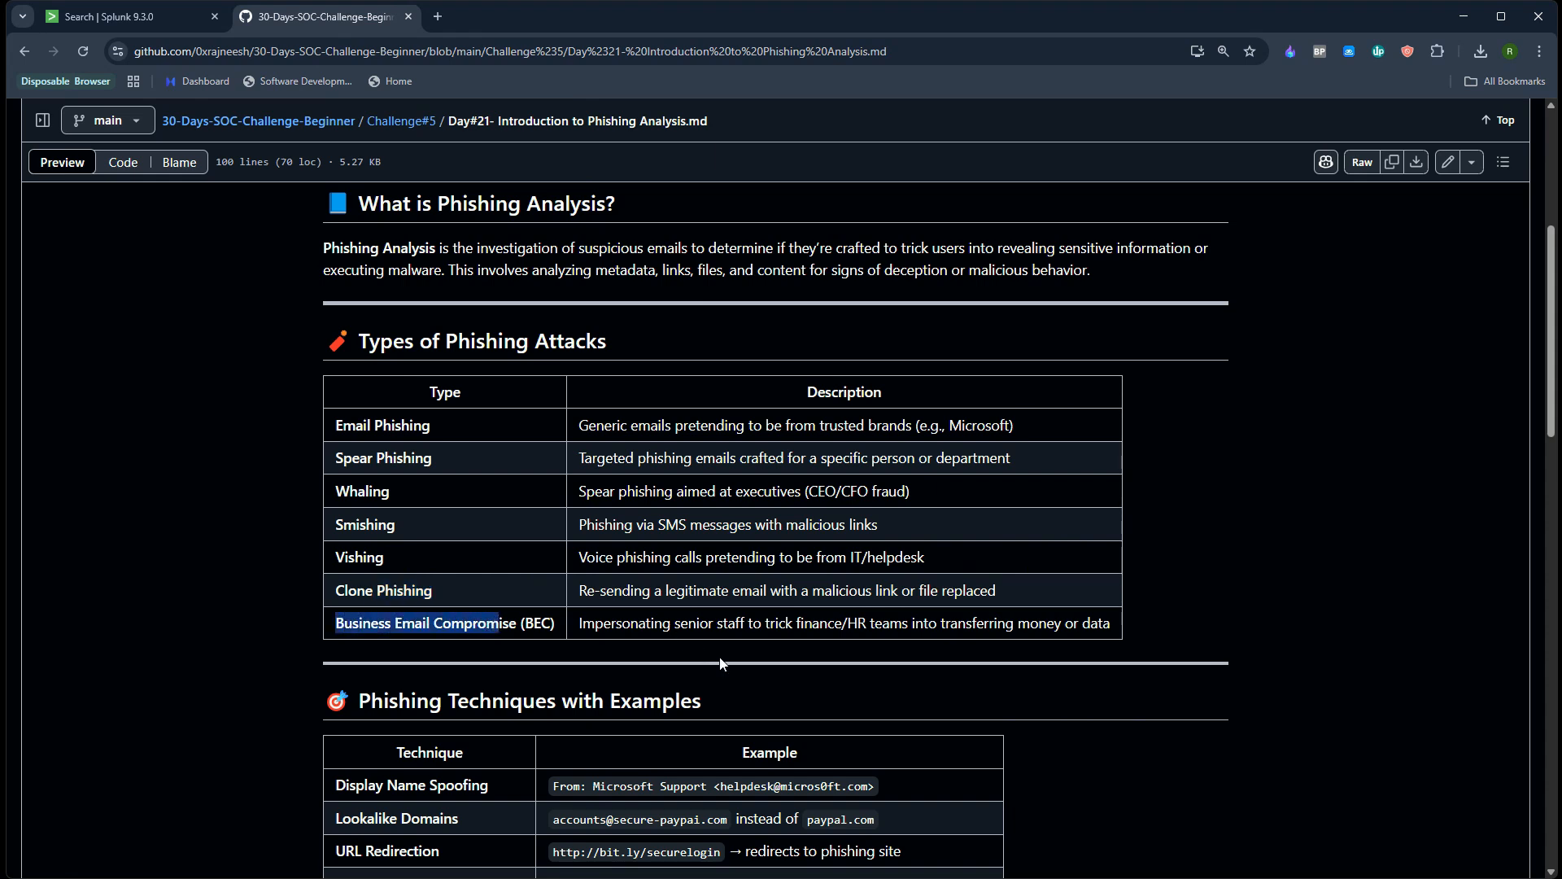
pyautogui.moveTo(742, 684)
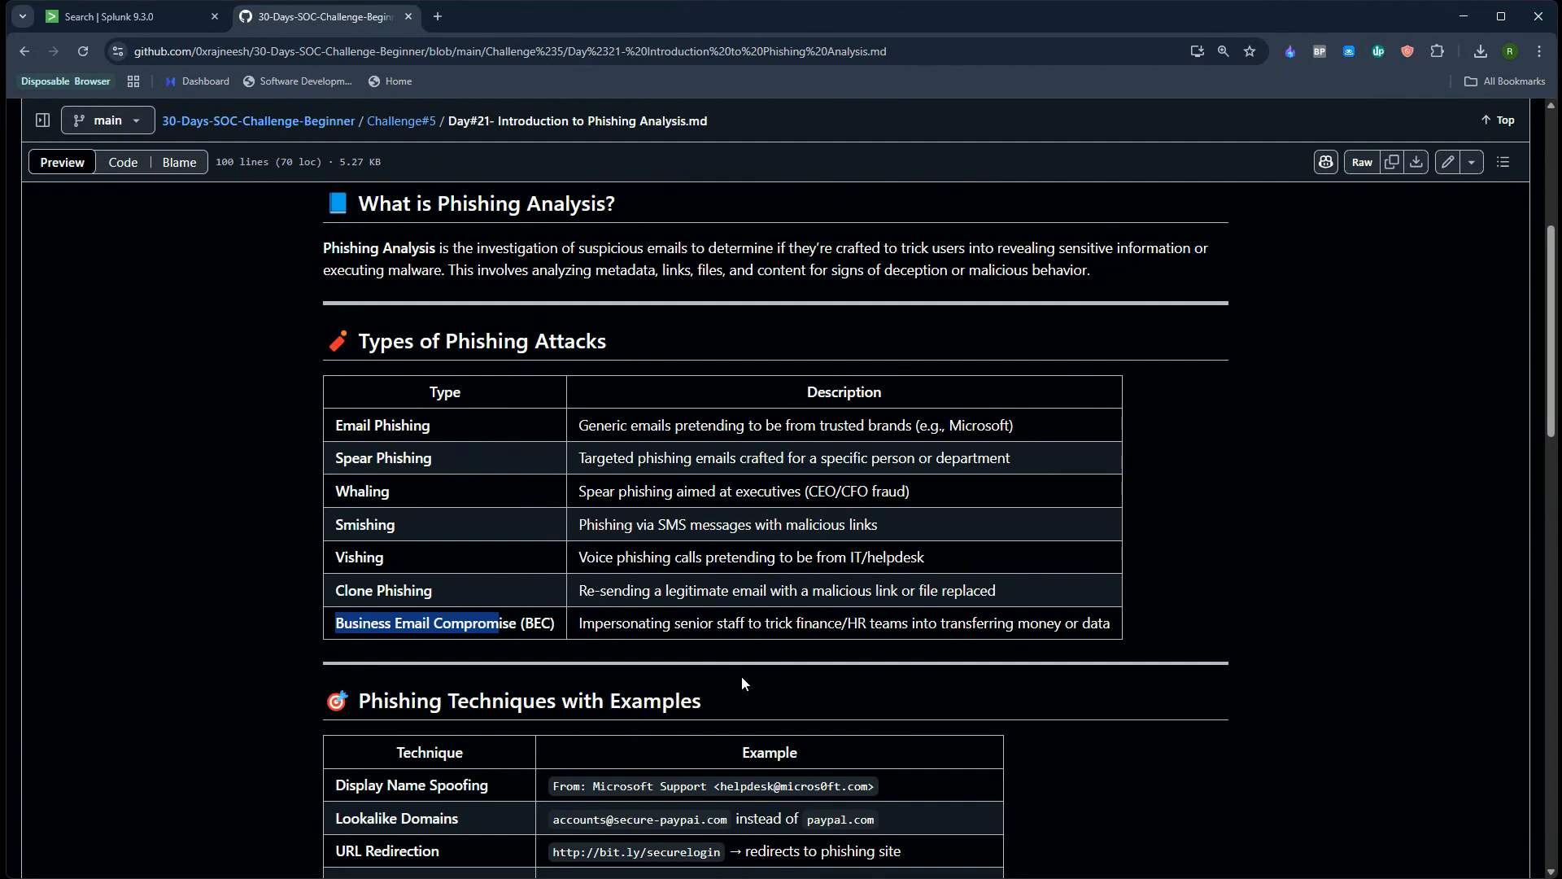
pyautogui.scroll(-3)
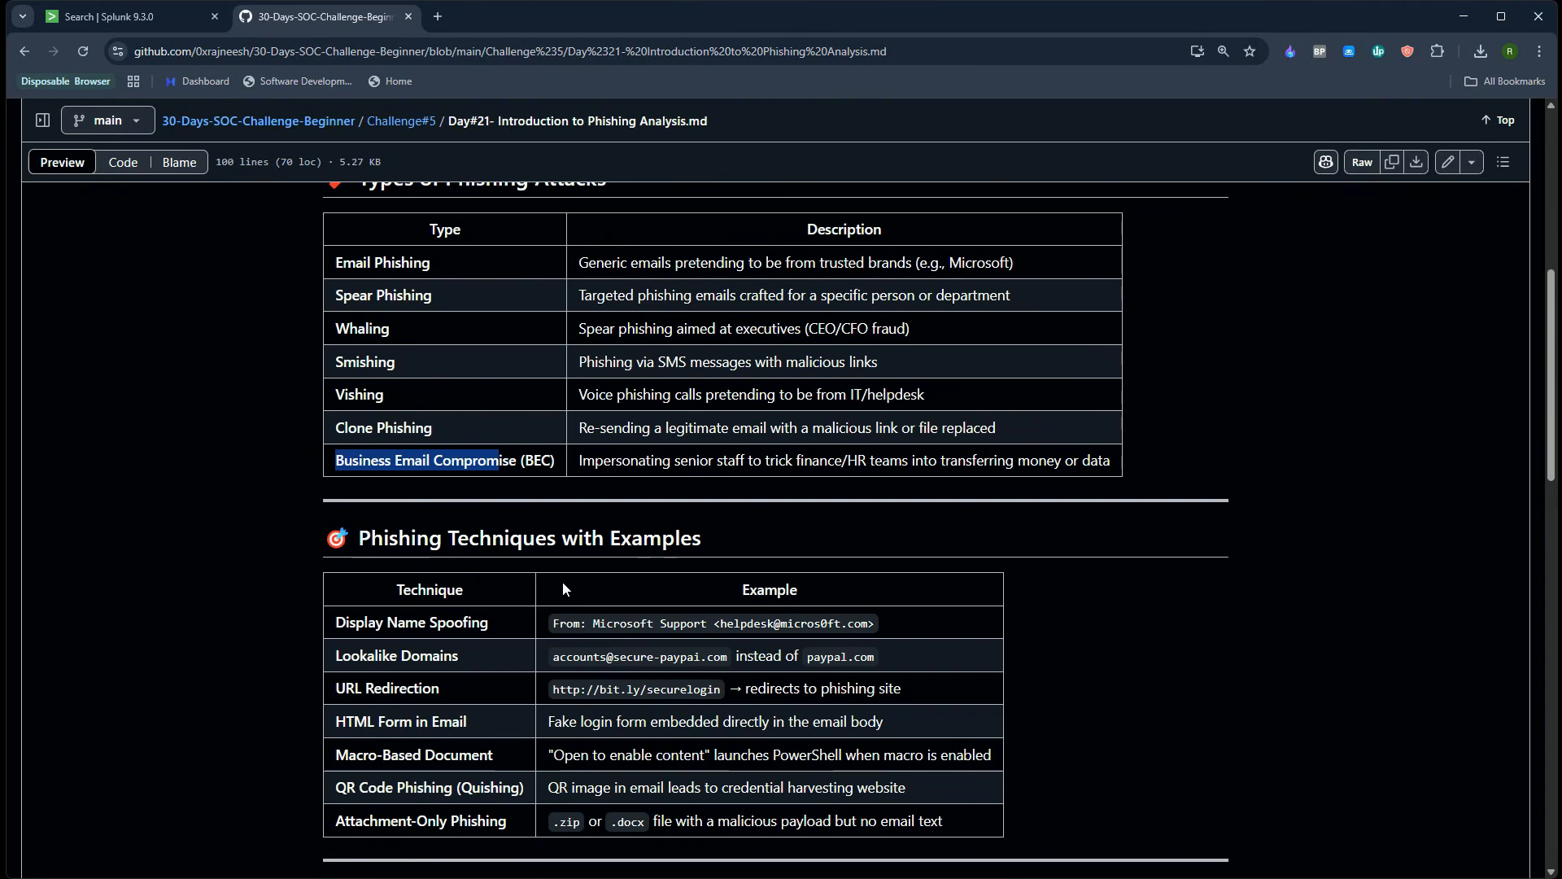
pyautogui.moveTo(485, 546)
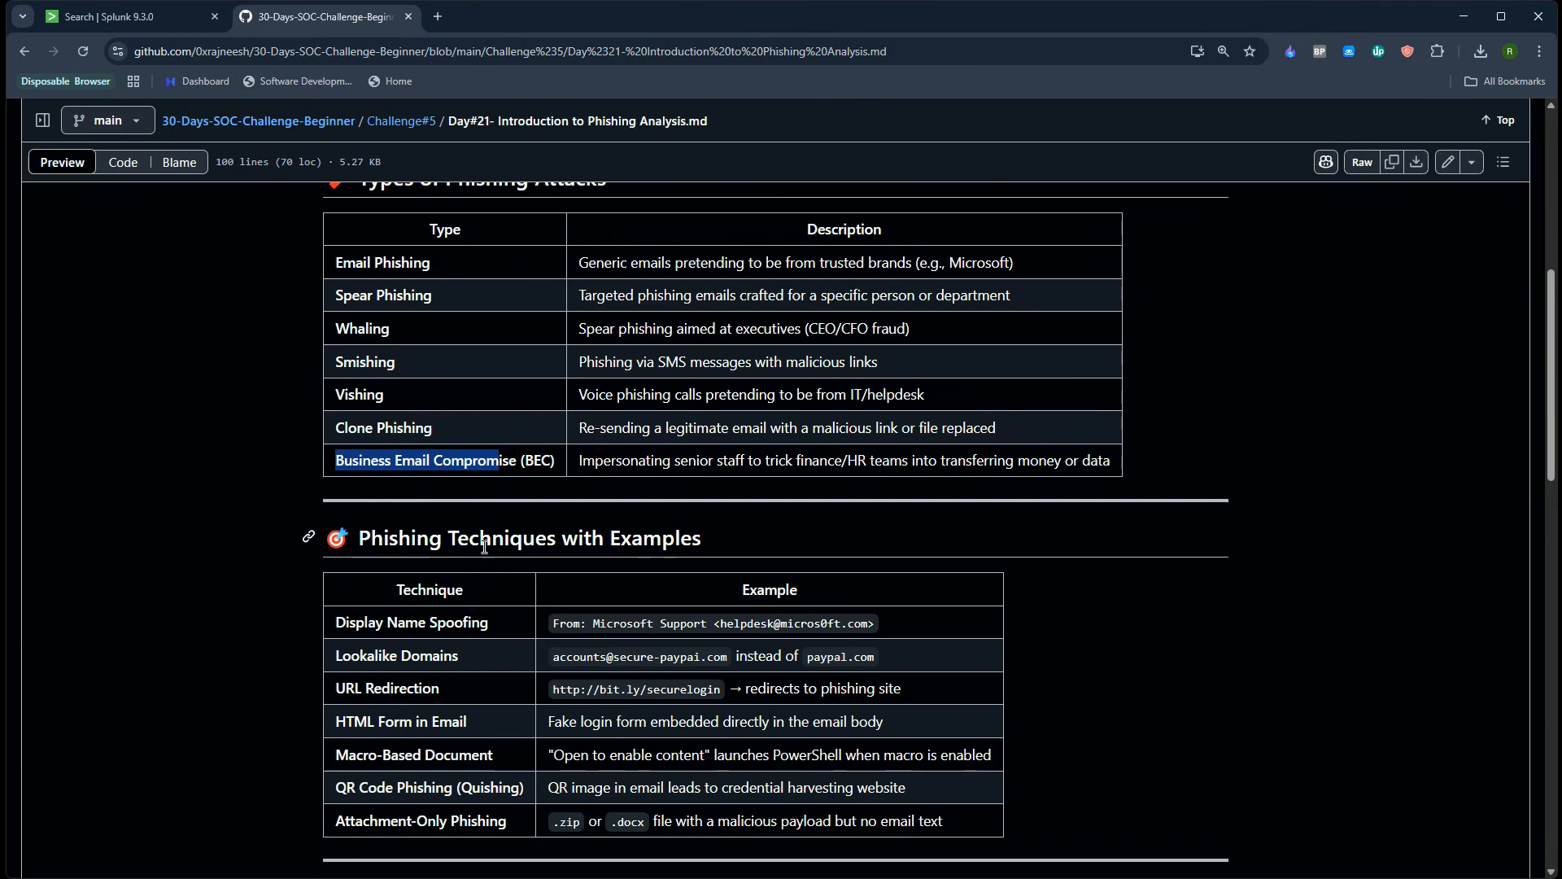
# Highlight the secure-paypai.com and bit.ly/securelogin examples in the Phishing Techniques table
pyautogui.scroll(-3)
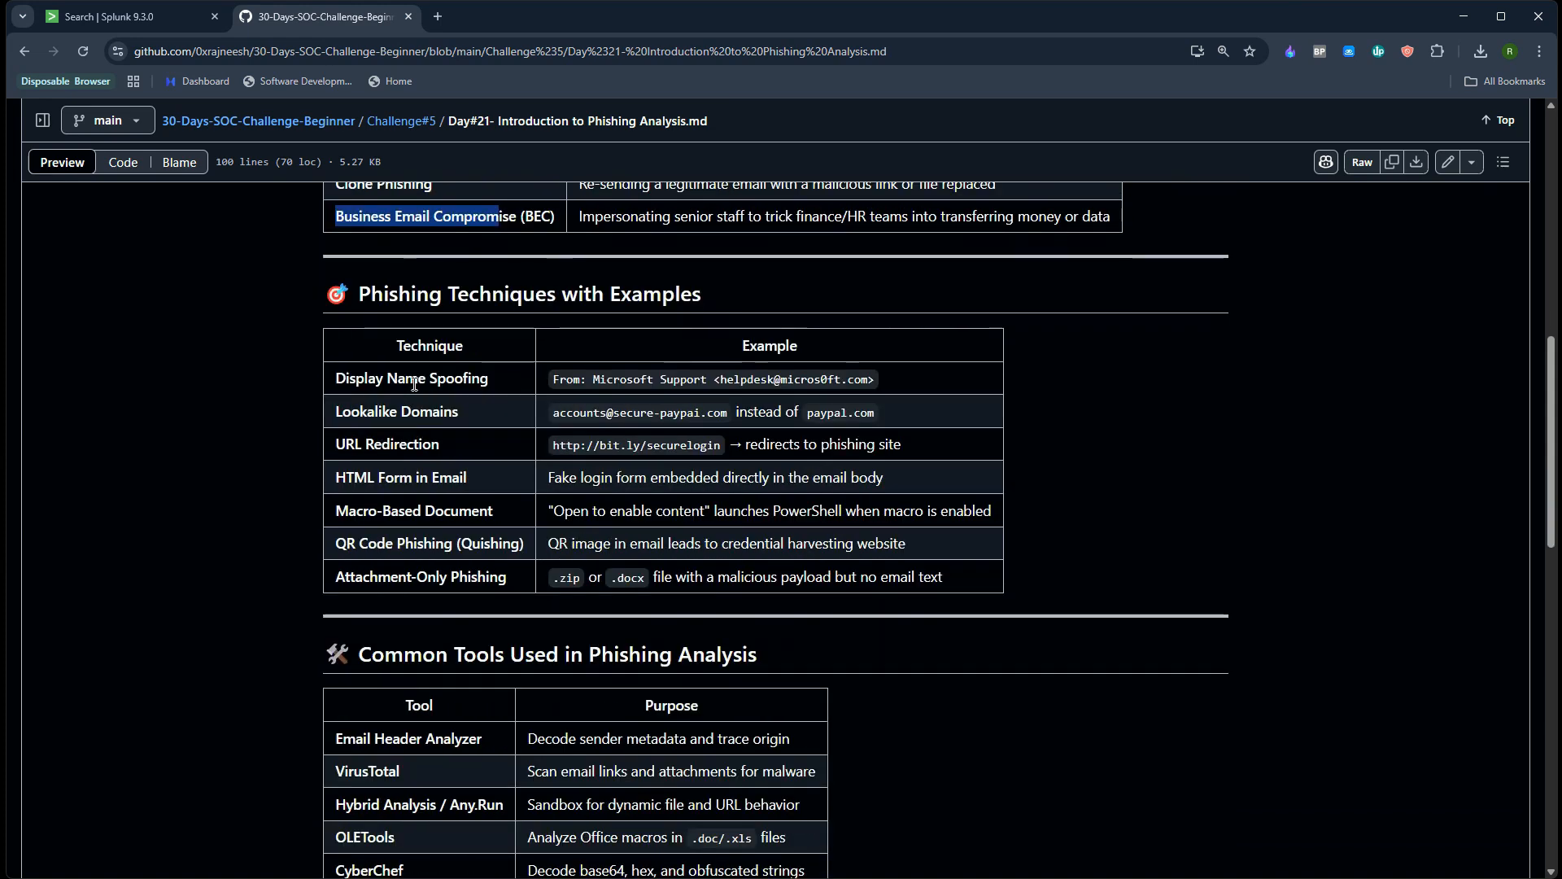
pyautogui.doubleClick(412, 378)
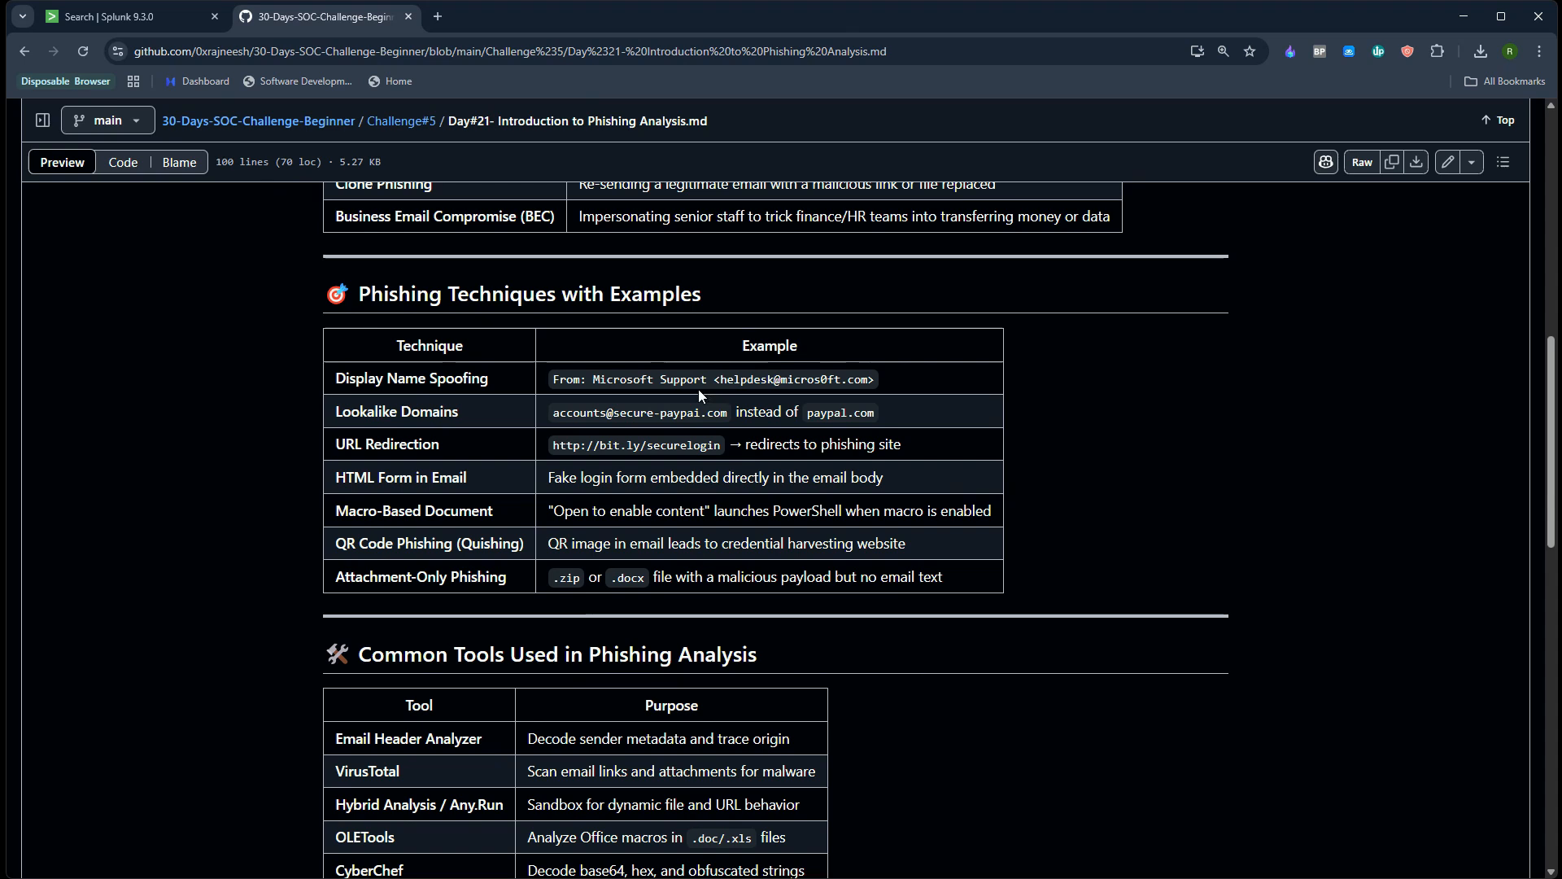
pyautogui.moveTo(633, 443)
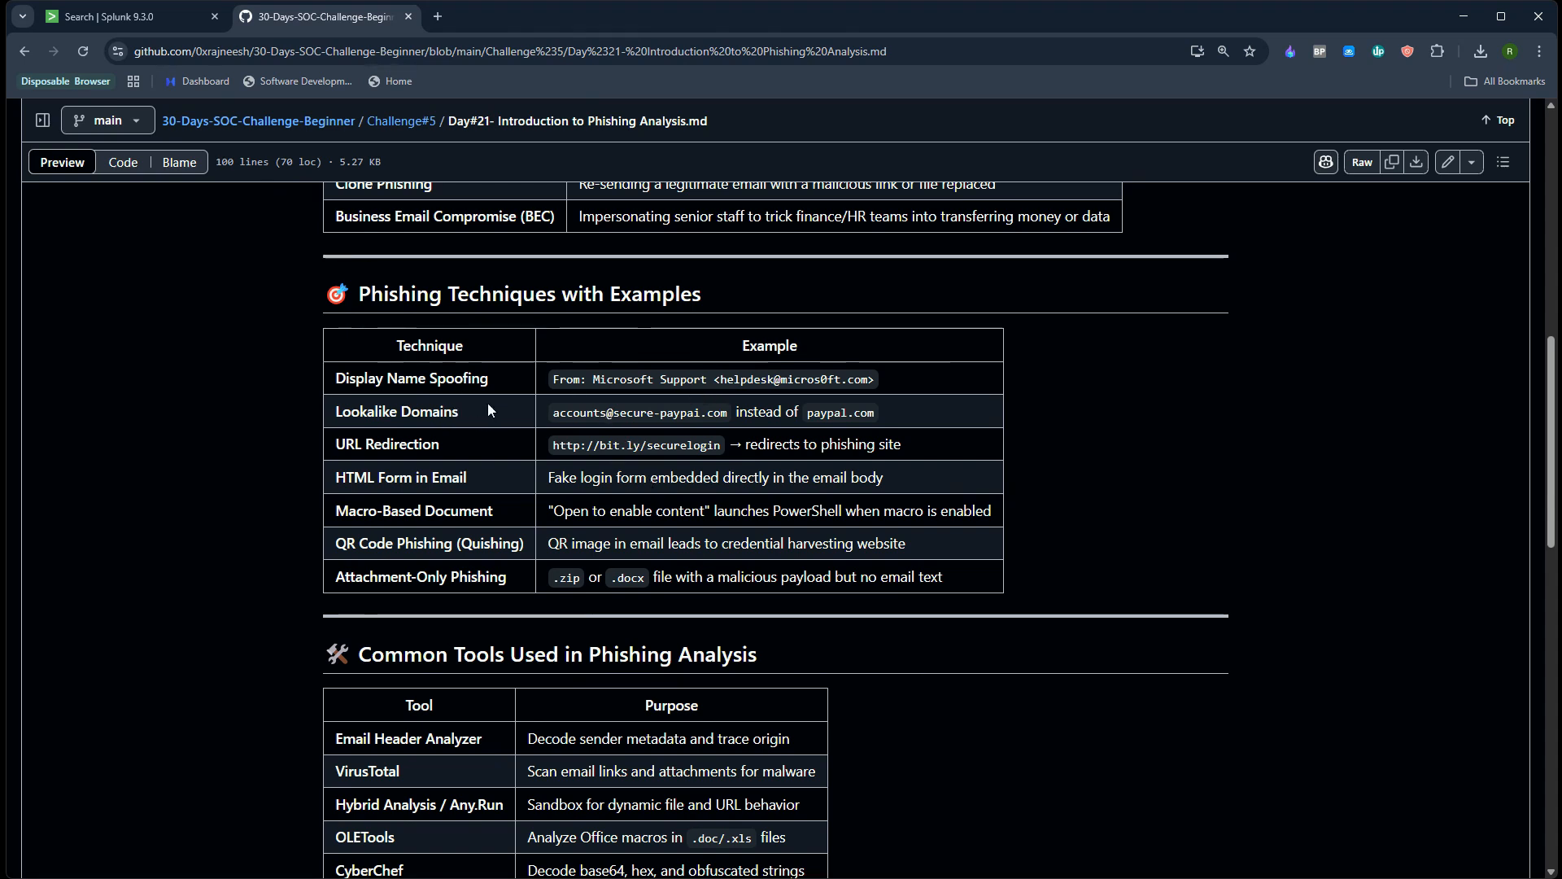
pyautogui.doubleClick(680, 413)
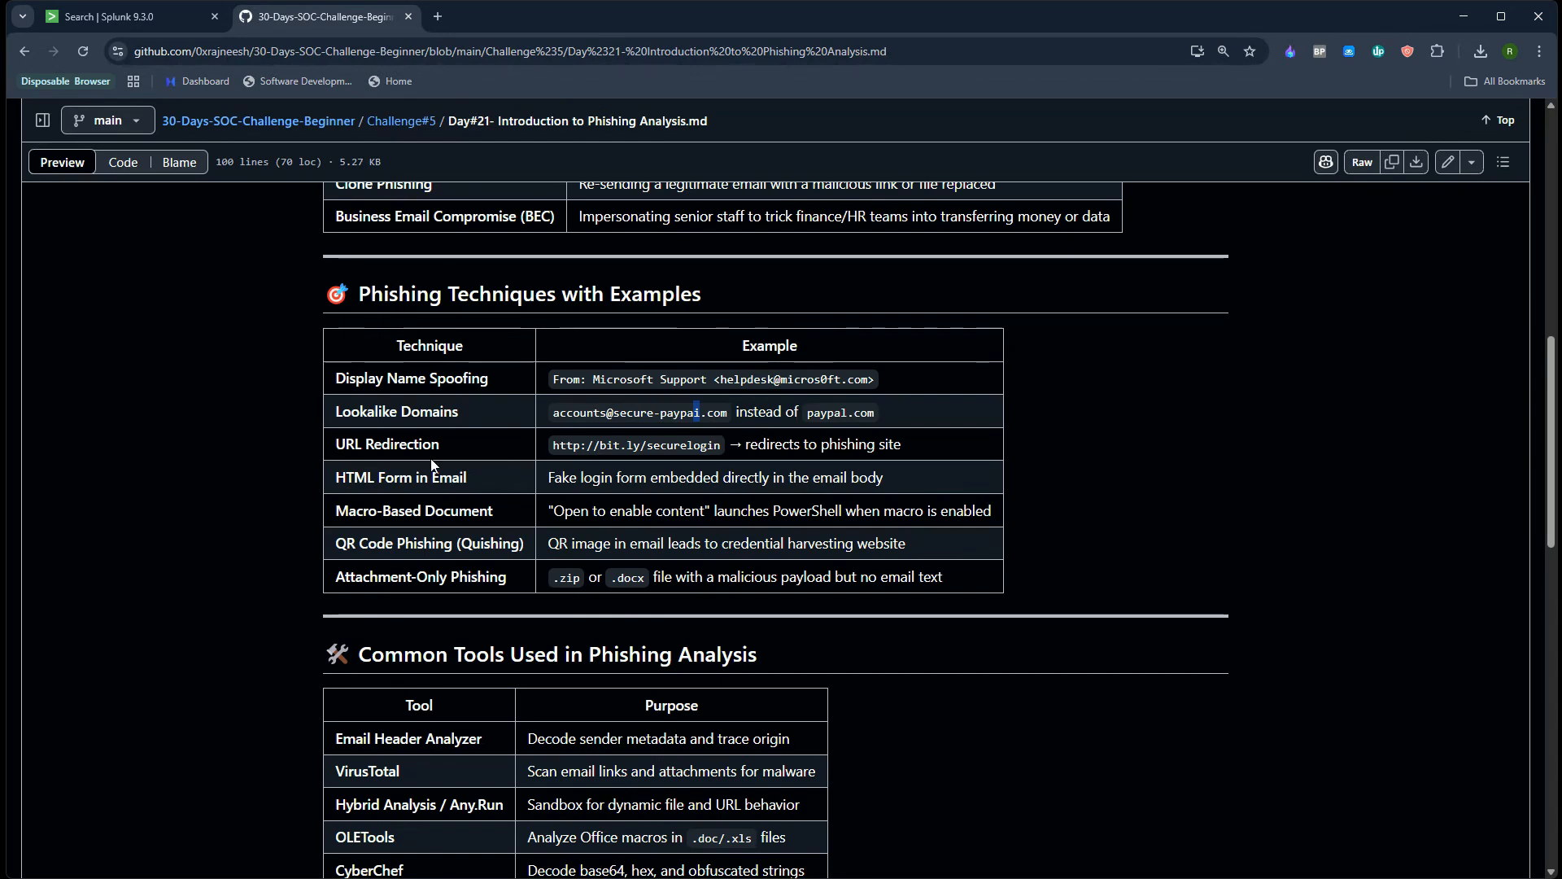
pyautogui.doubleClick(386, 444)
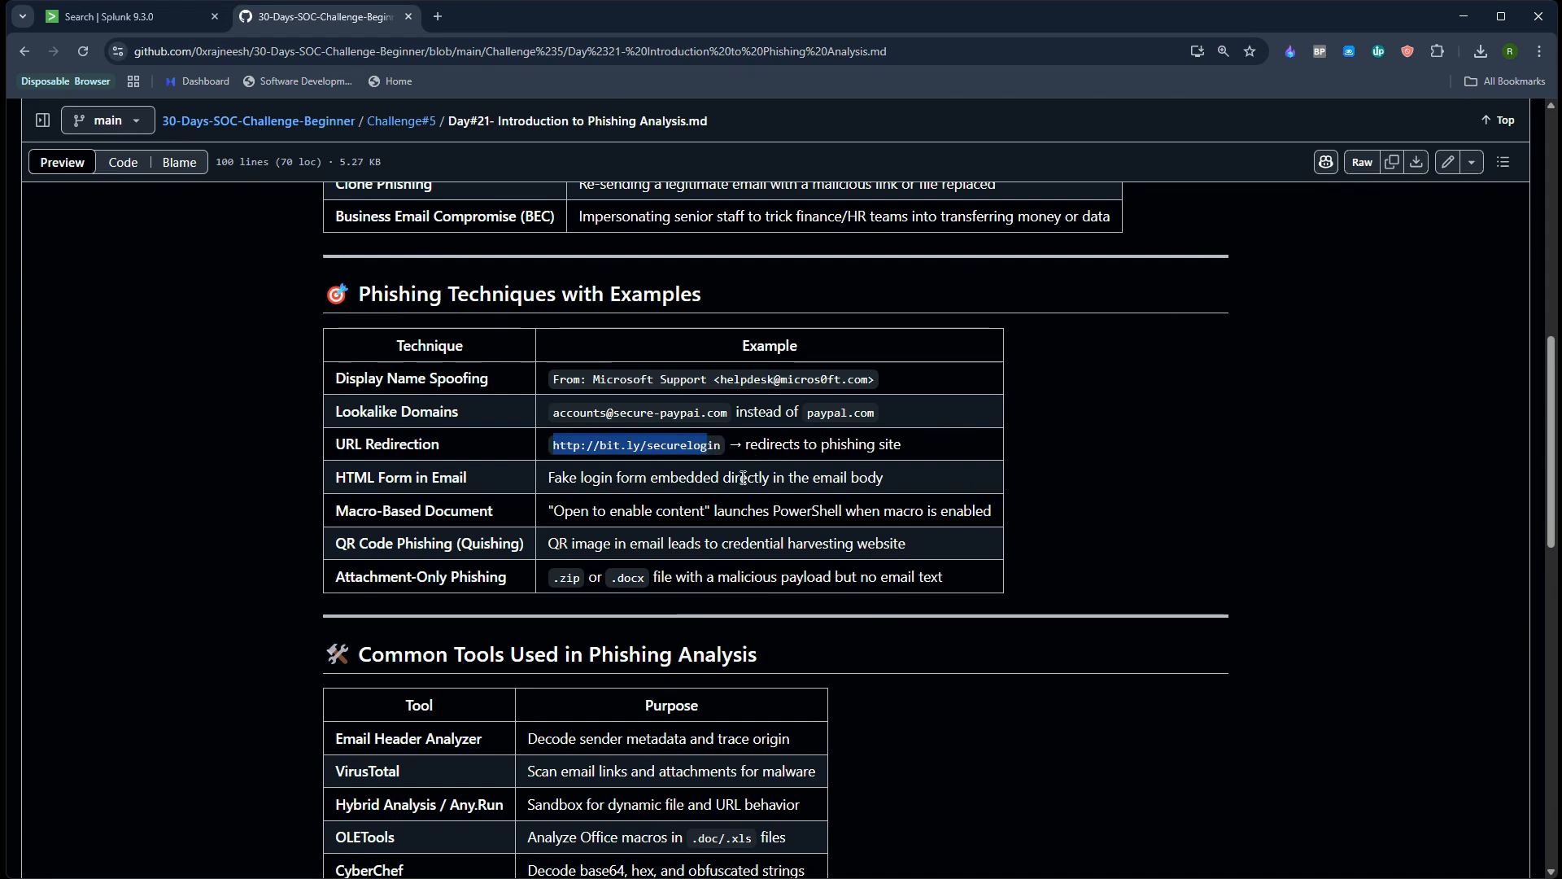
pyautogui.scroll(-3)
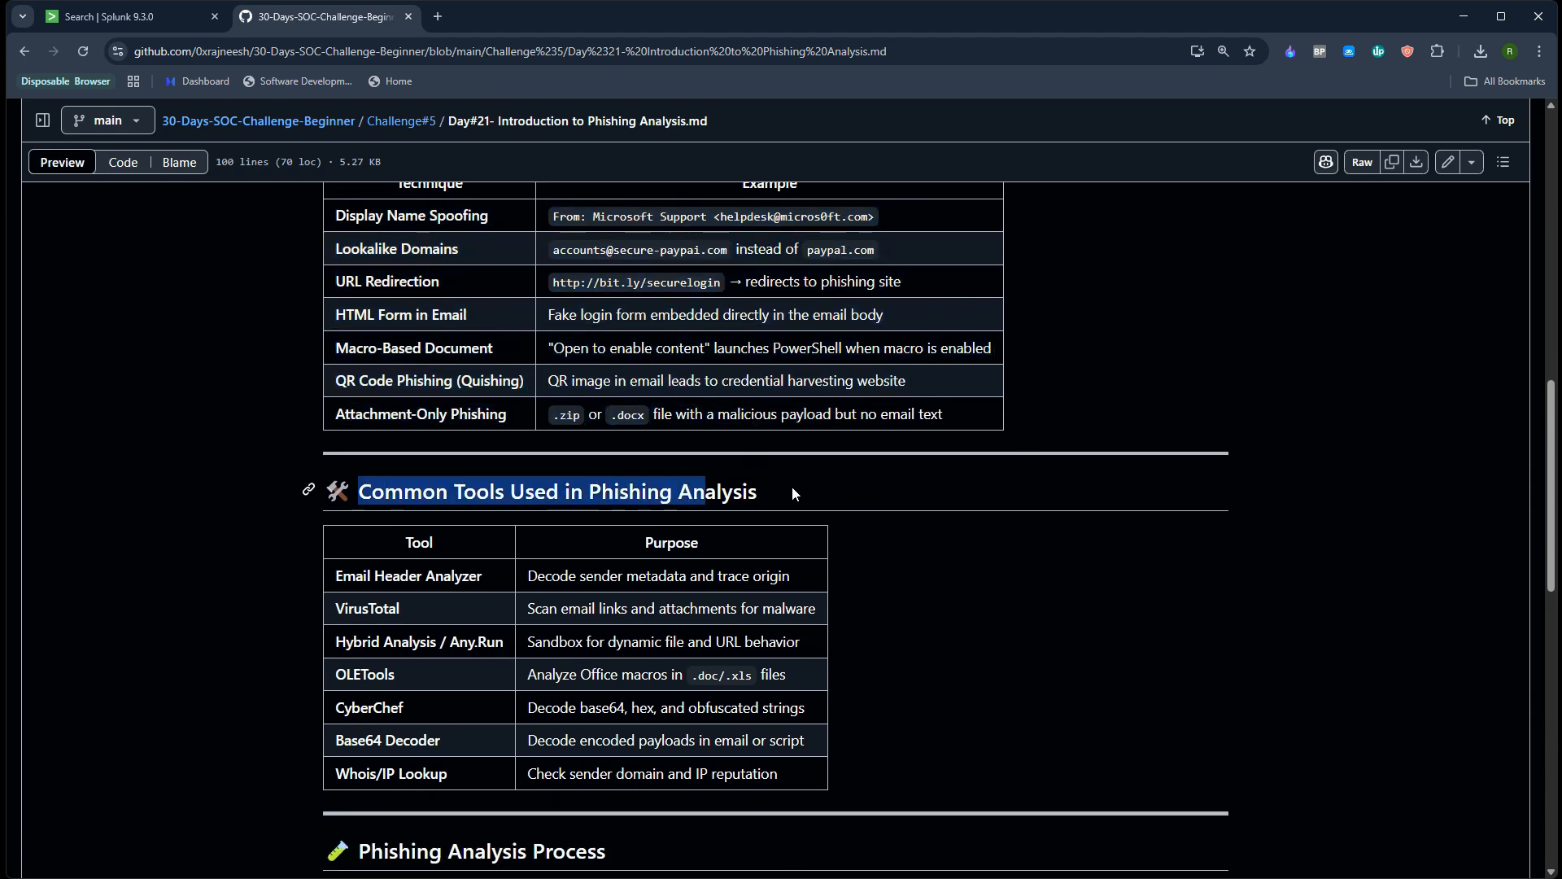
# Highlight tool entries such as OLETools on the way to the eight-step process table
pyautogui.scroll(-3)
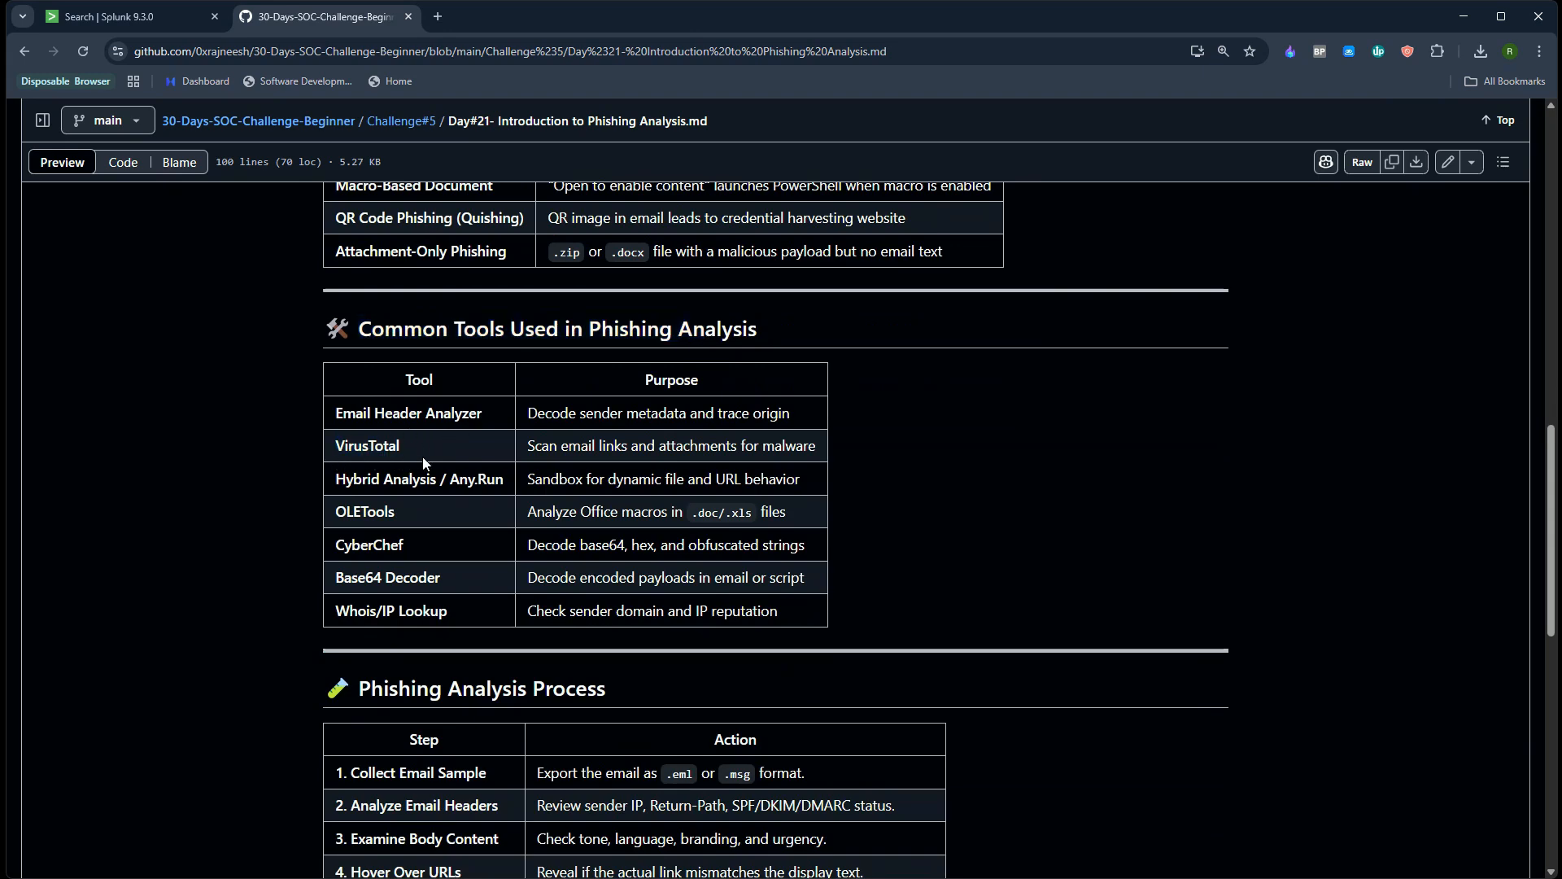
pyautogui.moveTo(439, 474)
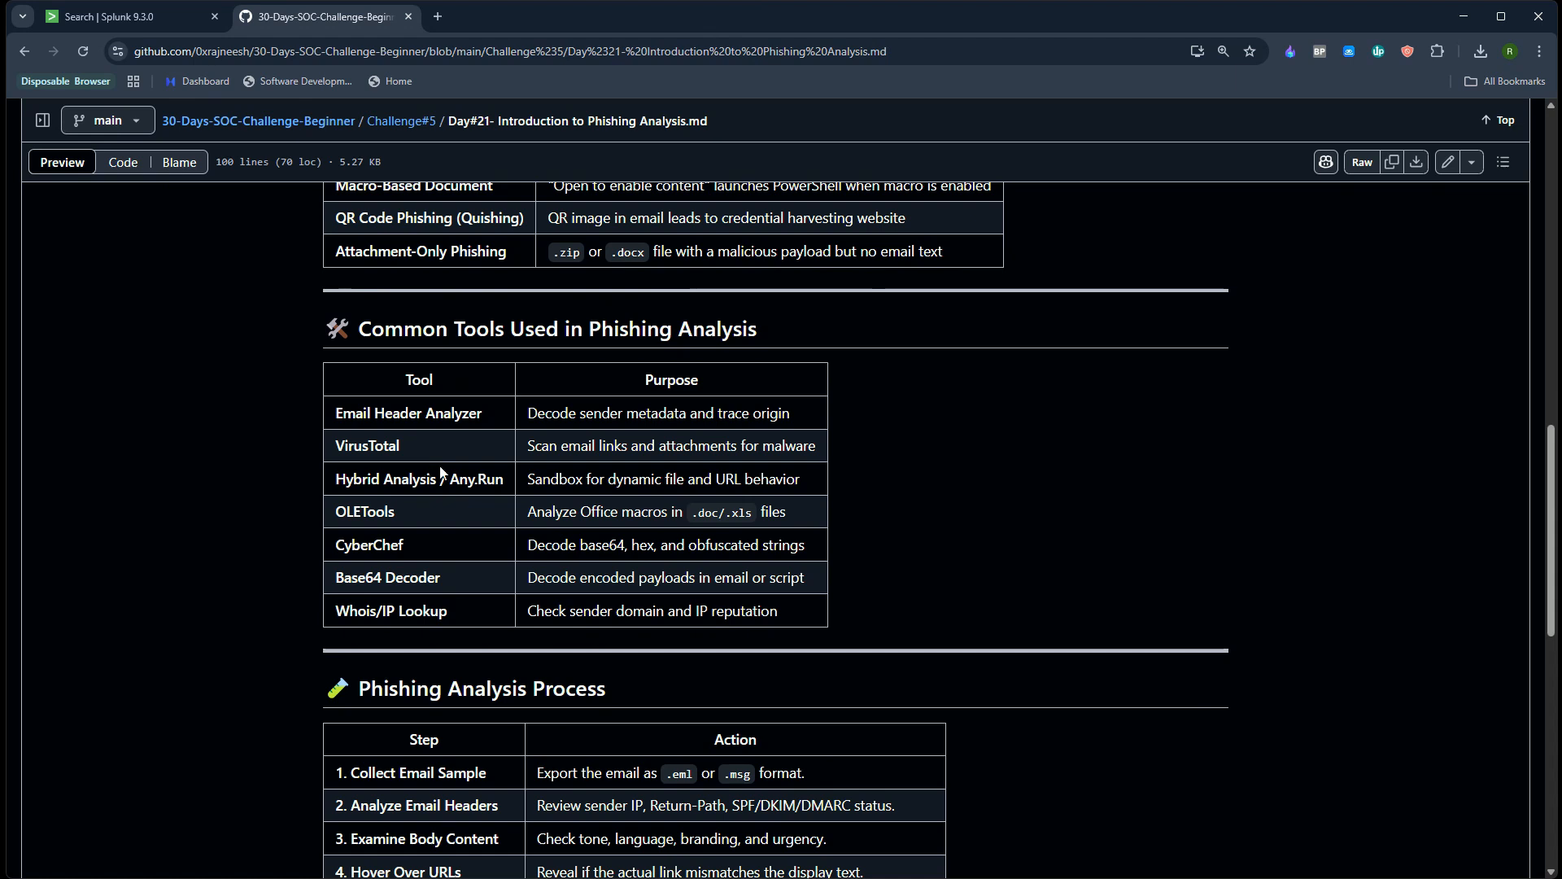
pyautogui.doubleClick(387, 479)
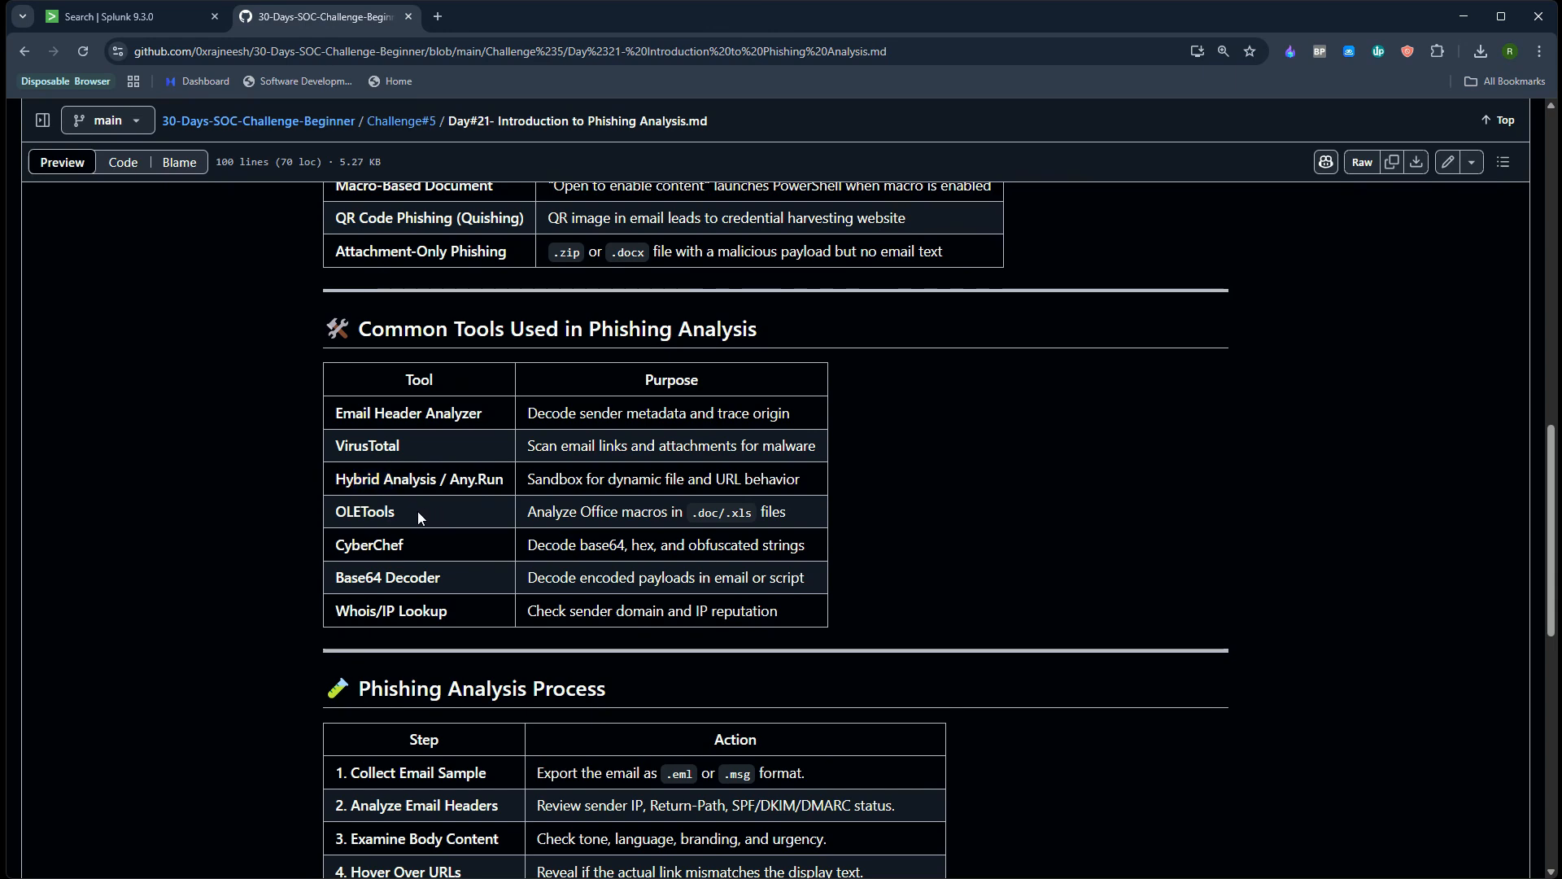
pyautogui.doubleClick(376, 511)
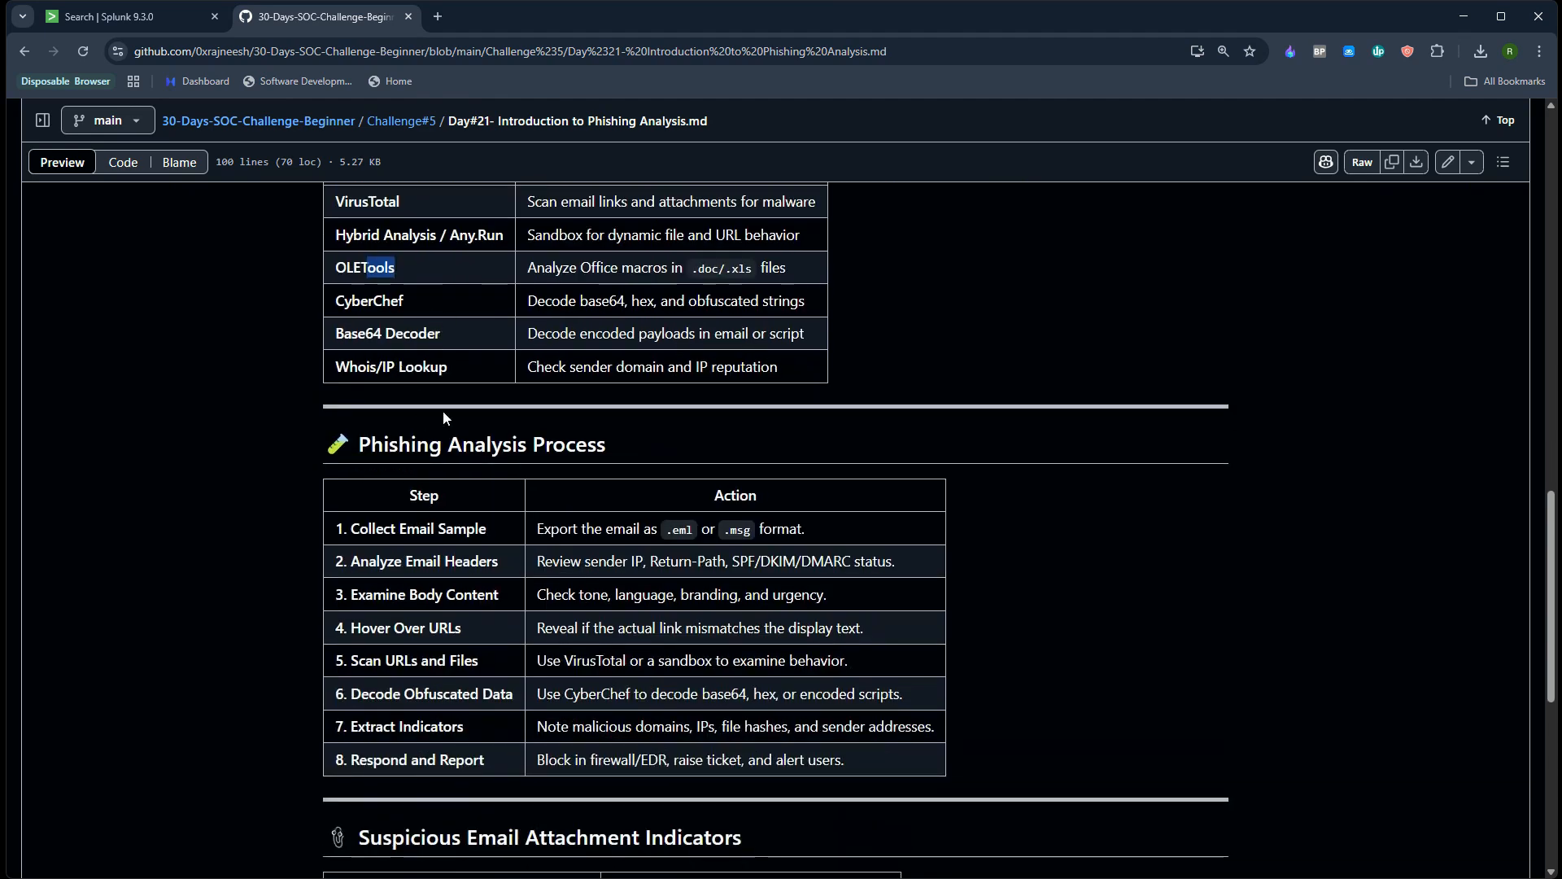
pyautogui.doubleClick(481, 443)
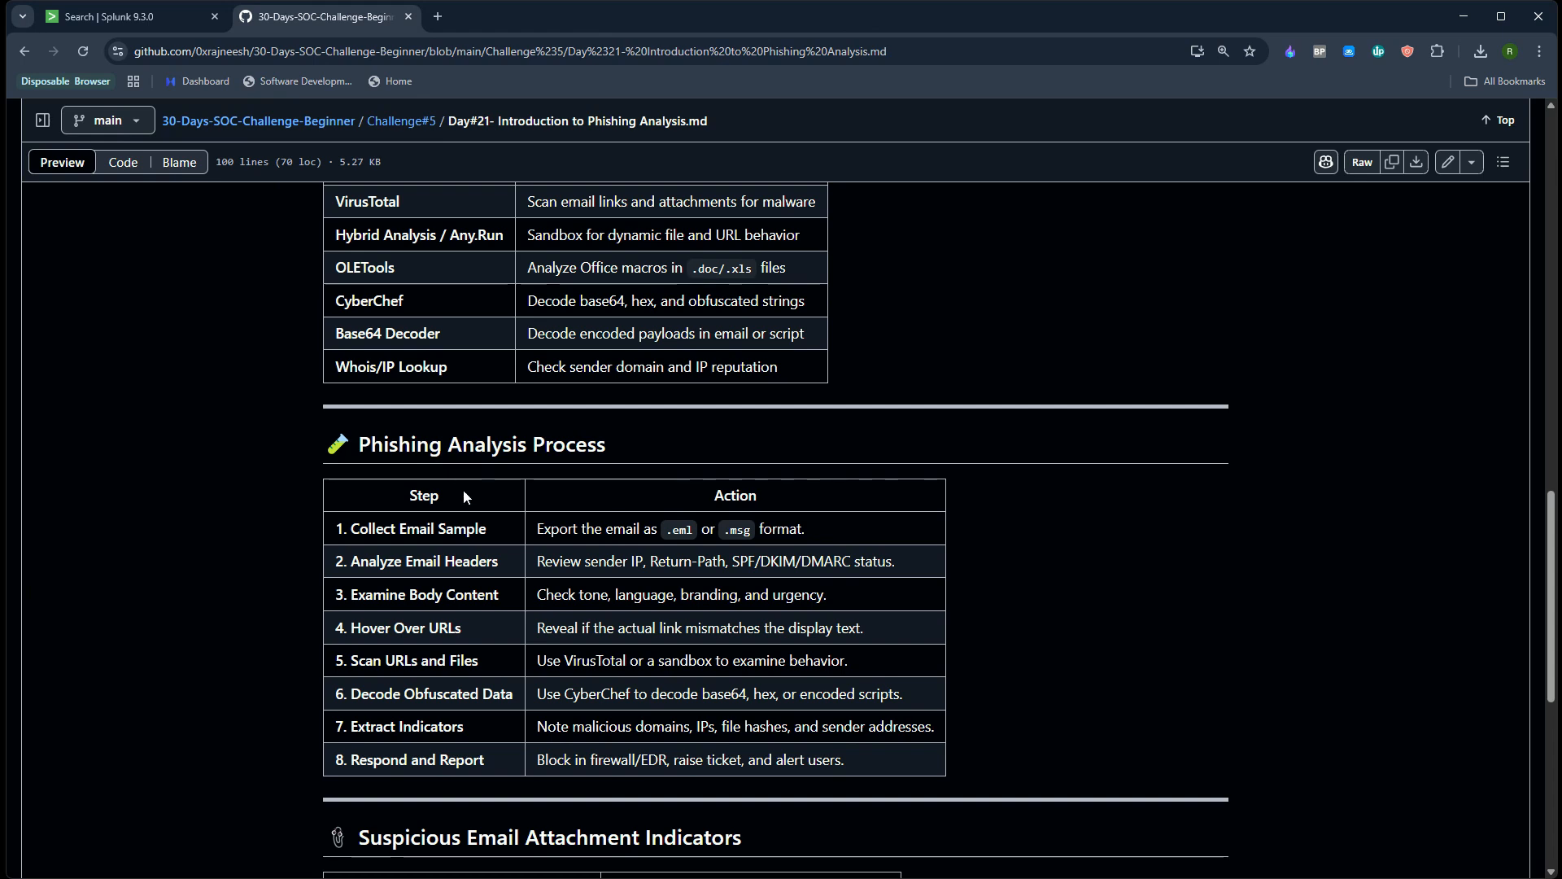
pyautogui.moveTo(360, 531)
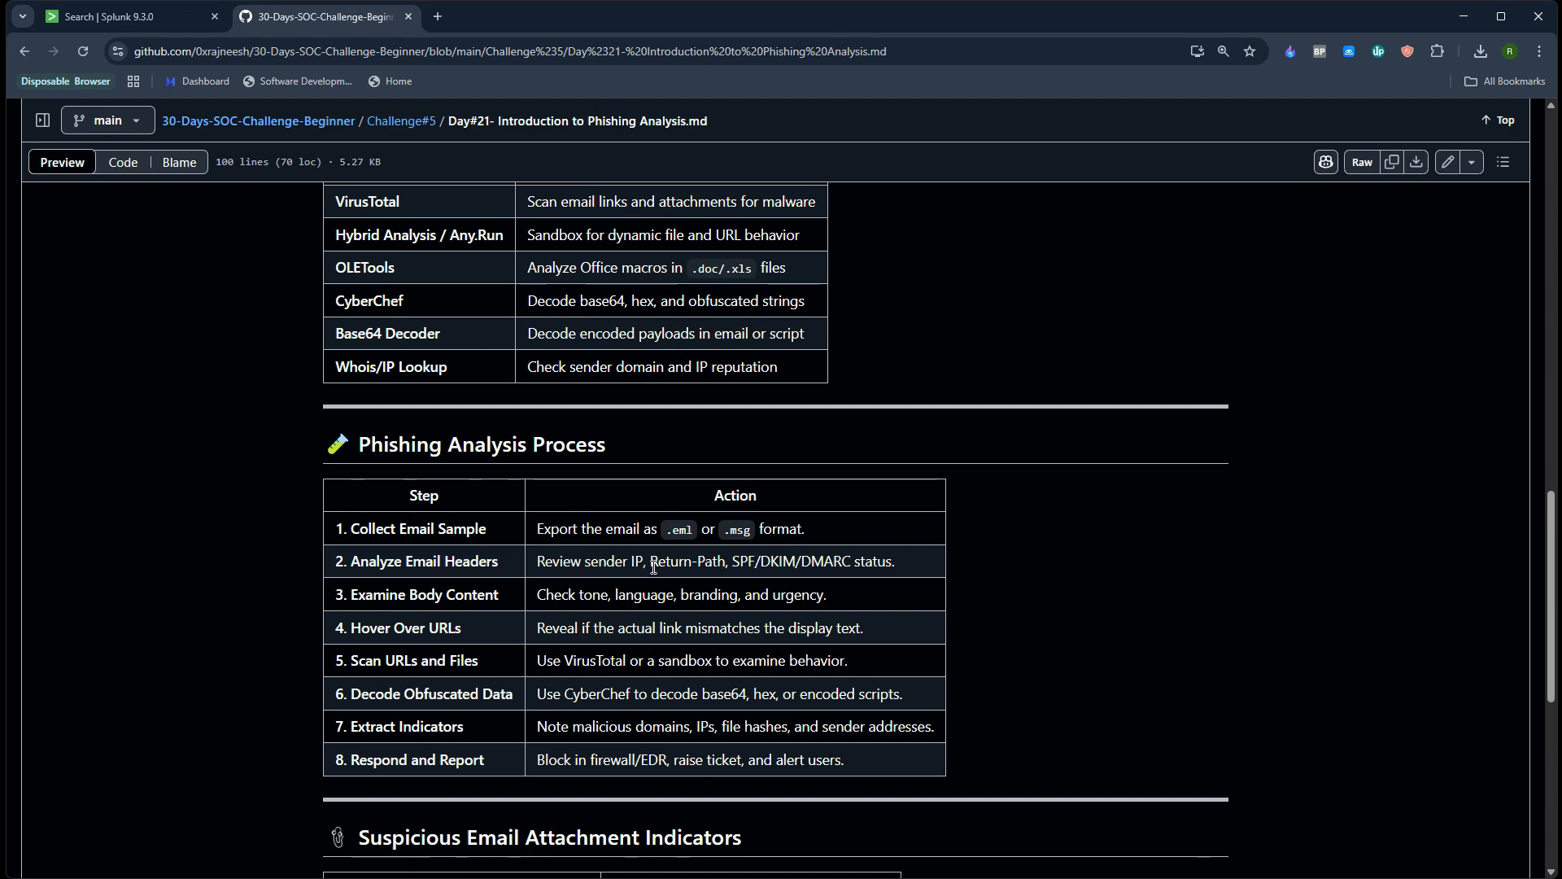
pyautogui.moveTo(617, 567)
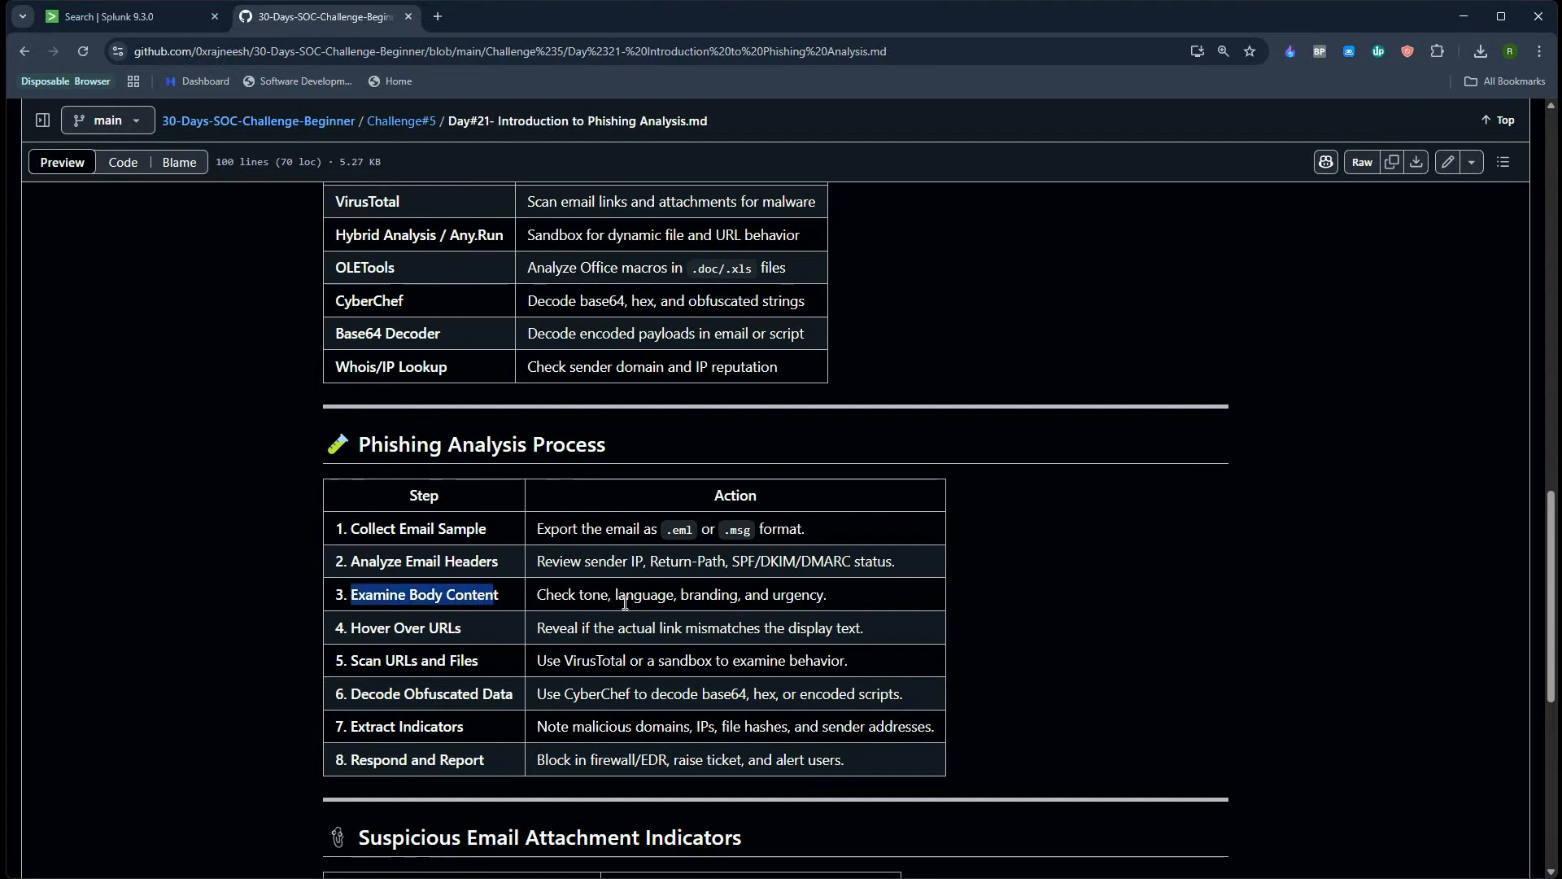
pyautogui.moveTo(626, 611)
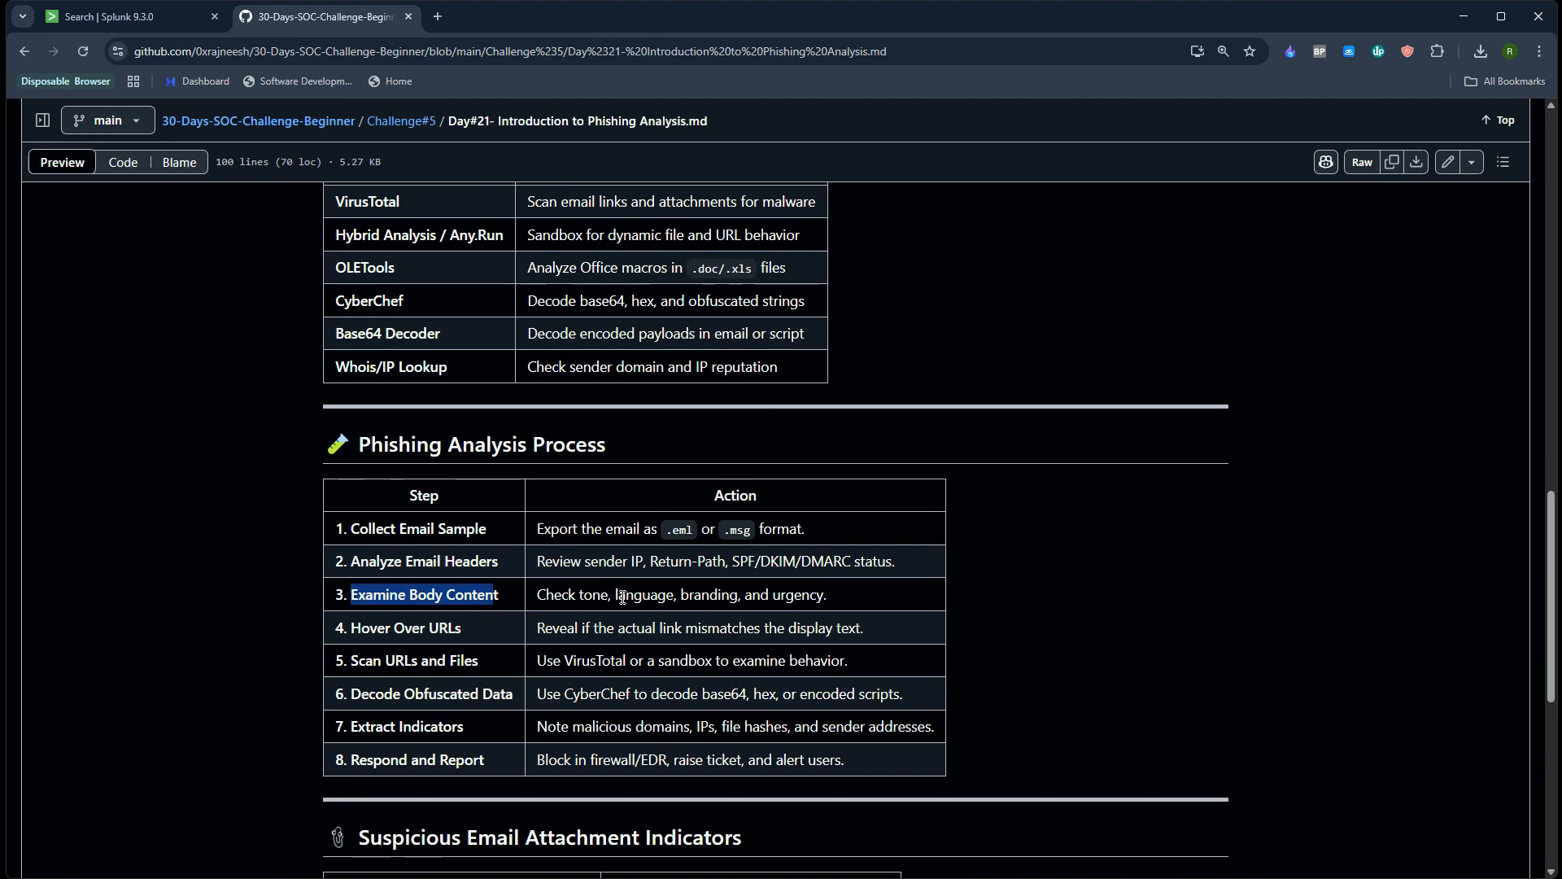
pyautogui.scroll(-3)
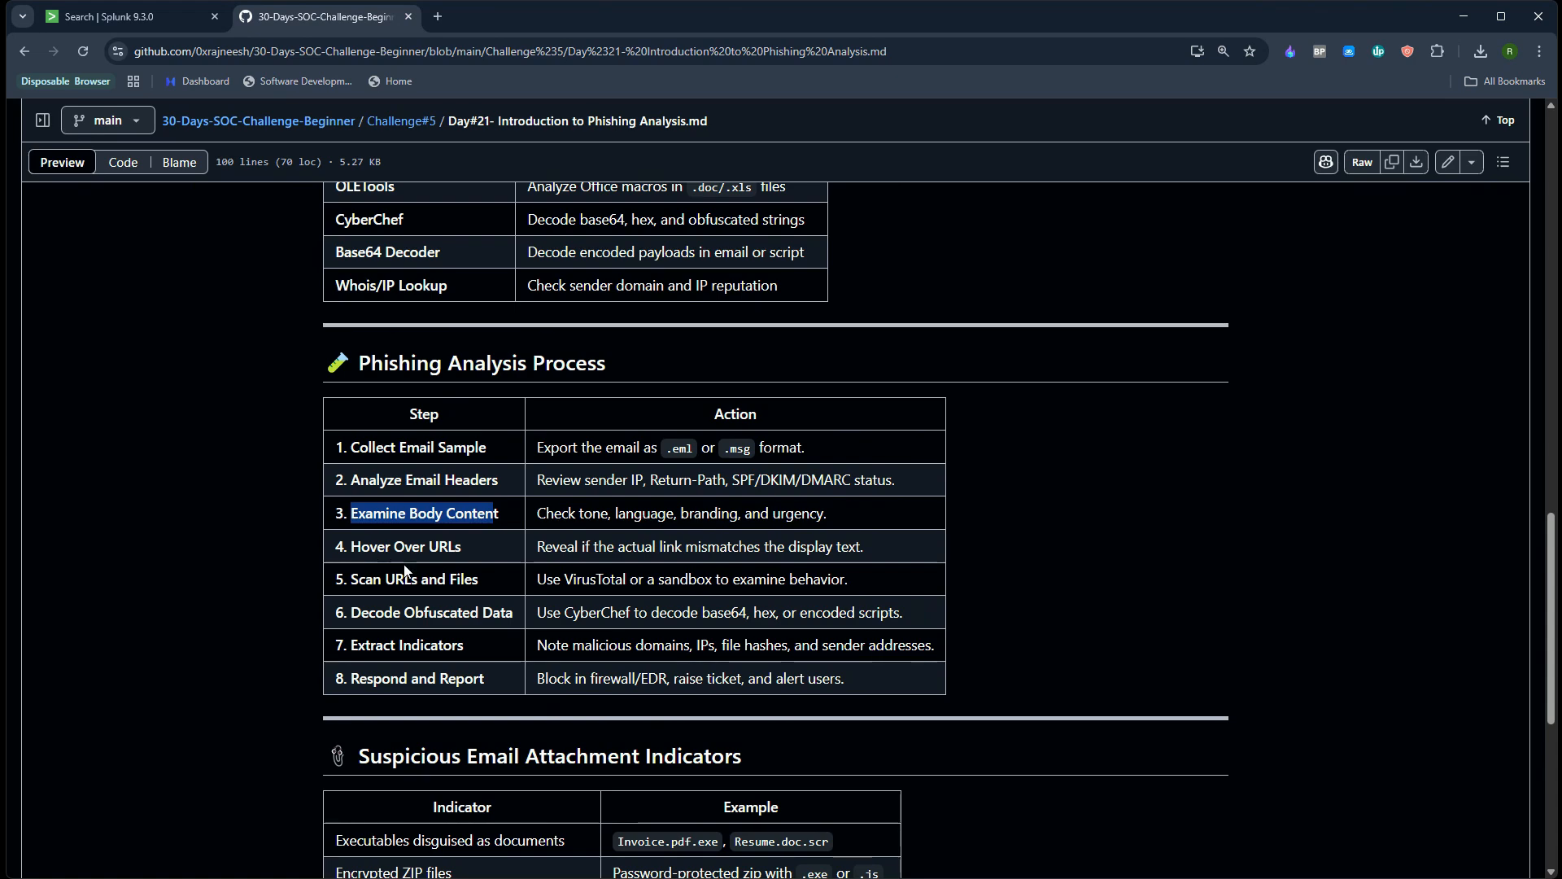
pyautogui.moveTo(458, 578)
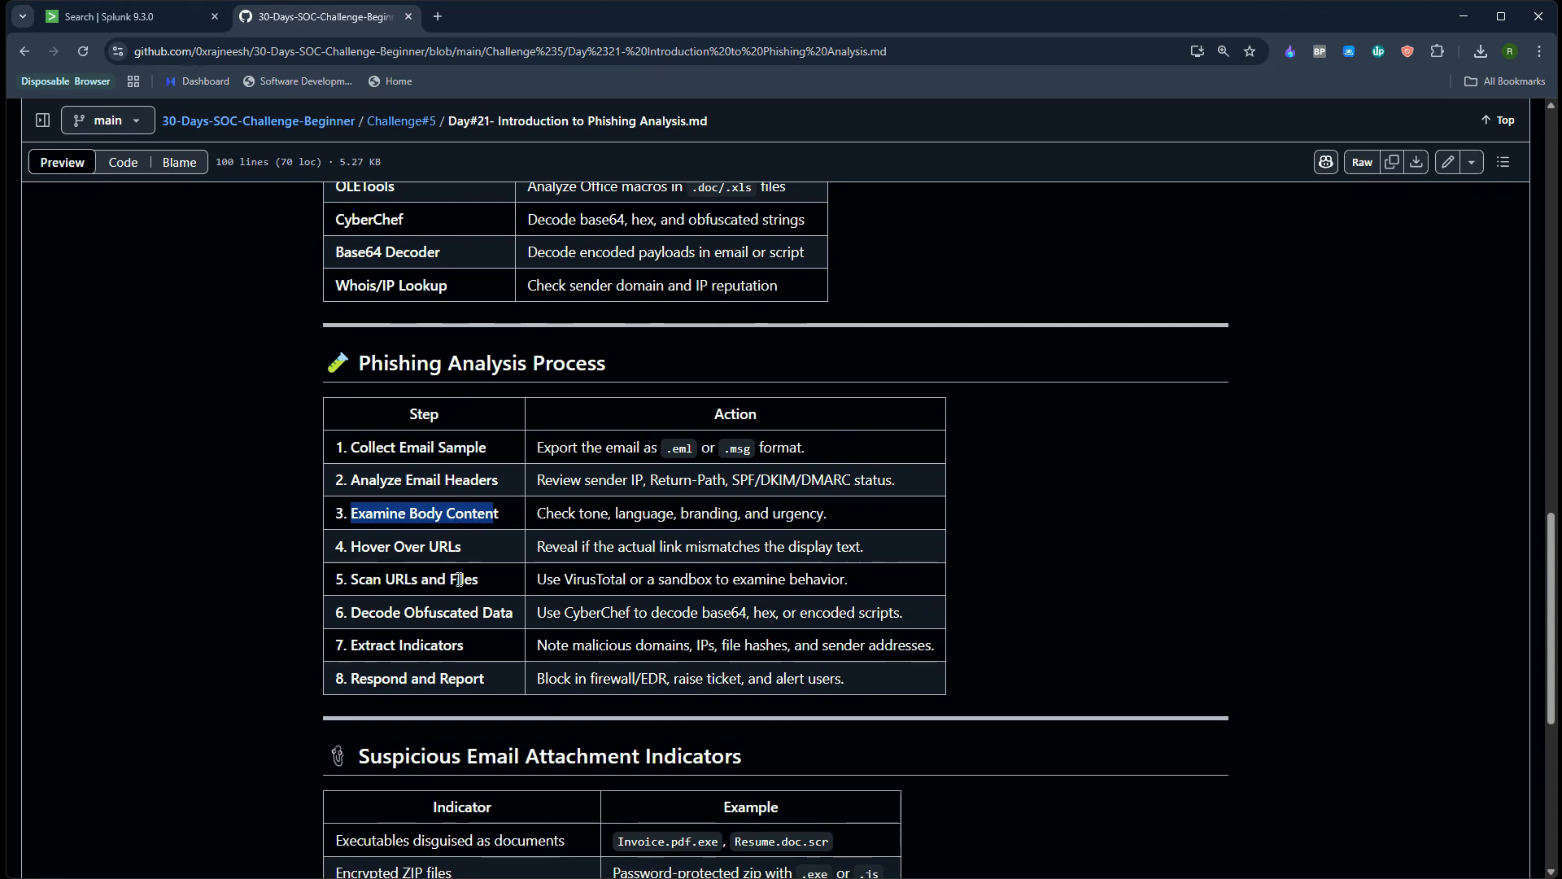
pyautogui.moveTo(454, 651)
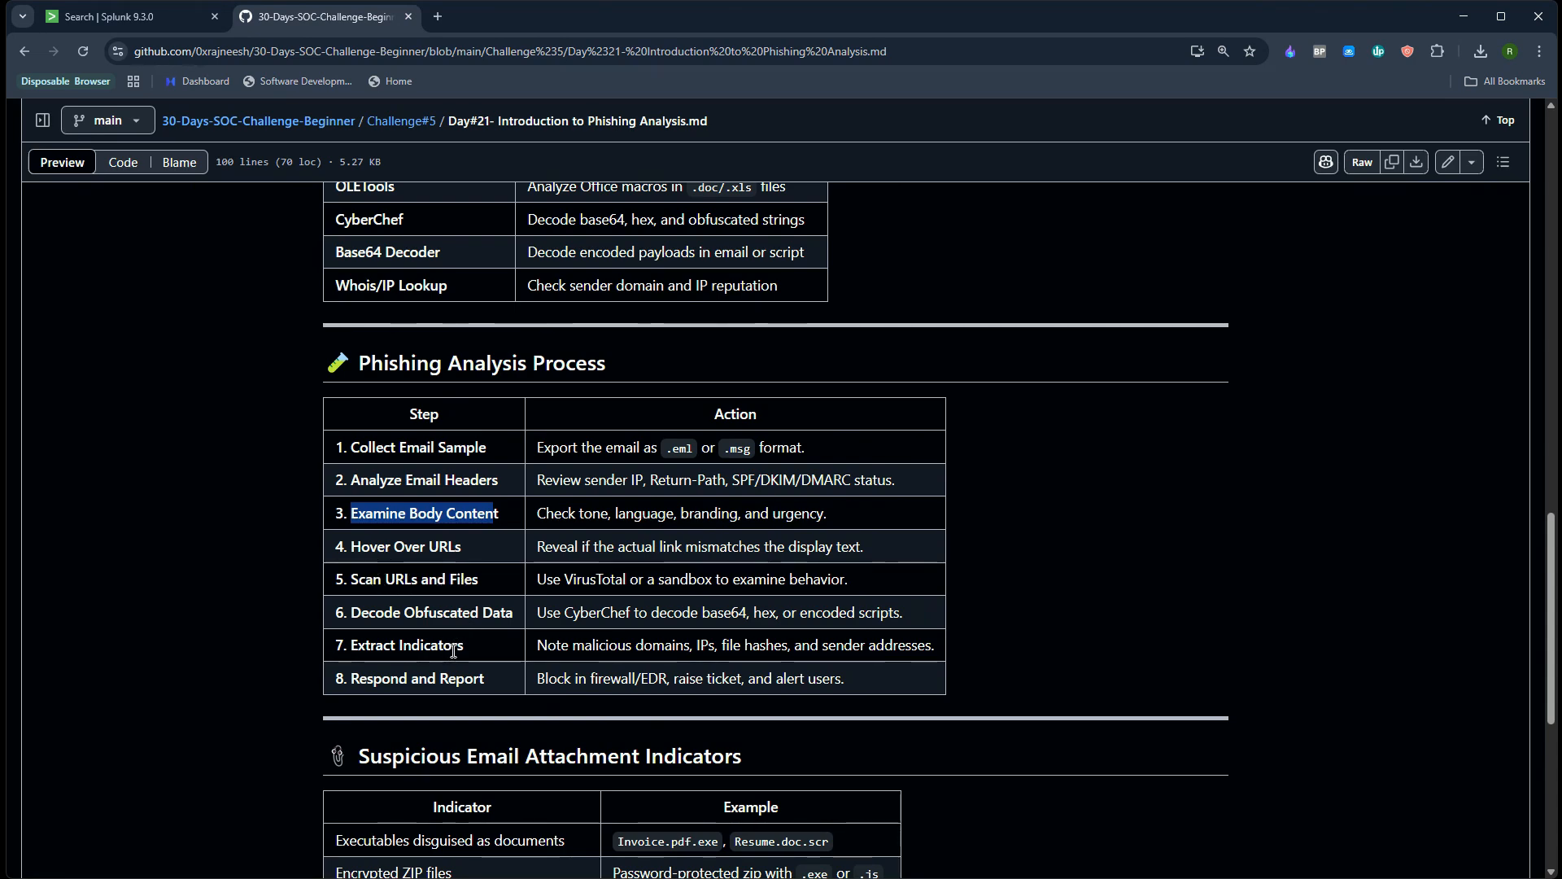
pyautogui.scroll(-3)
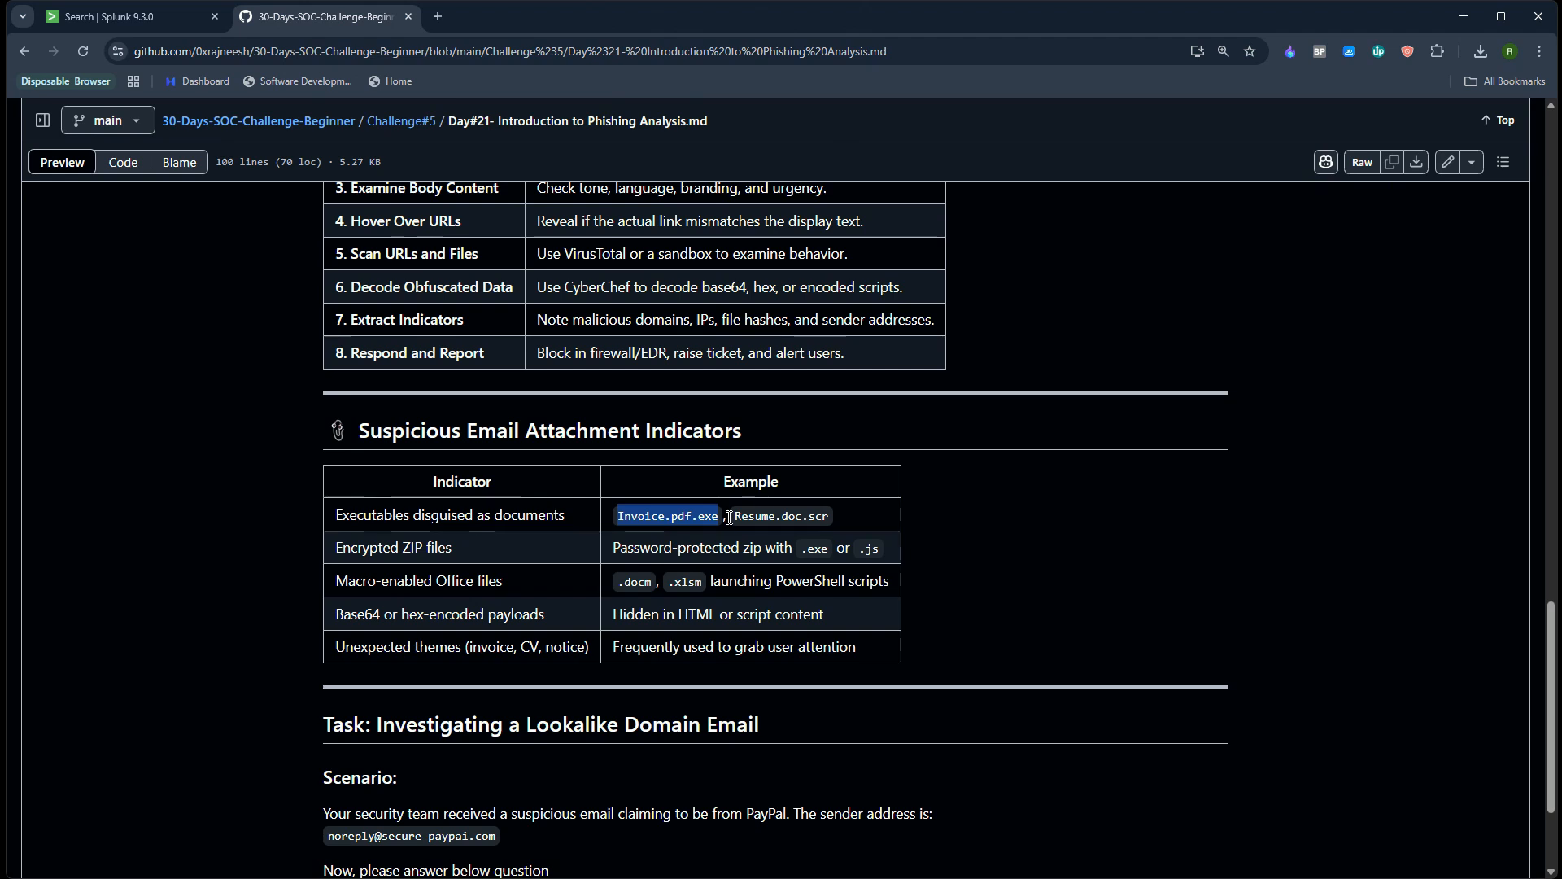
pyautogui.moveTo(734, 533)
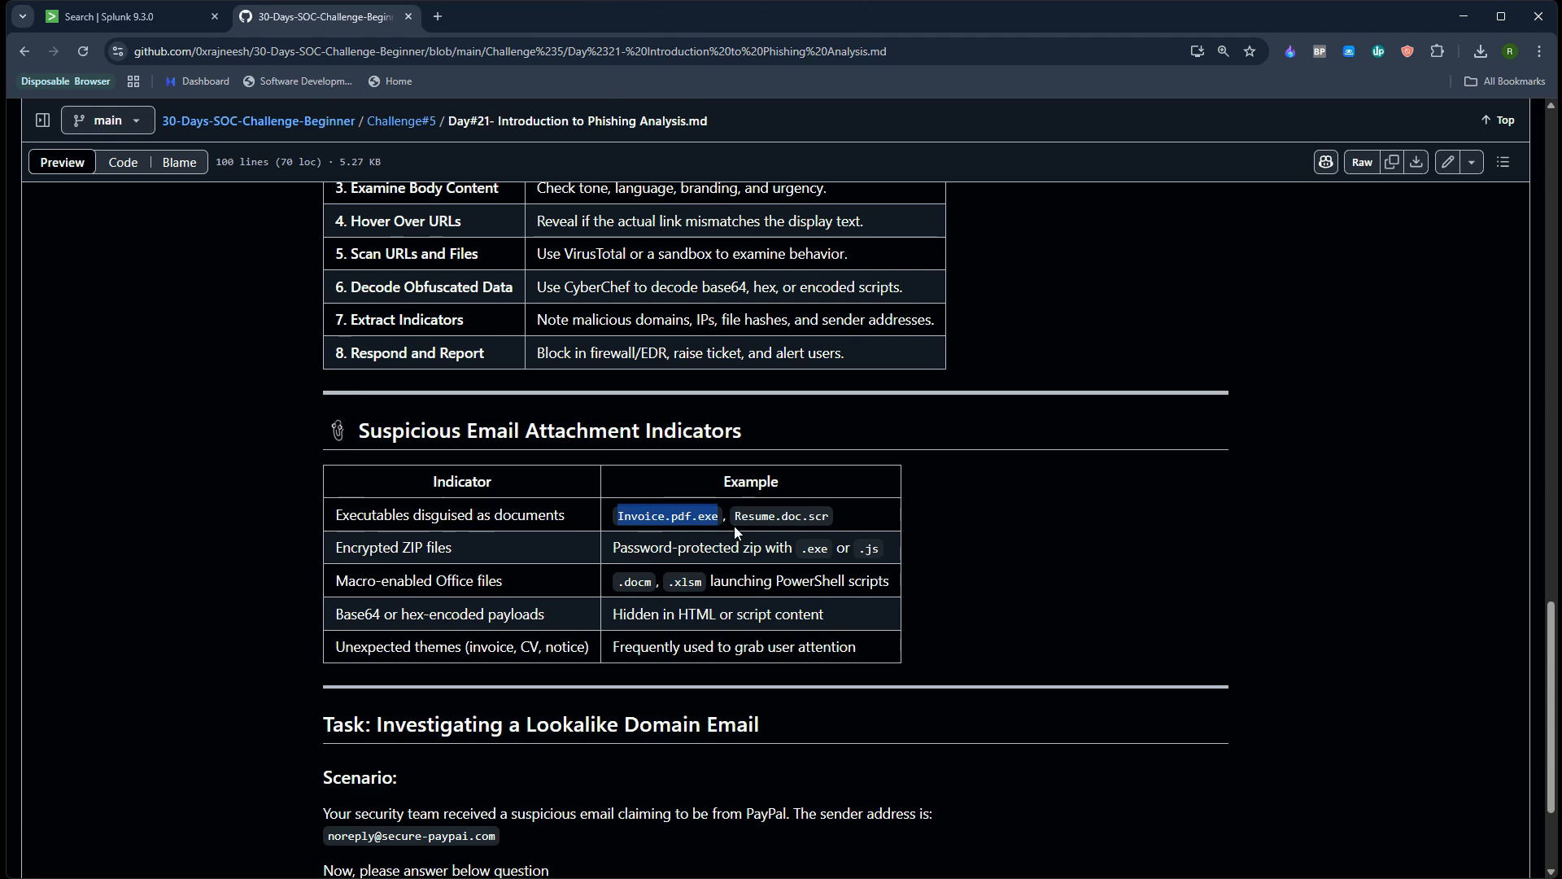
pyautogui.moveTo(735, 531)
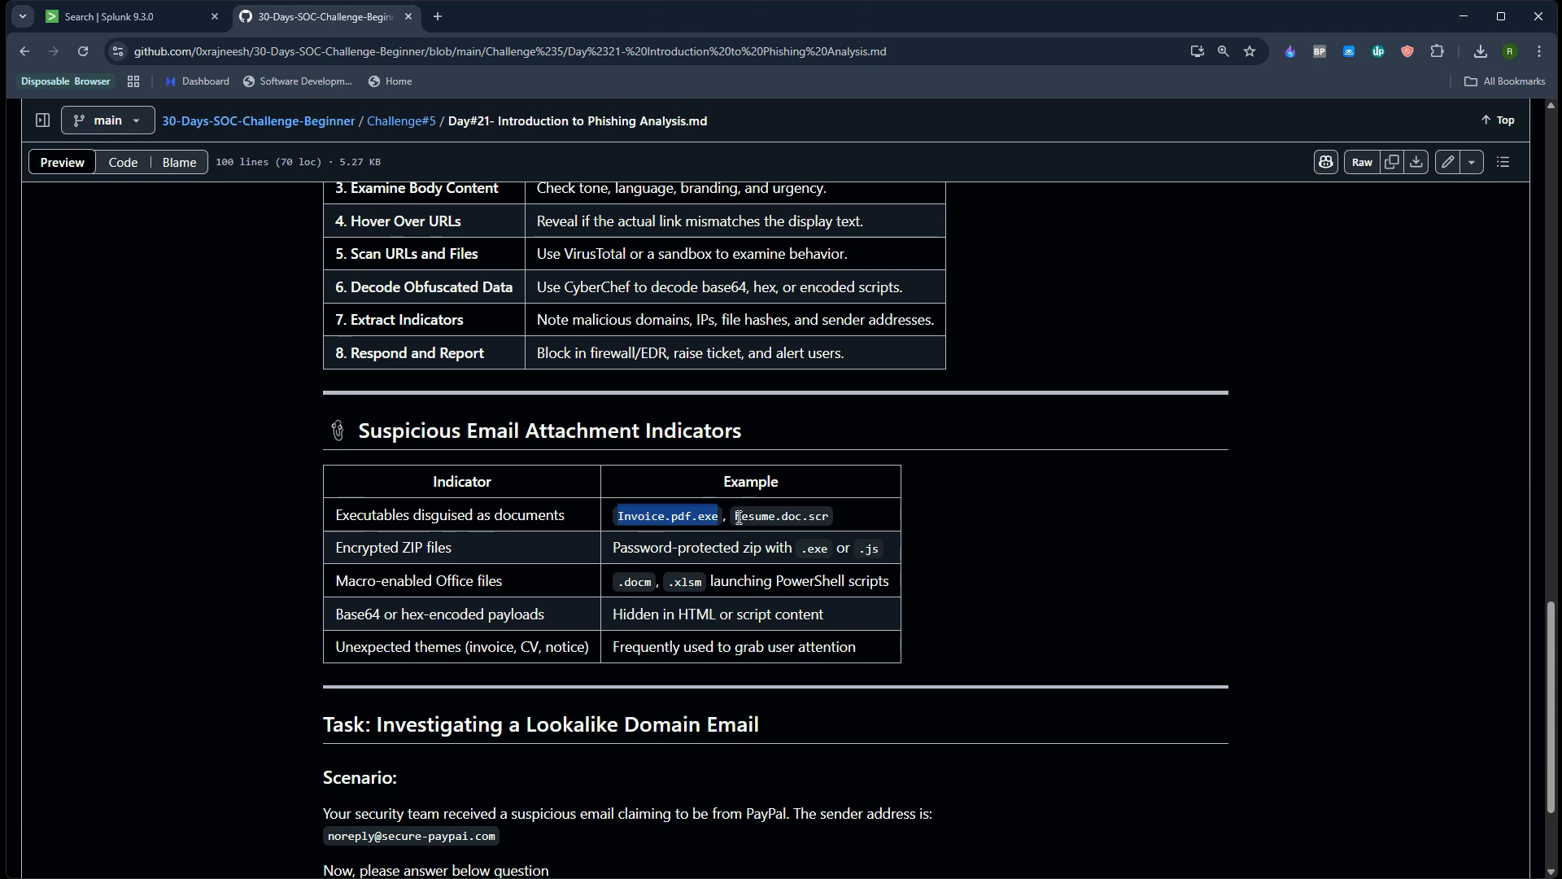
pyautogui.doubleClick(707, 515)
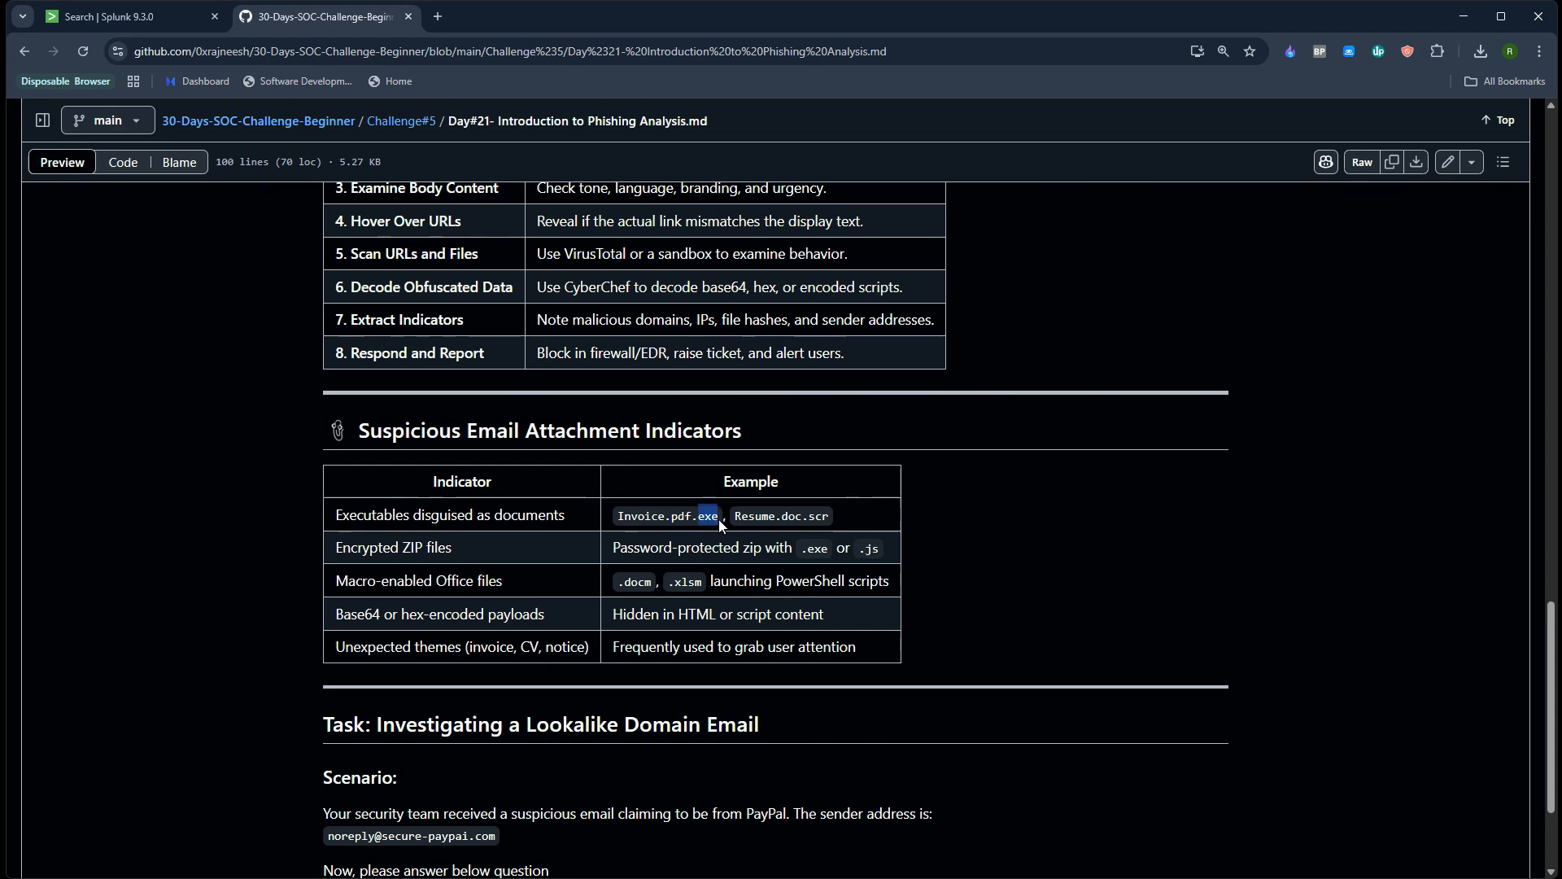
pyautogui.moveTo(329, 541)
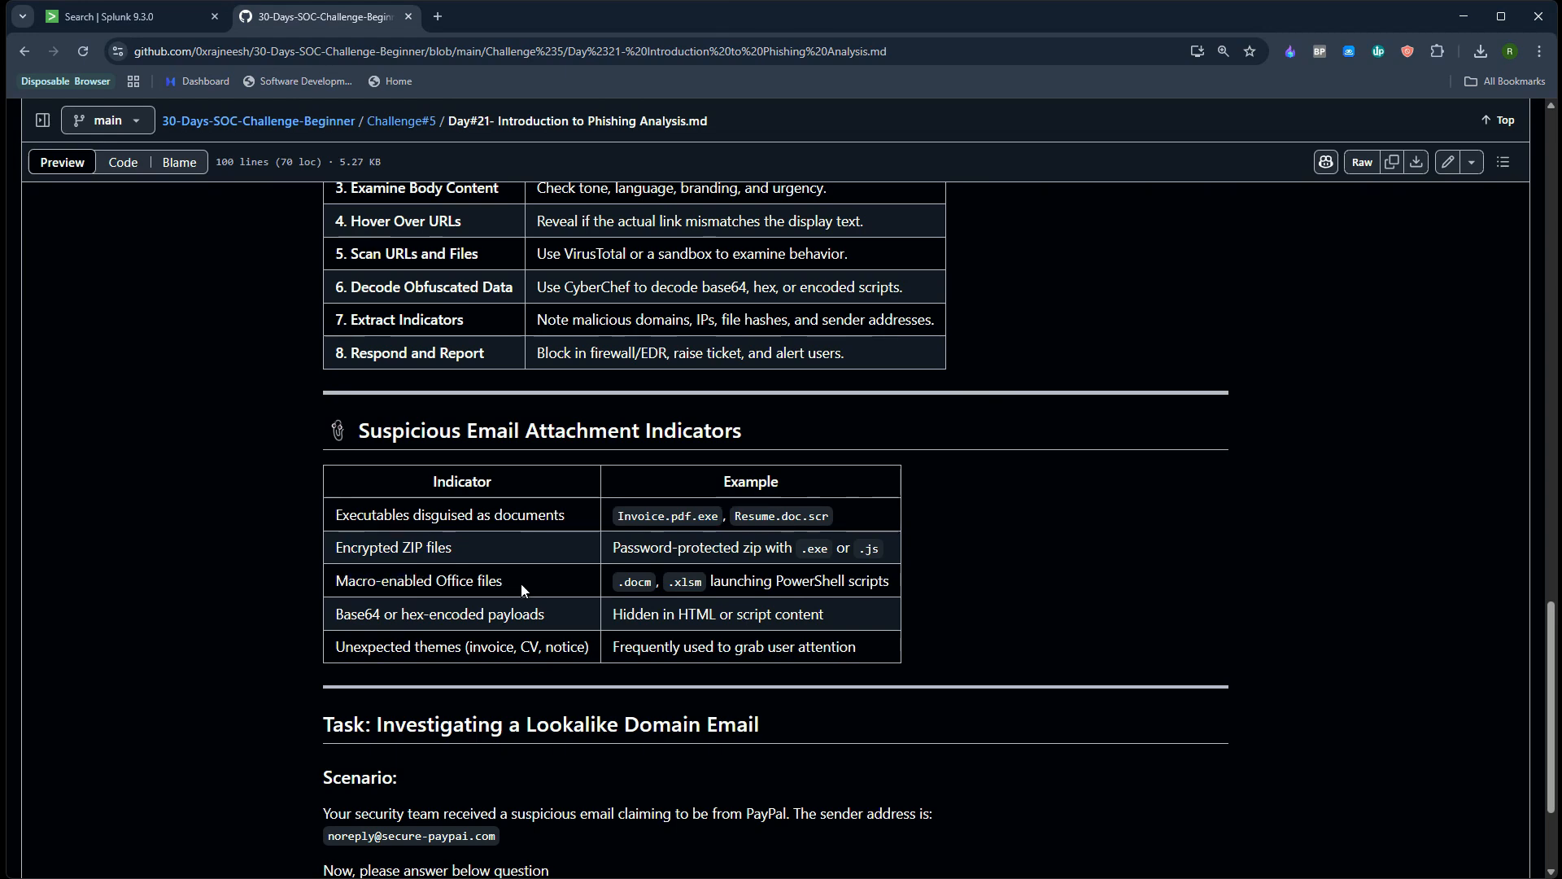
pyautogui.moveTo(421, 601)
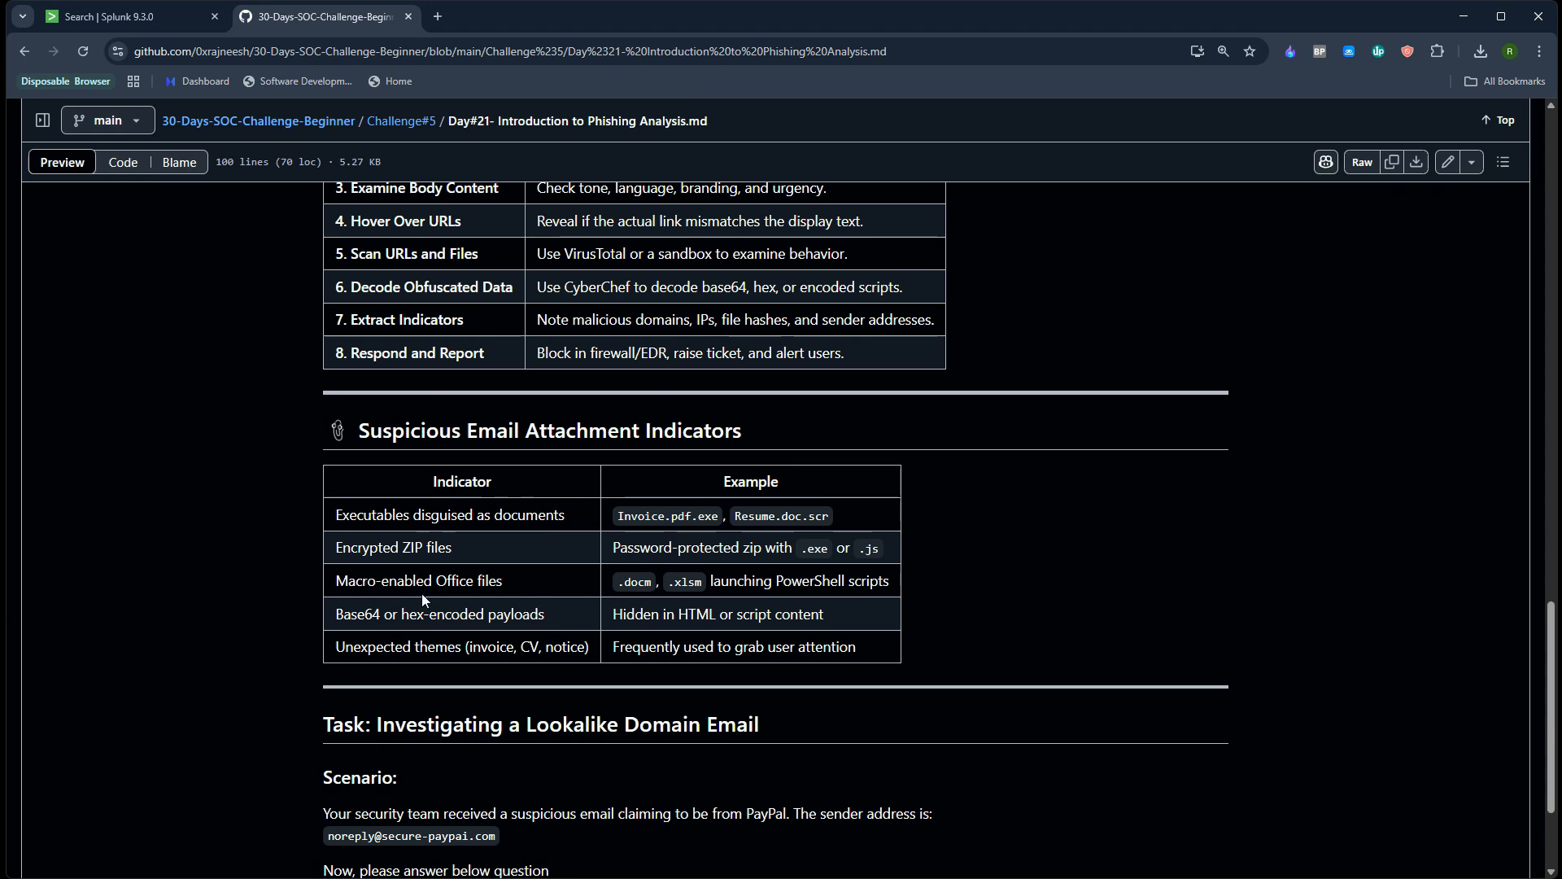
pyautogui.moveTo(530, 560)
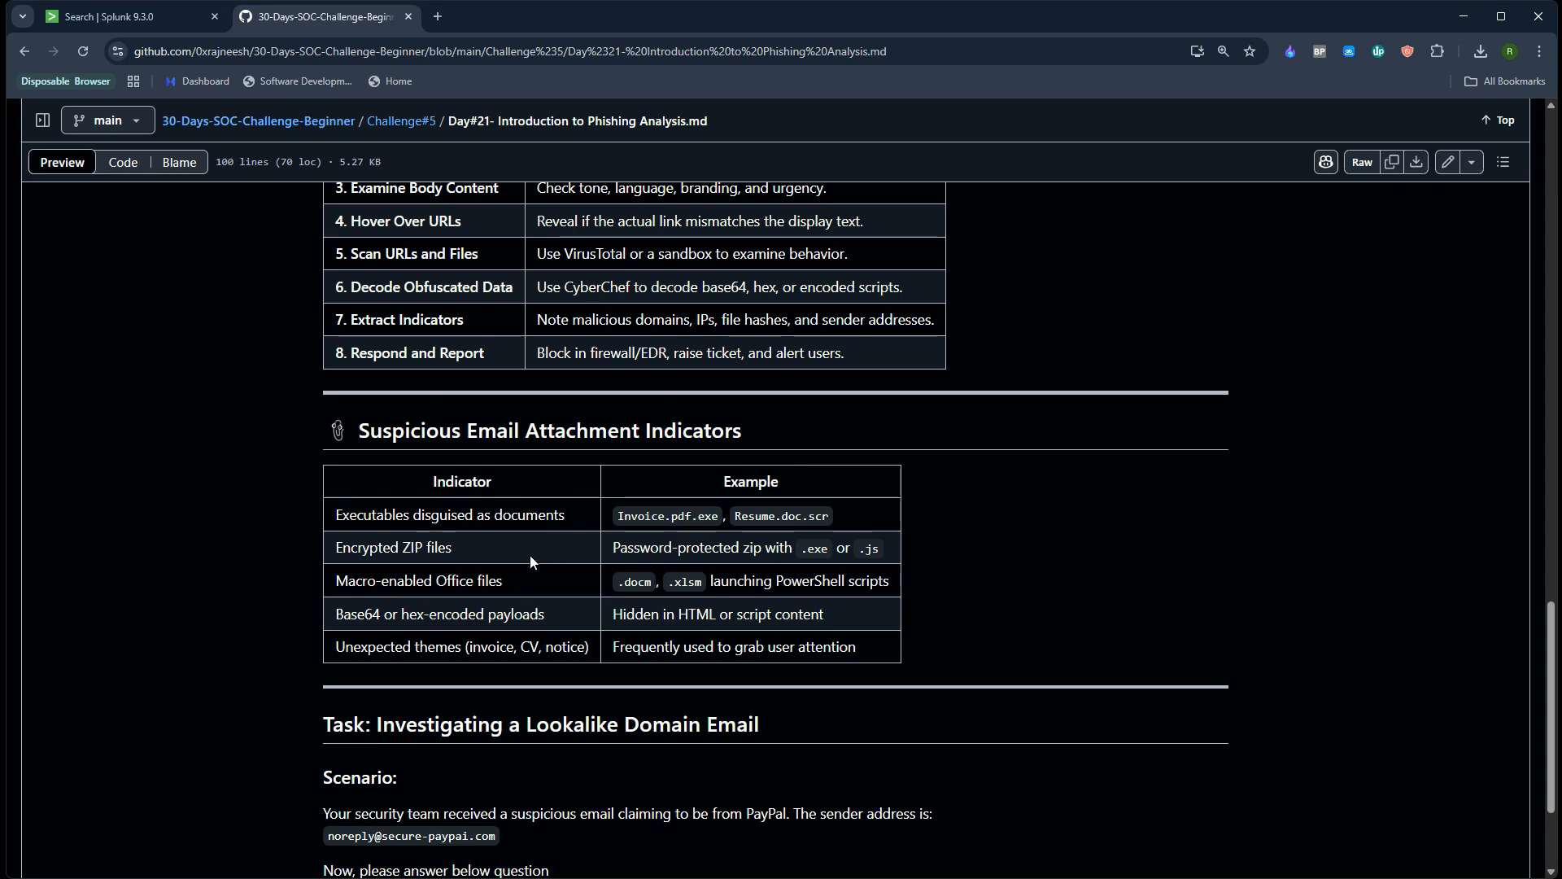
pyautogui.moveTo(529, 560)
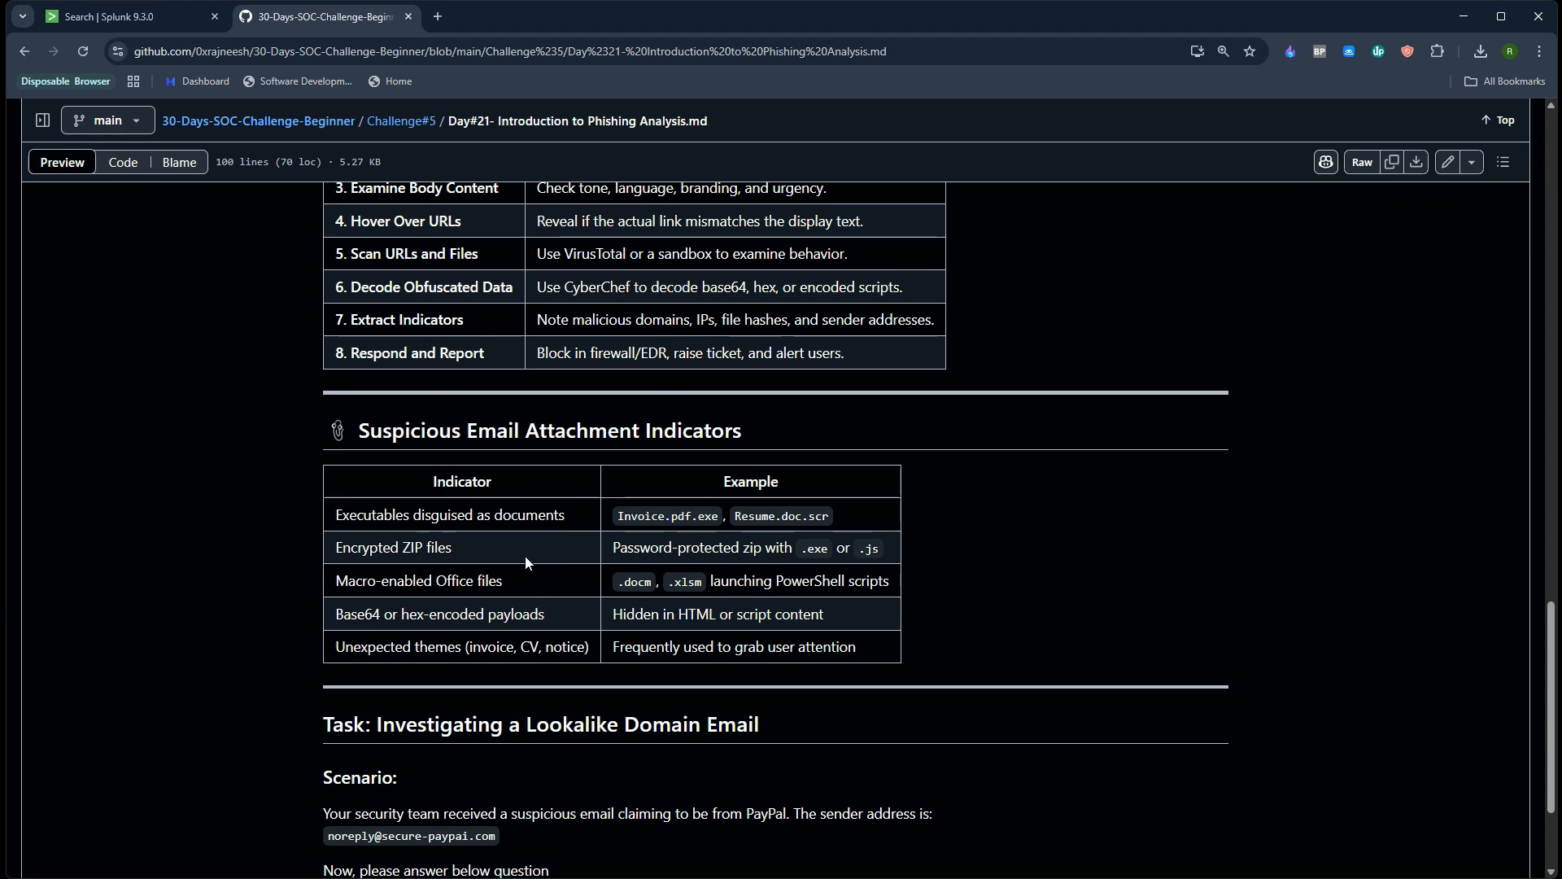
# Copy secure-paypai.com from the task's sender address and open a new browser tab
pyautogui.scroll(-3)
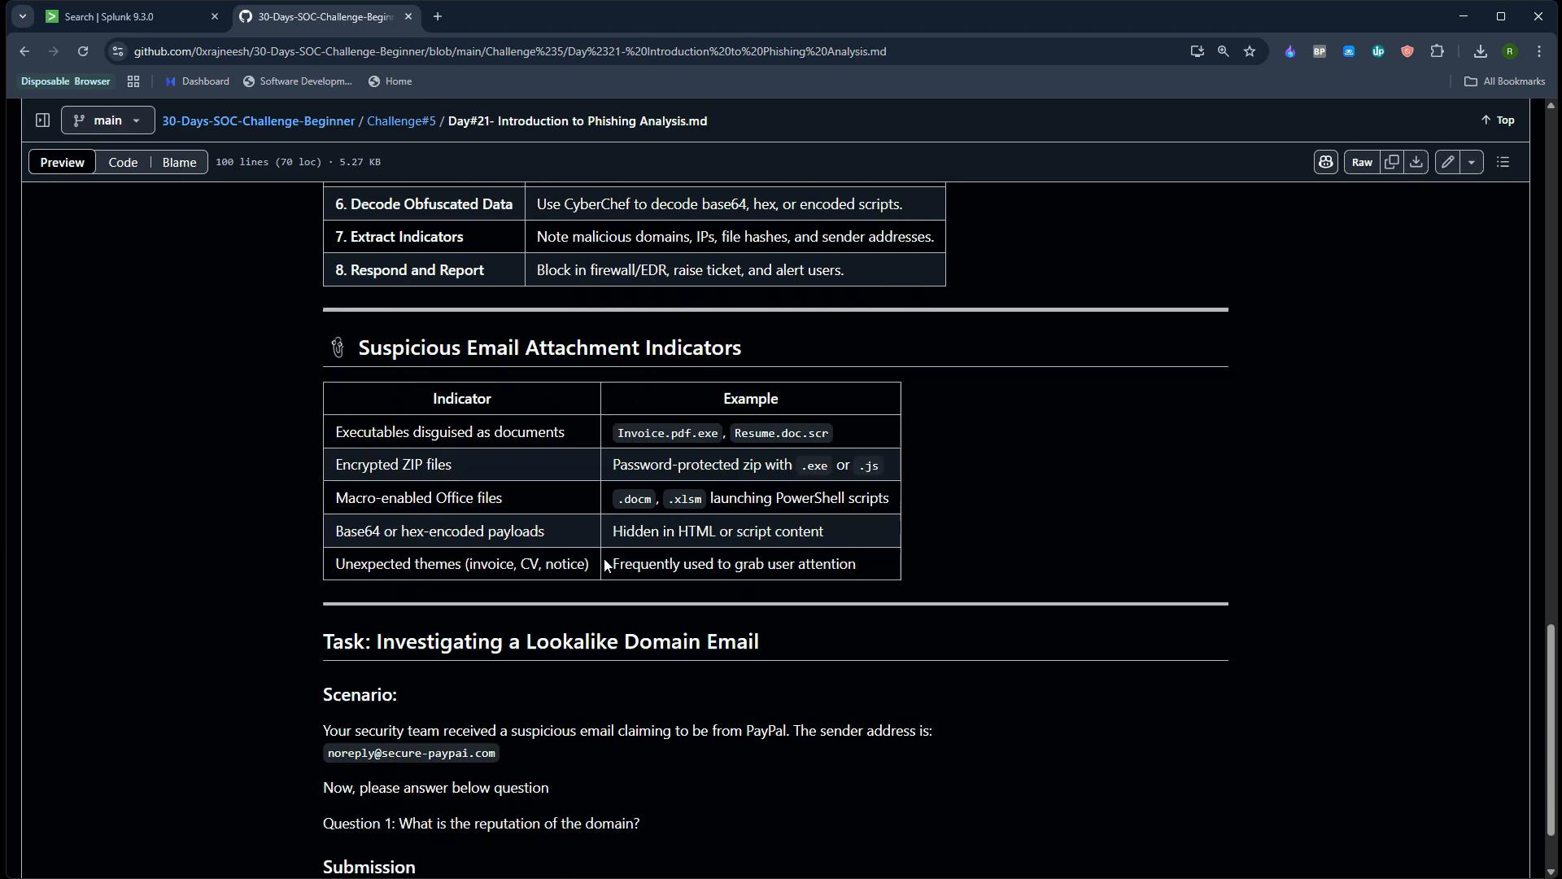
pyautogui.scroll(-3)
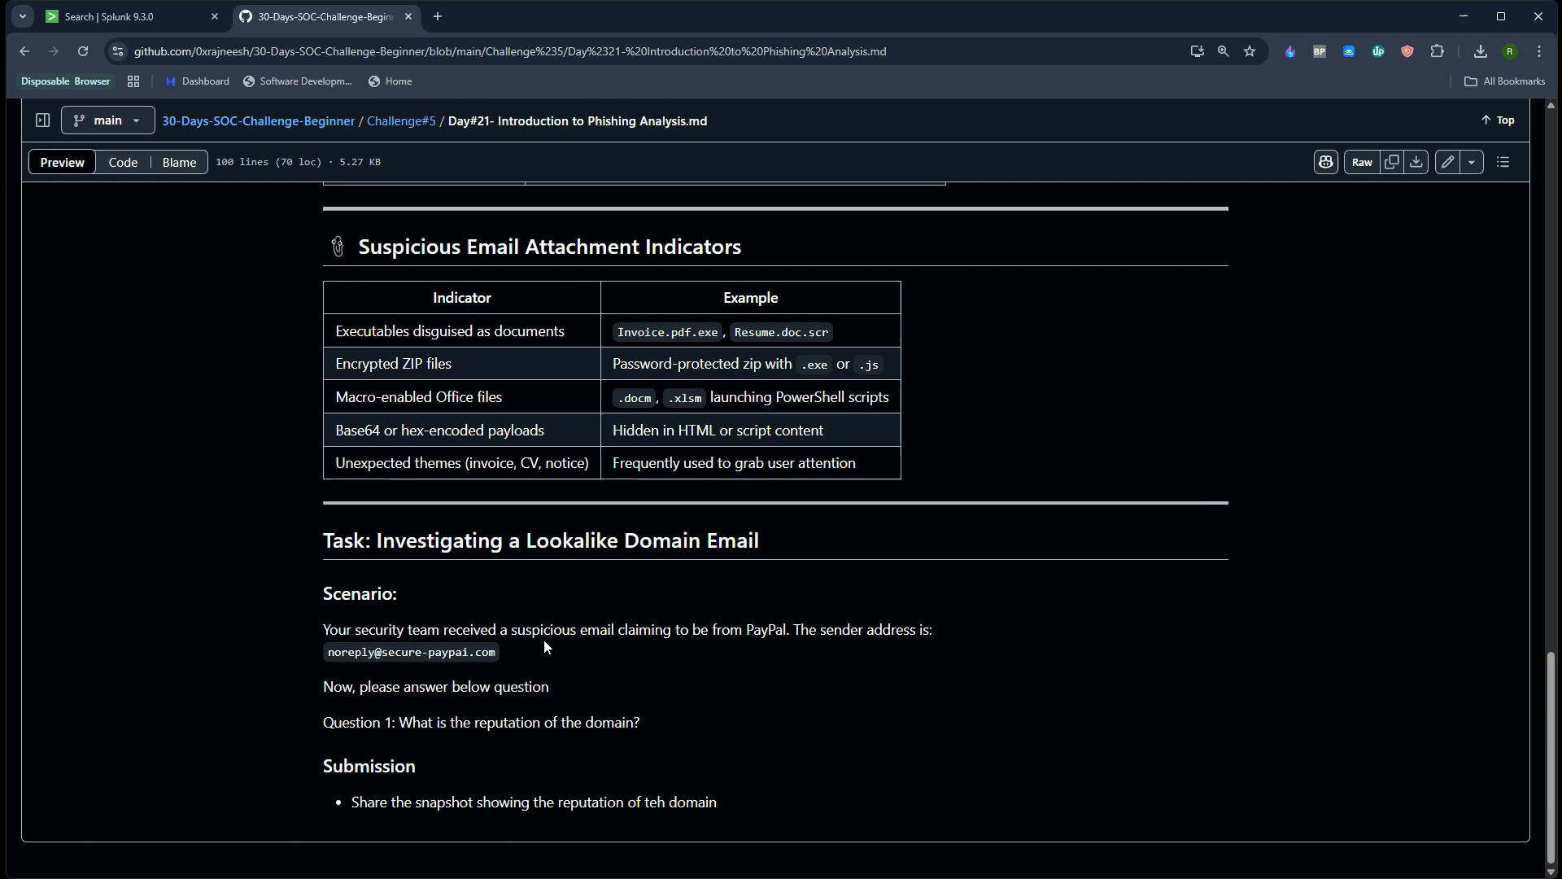
pyautogui.moveTo(795, 647)
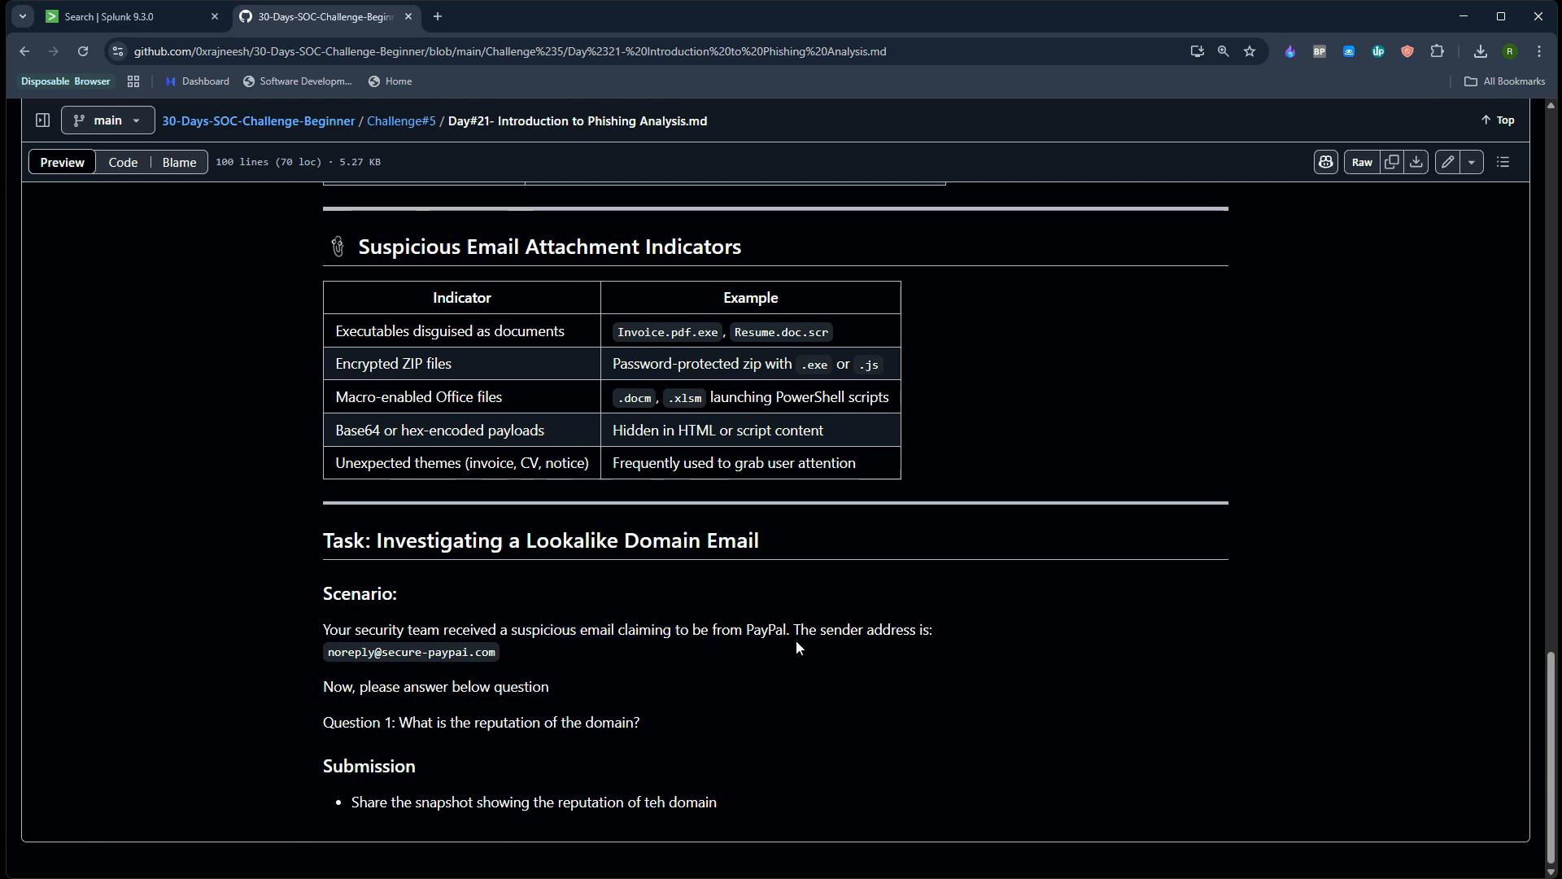
pyautogui.moveTo(866, 654)
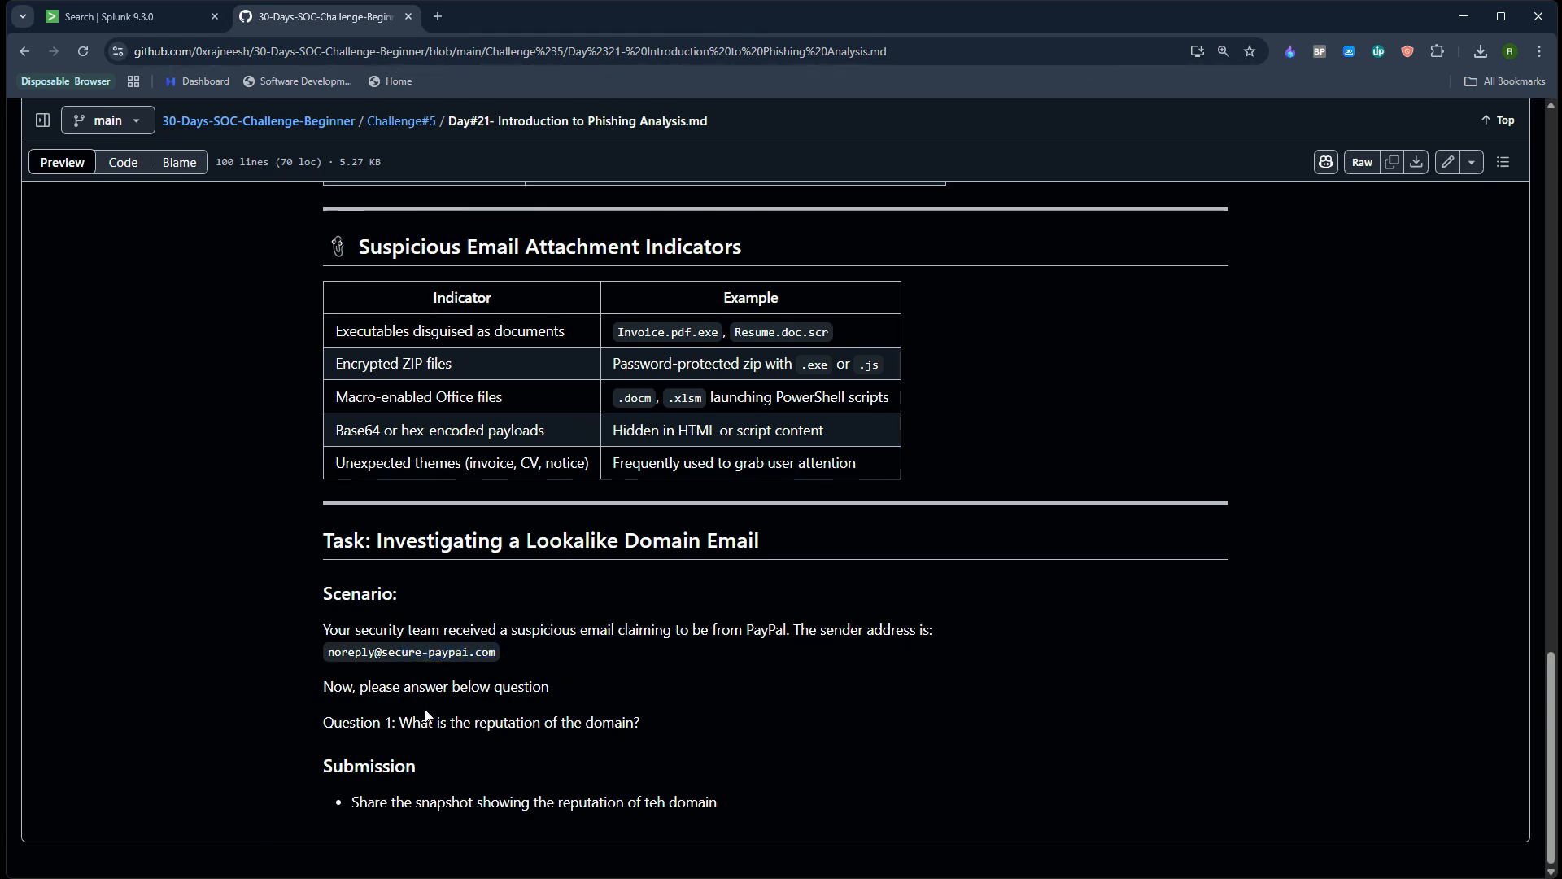
pyautogui.moveTo(399, 722); pyautogui.dragTo(616, 723)
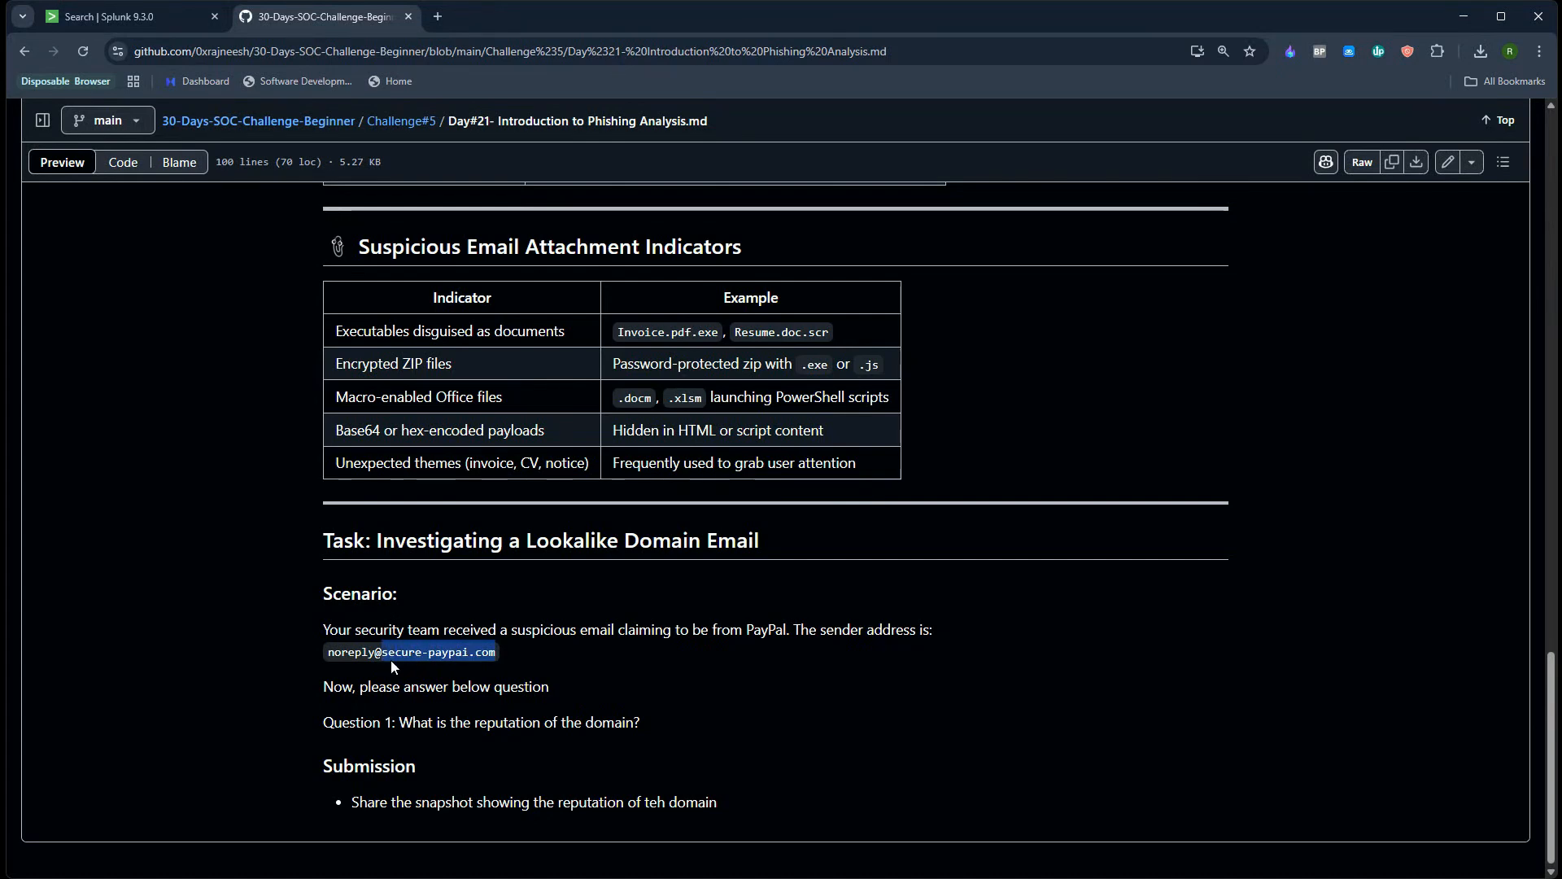
pyautogui.moveTo(450, 425)
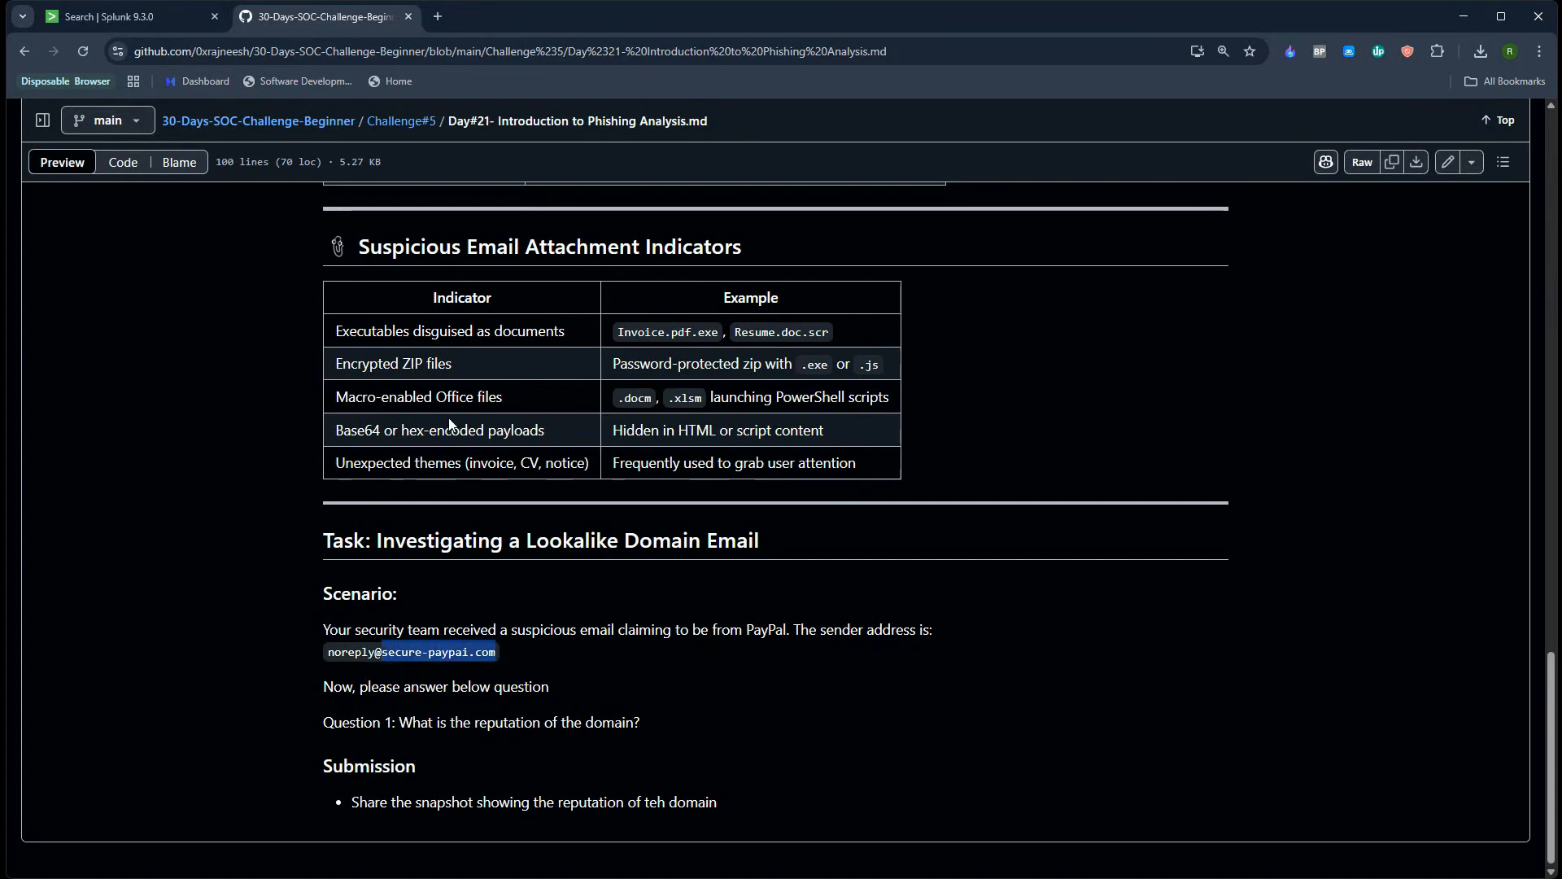
pyautogui.click(436, 17)
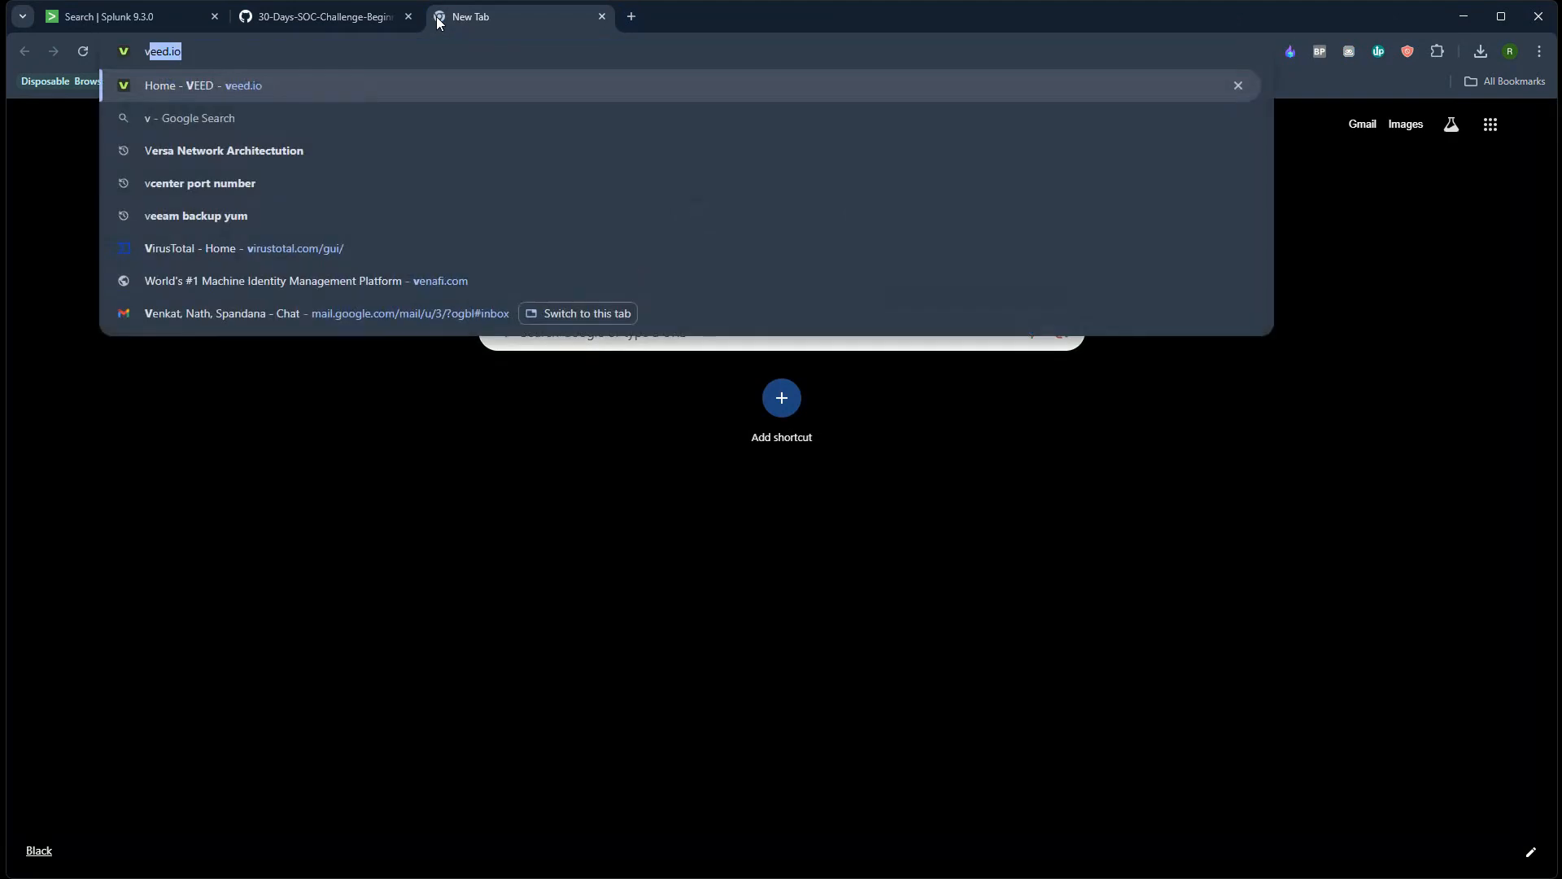
# Look up secure-paypai.com on VirusTotal: 1/94 vendors, Sophos flagging phishing
pyautogui.click(243, 249)
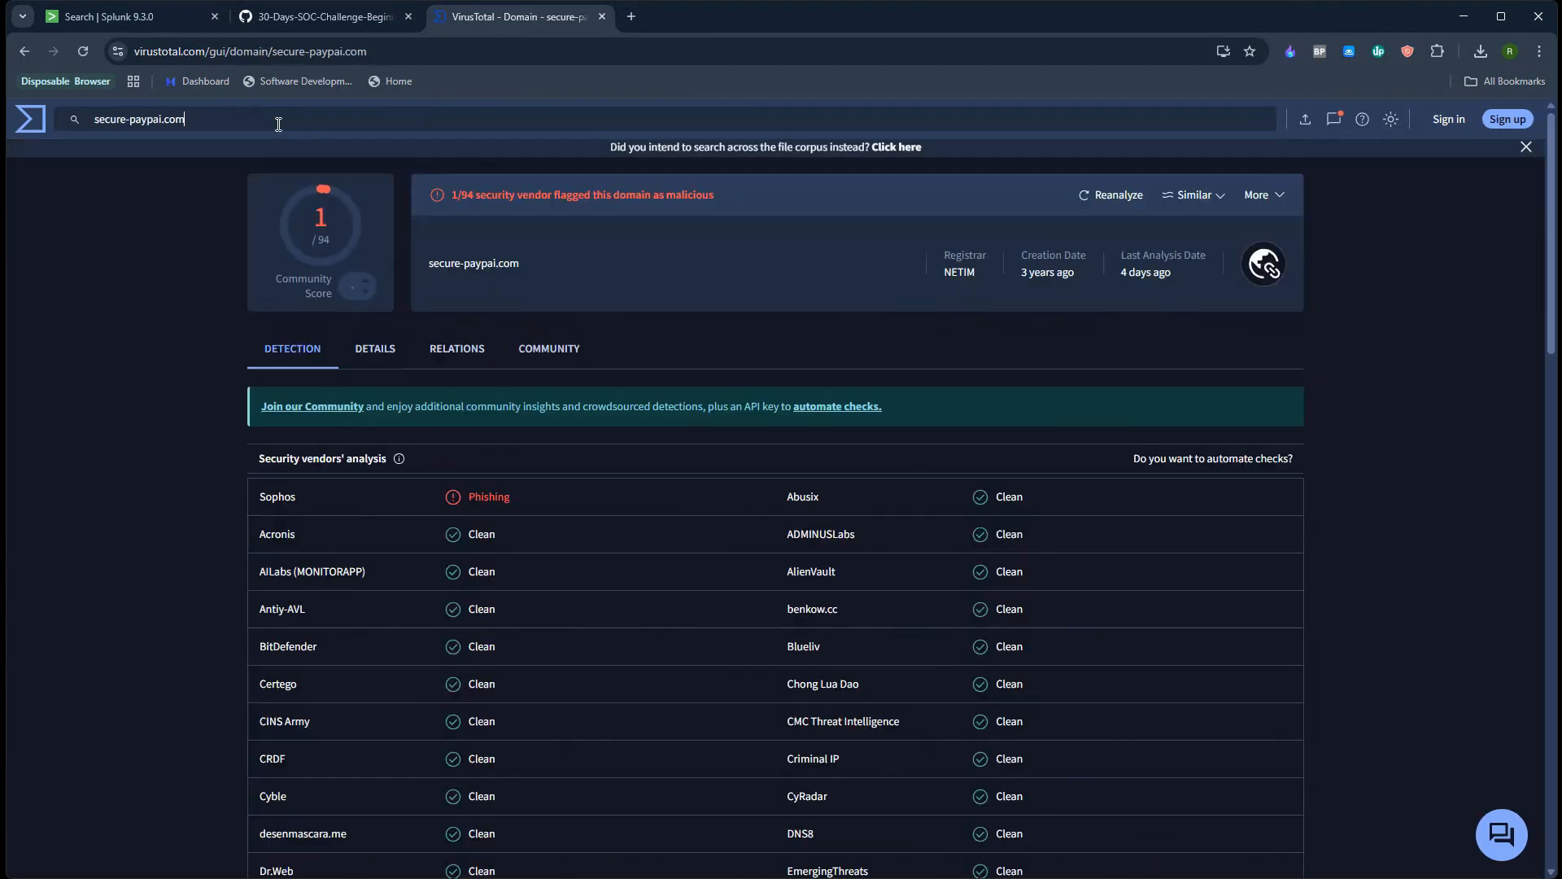
pyautogui.moveTo(351, 288)
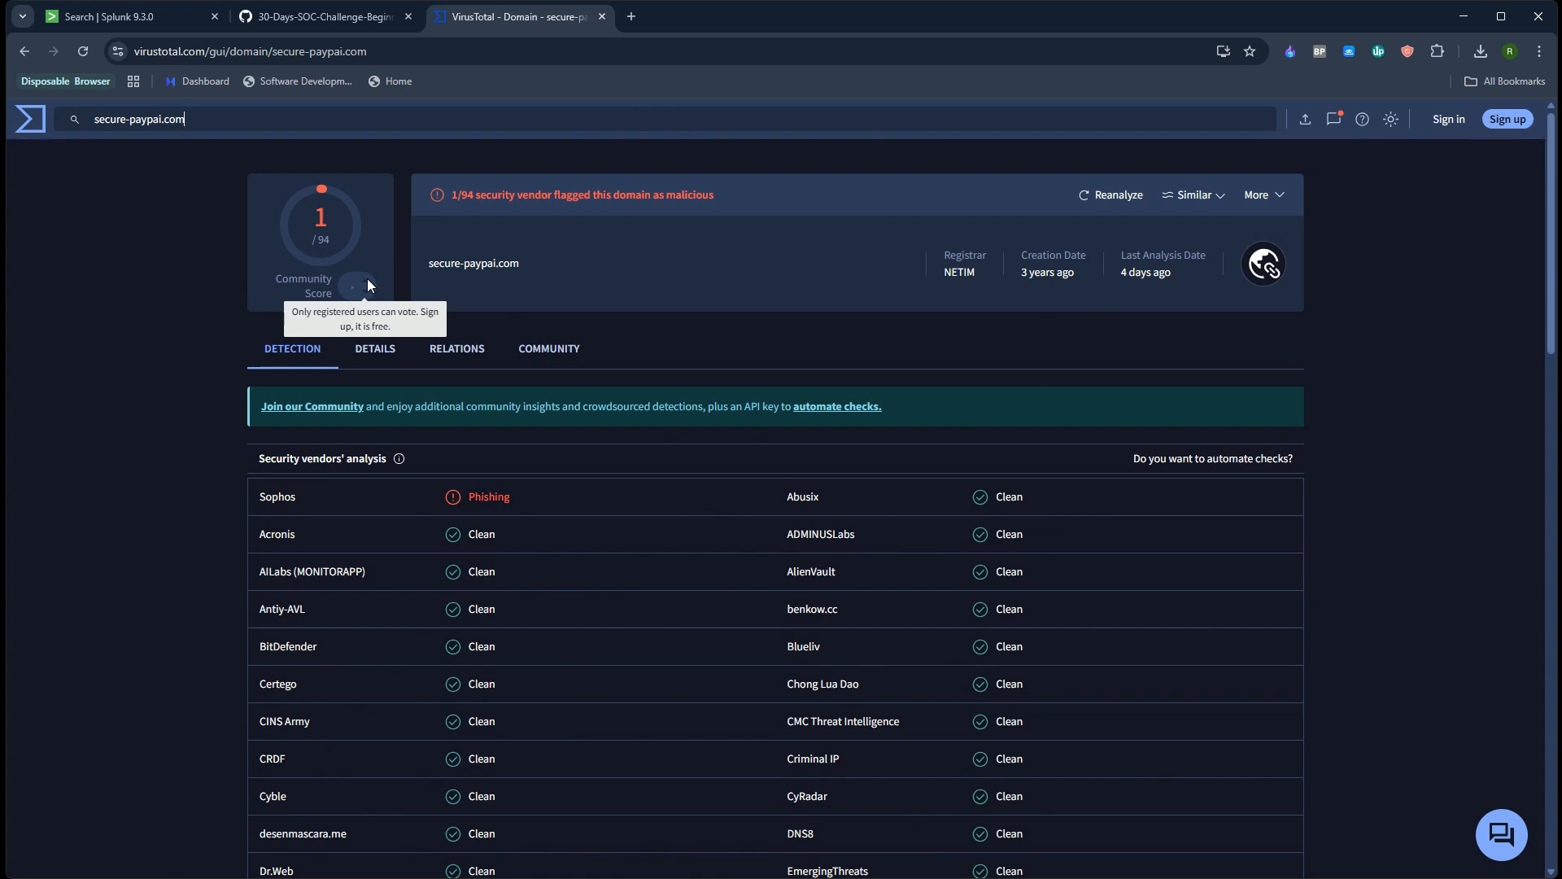
pyautogui.moveTo(399, 443)
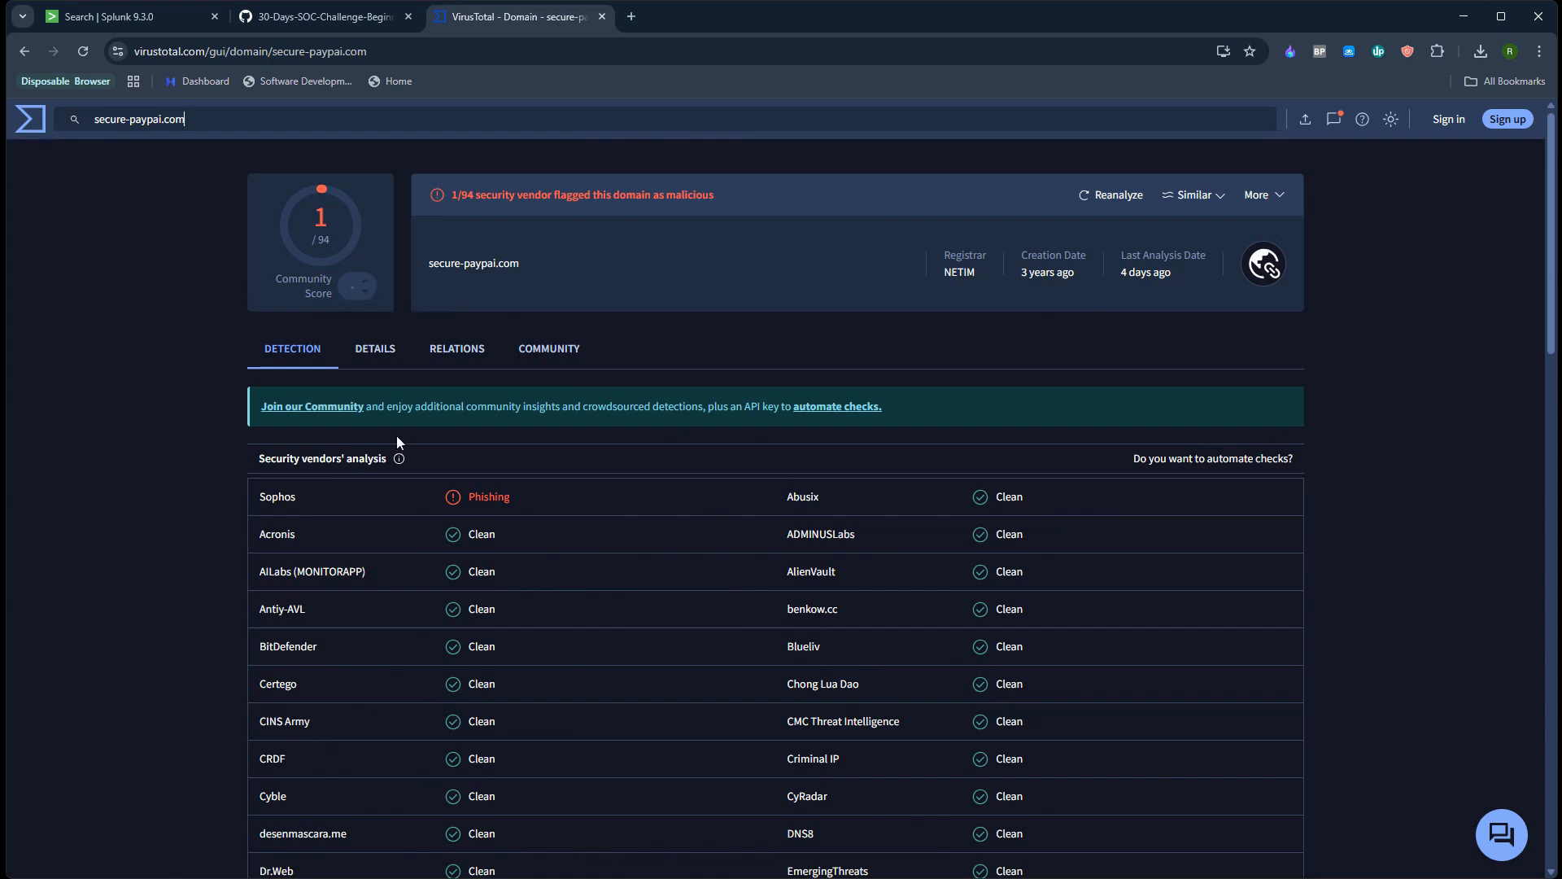
pyautogui.scroll(-3)
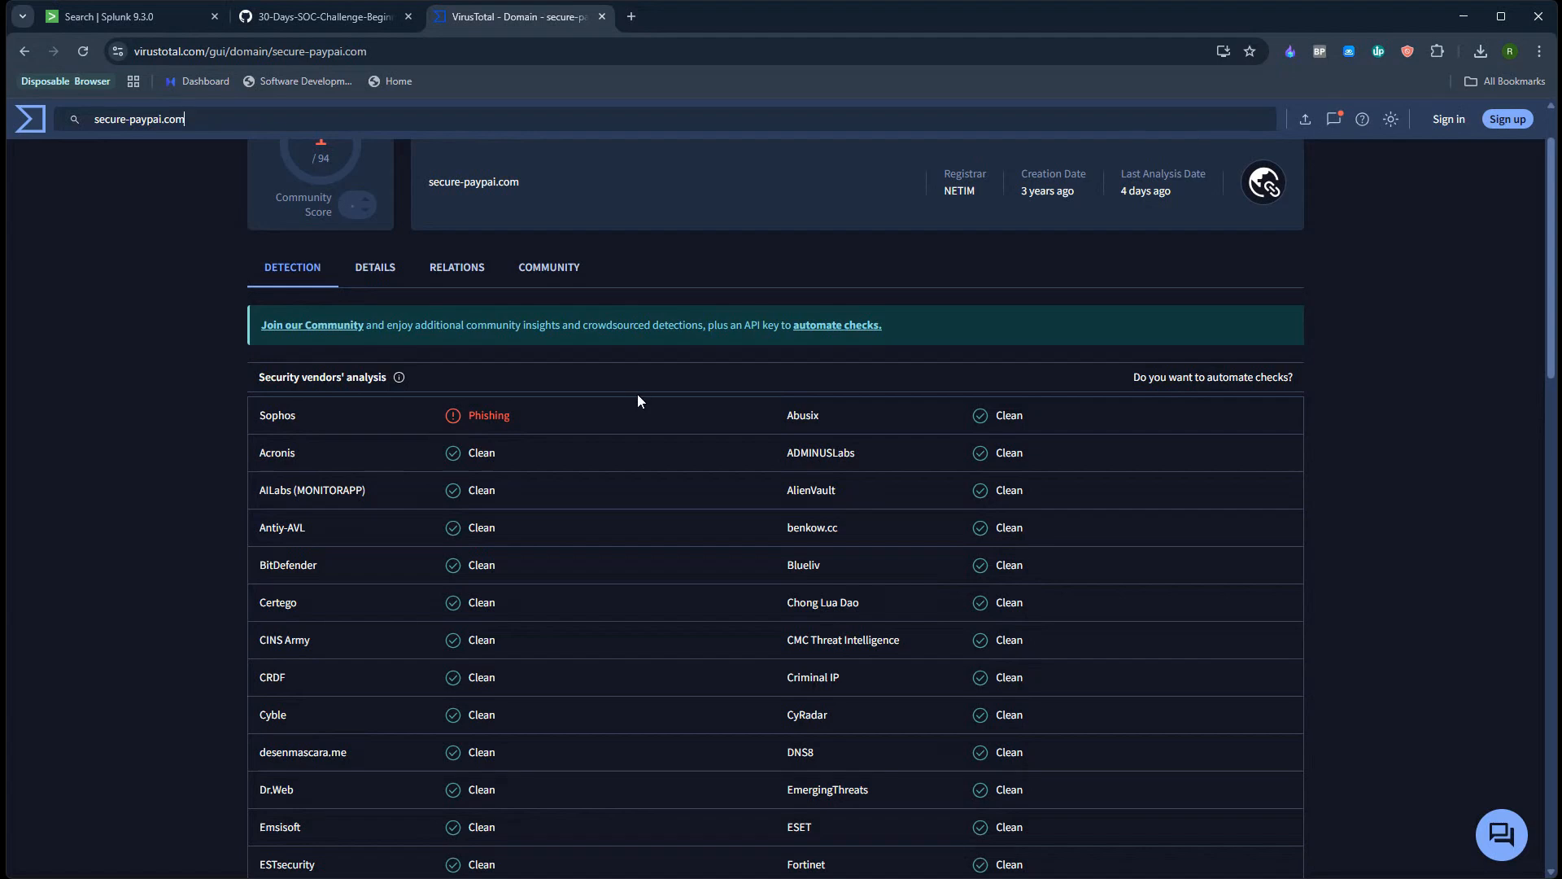
pyautogui.scroll(-3)
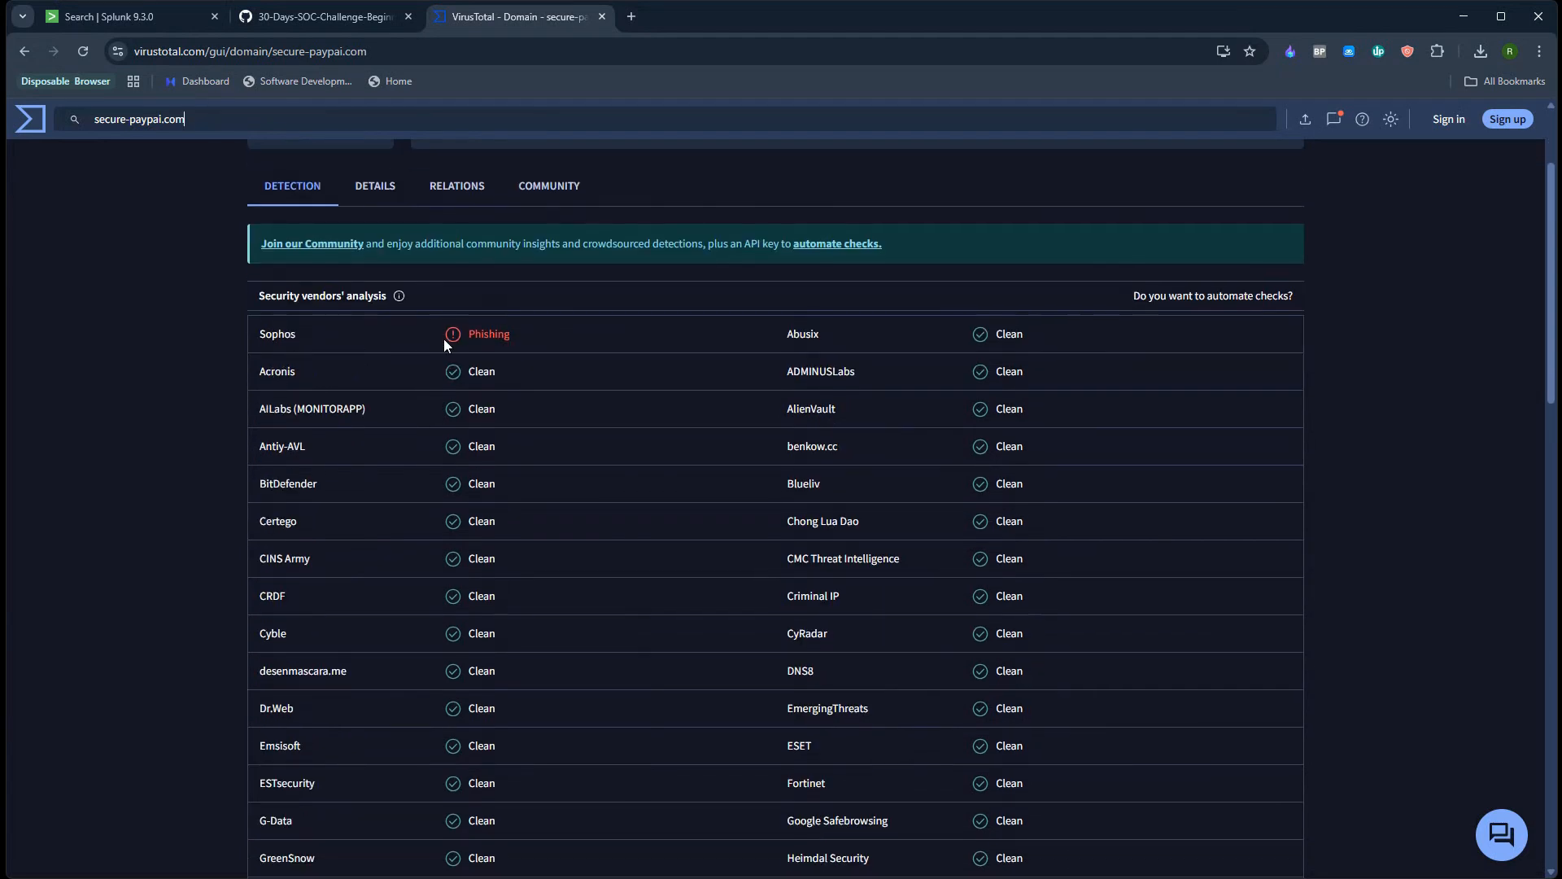
pyautogui.moveTo(465, 347)
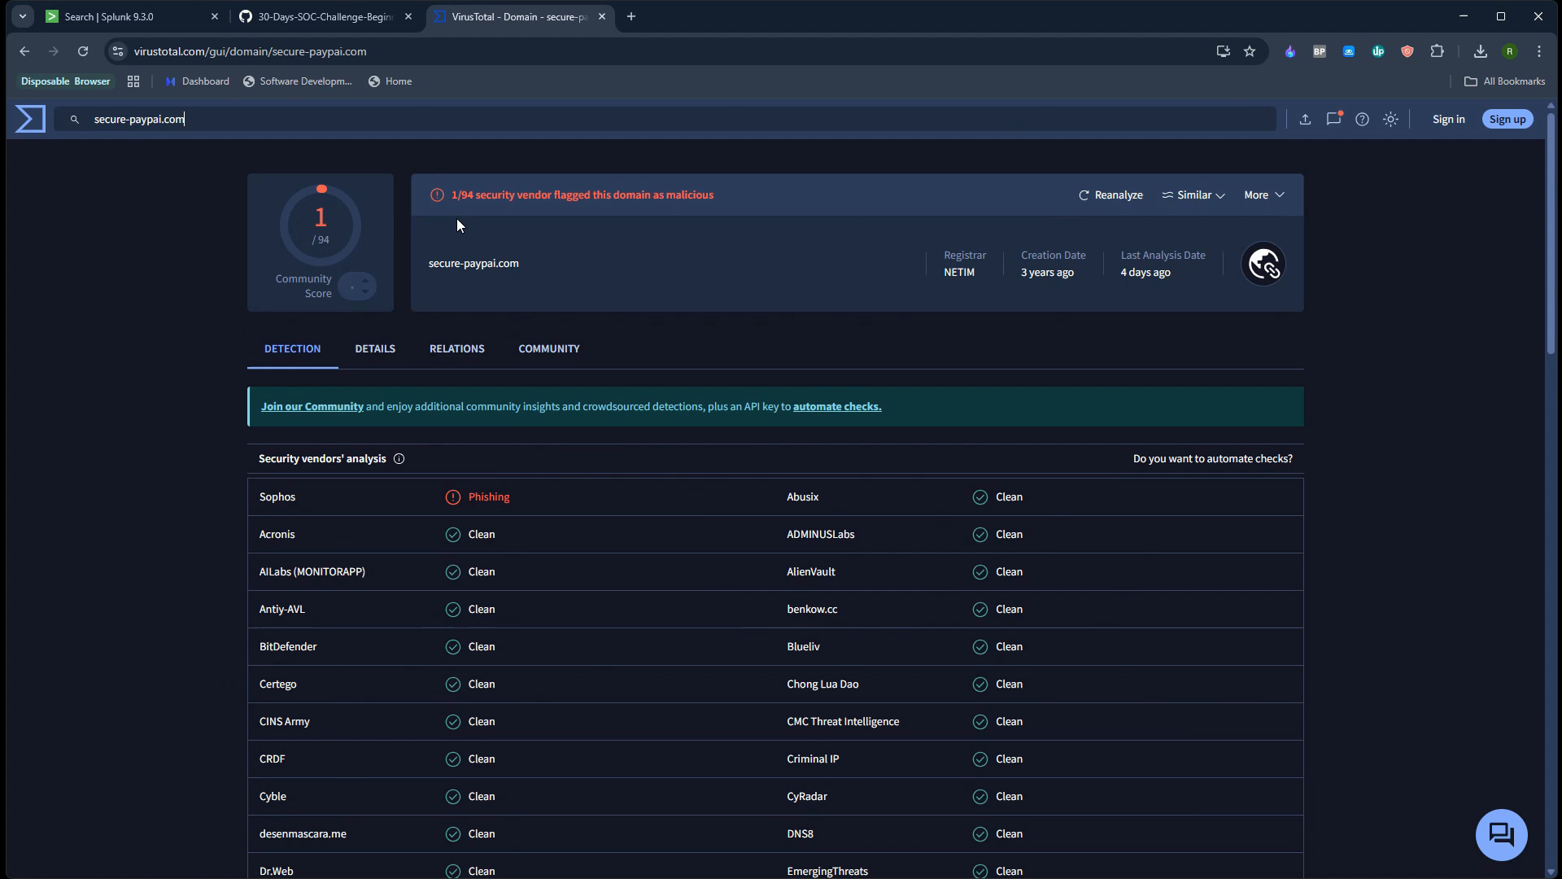
pyautogui.moveTo(418, 277)
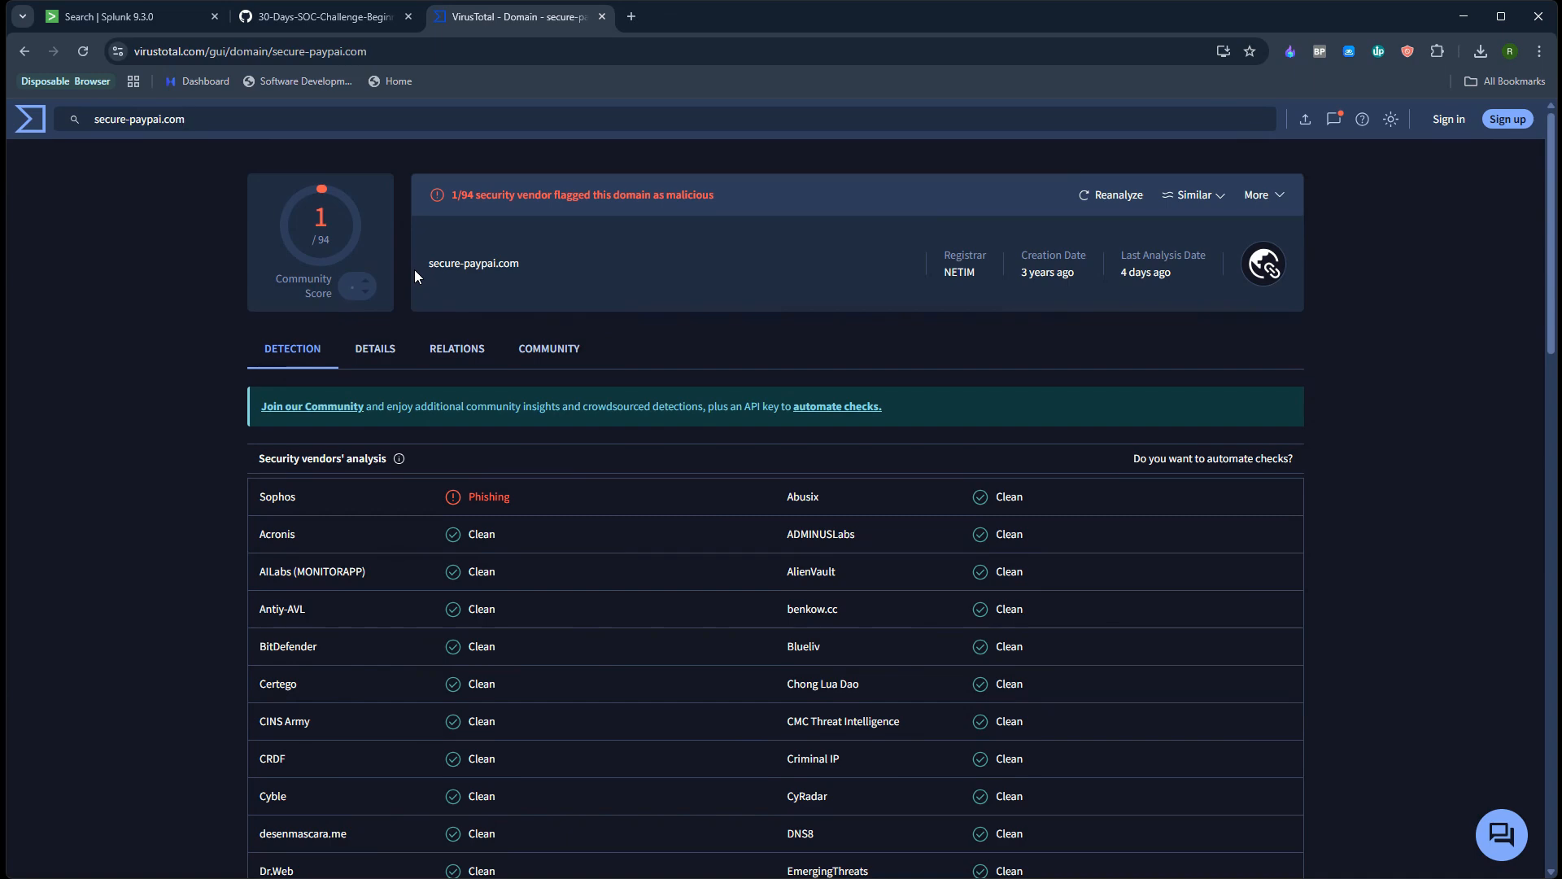
pyautogui.moveTo(294, 94)
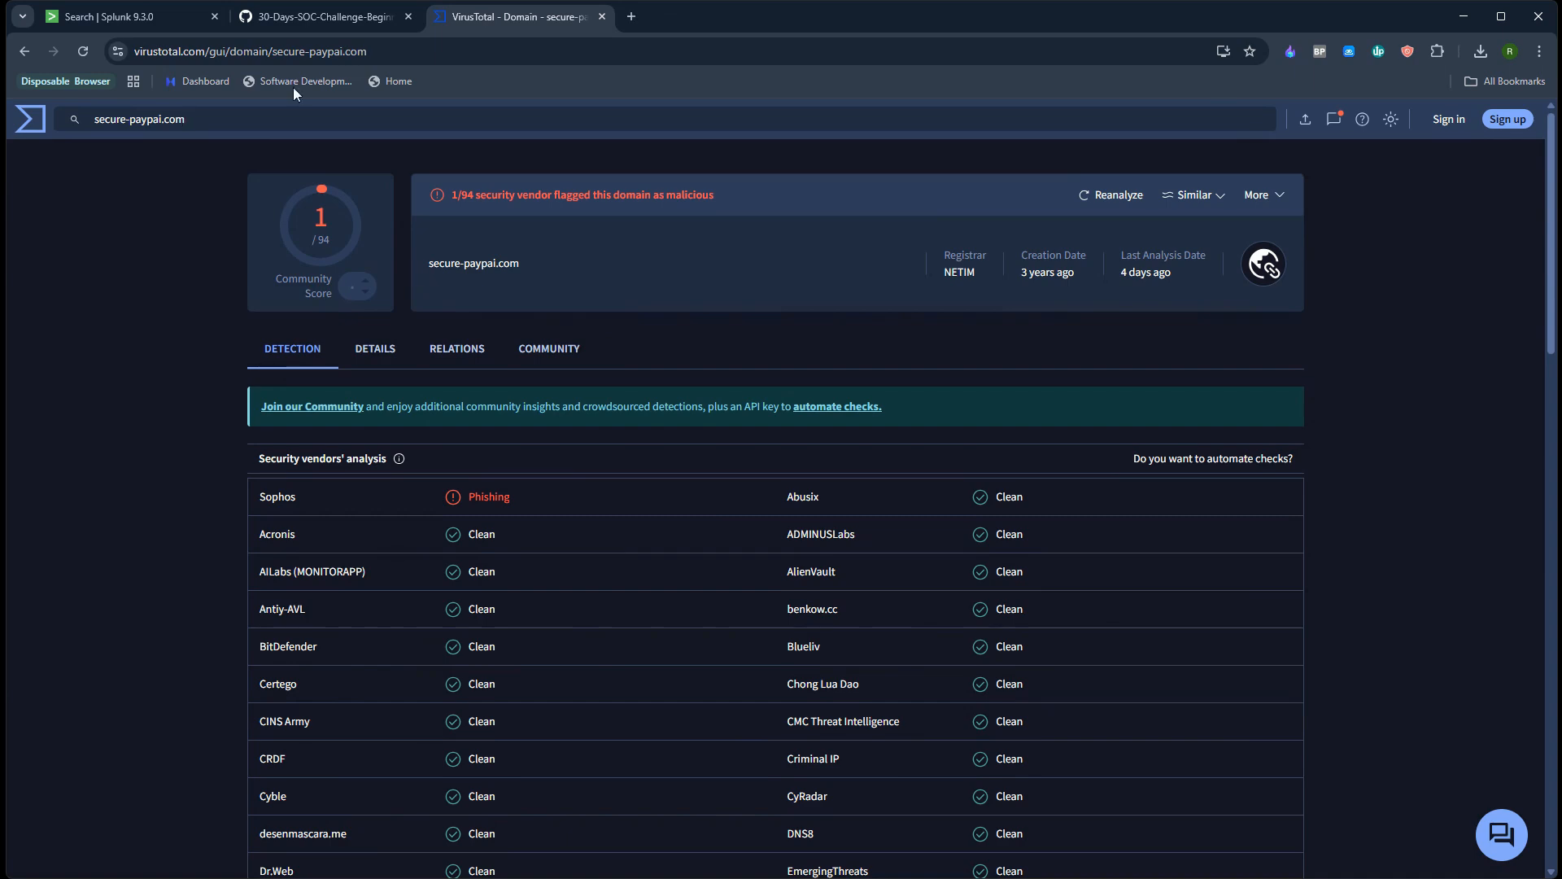
pyautogui.click(319, 16)
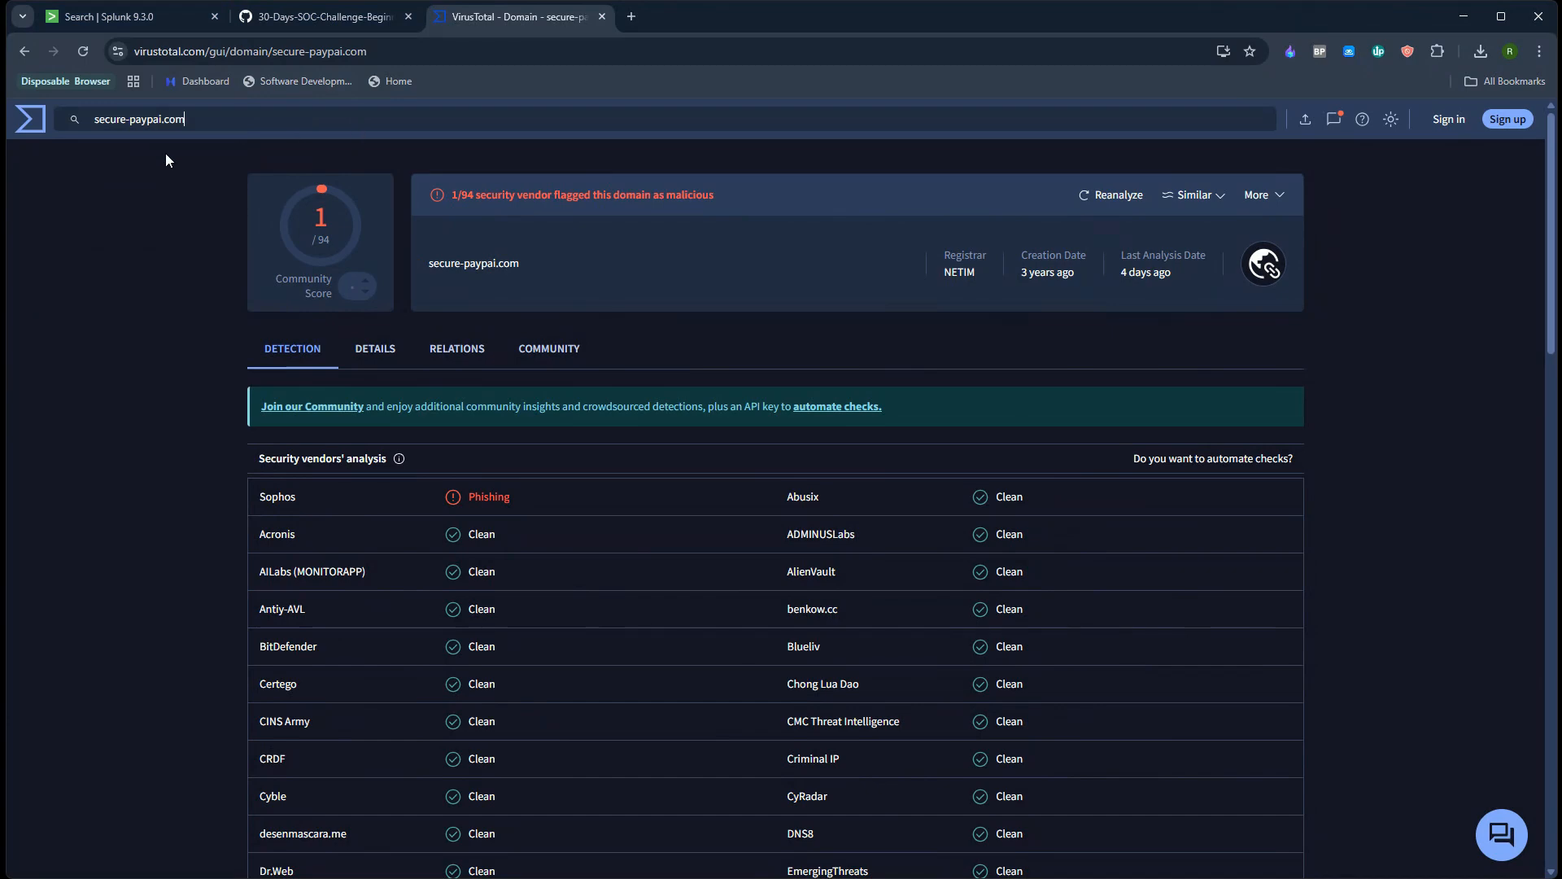
pyautogui.moveTo(129, 16)
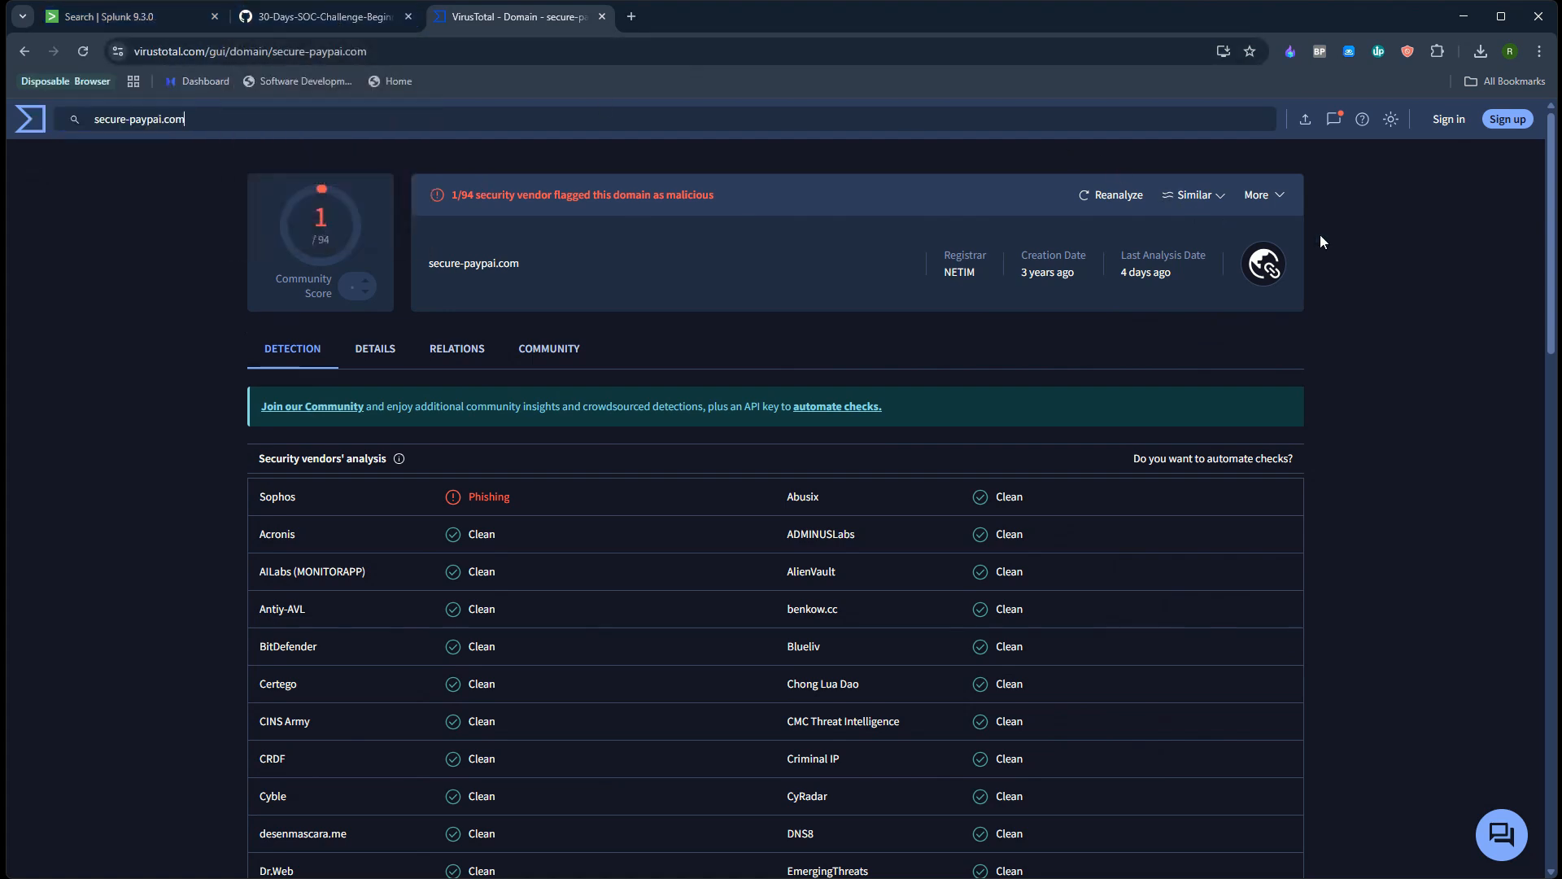
pyautogui.moveTo(1336, 237)
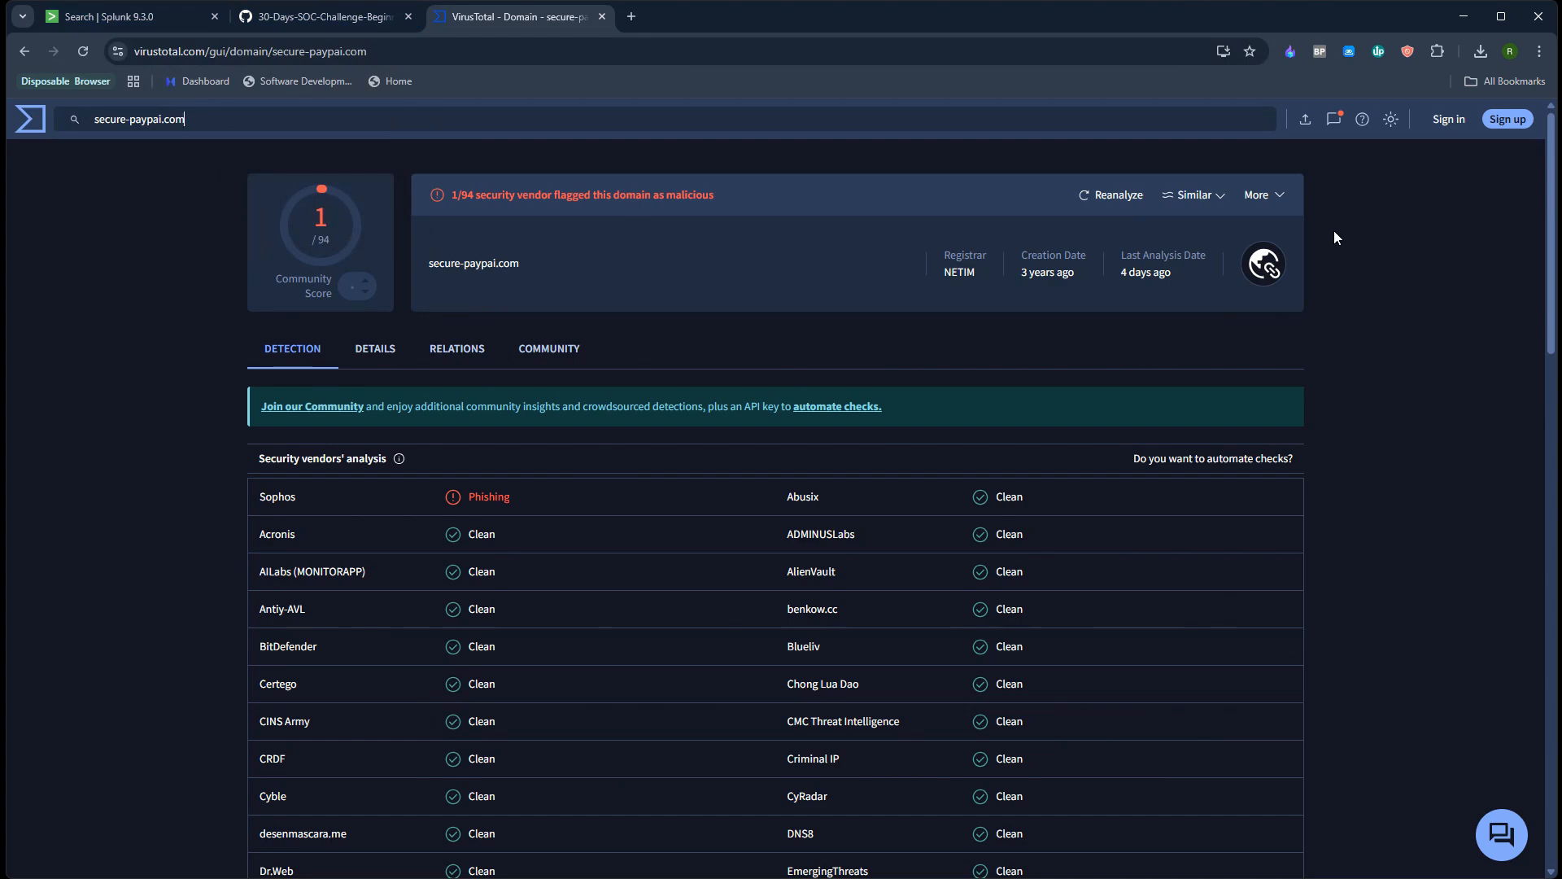